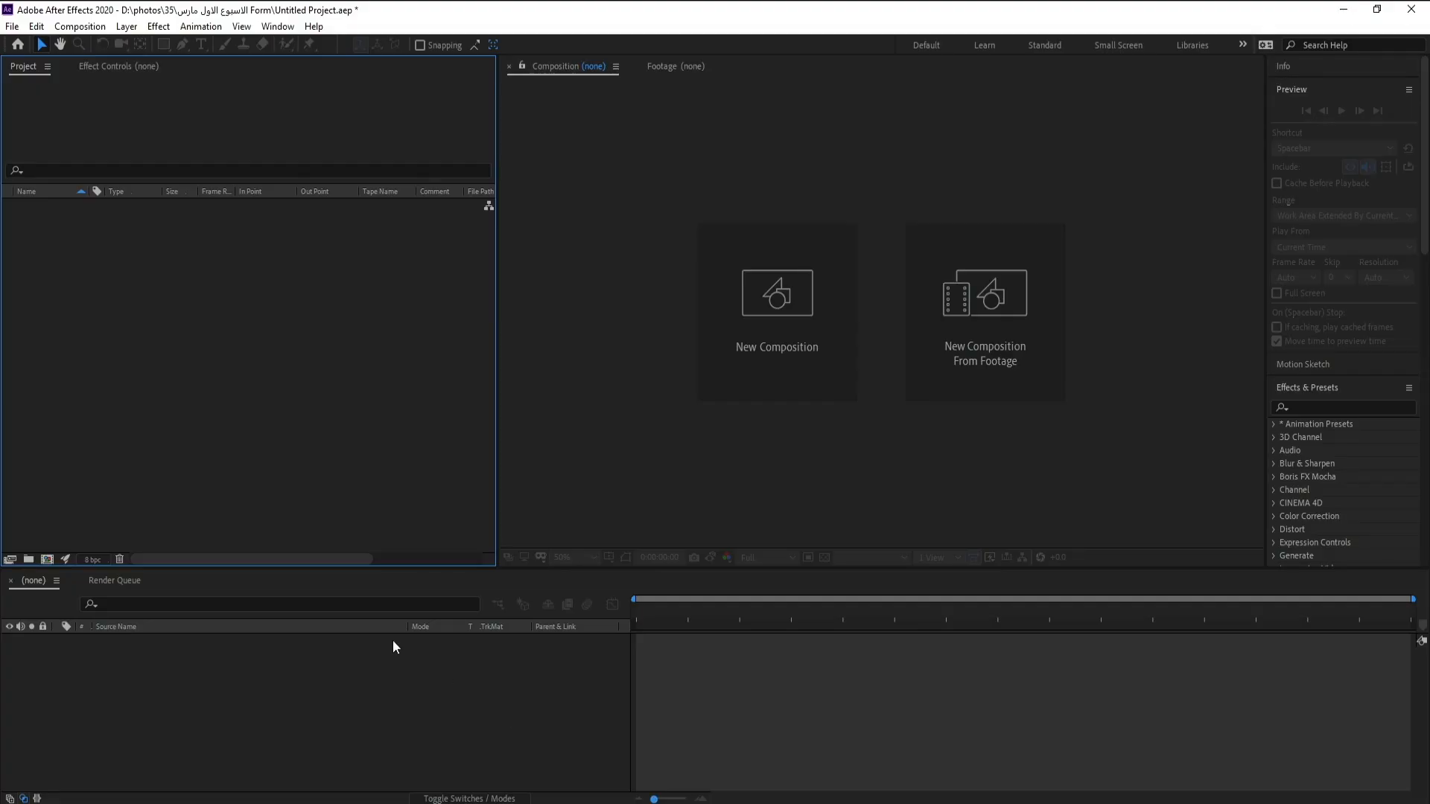
# Create a new 1920×1080, 60 fps composition with the default settings
pyautogui.click(79, 26)
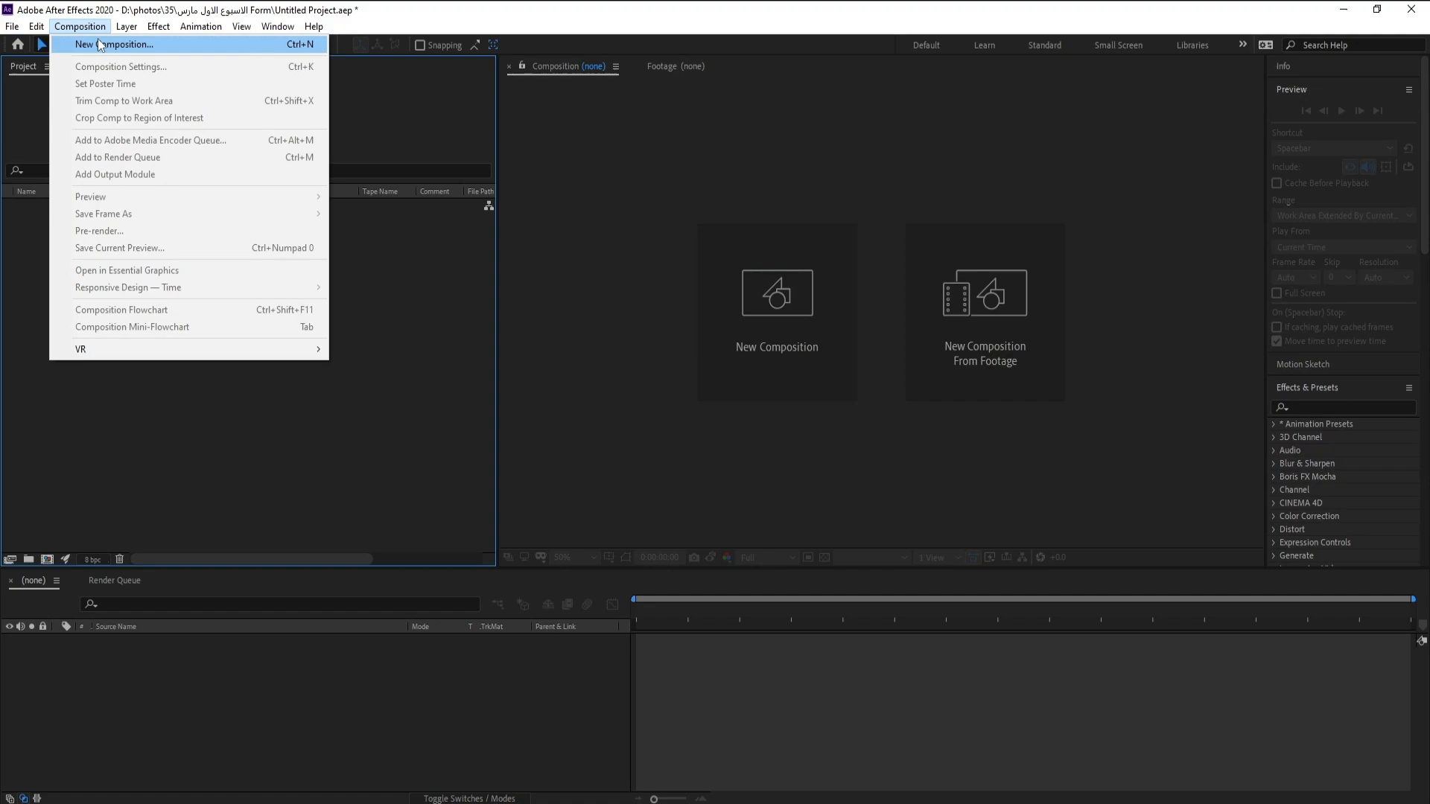
pyautogui.click(113, 43)
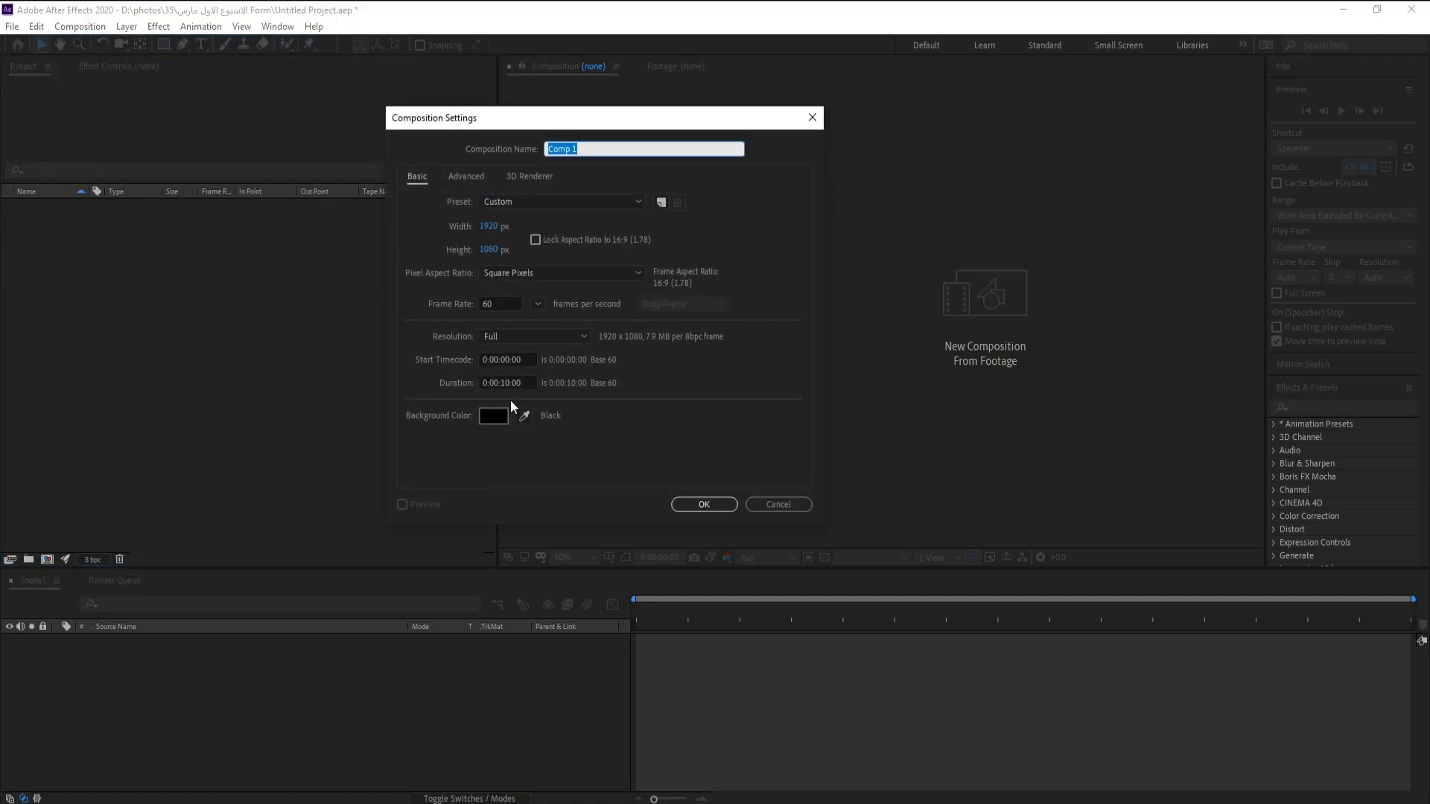
pyautogui.click(703, 505)
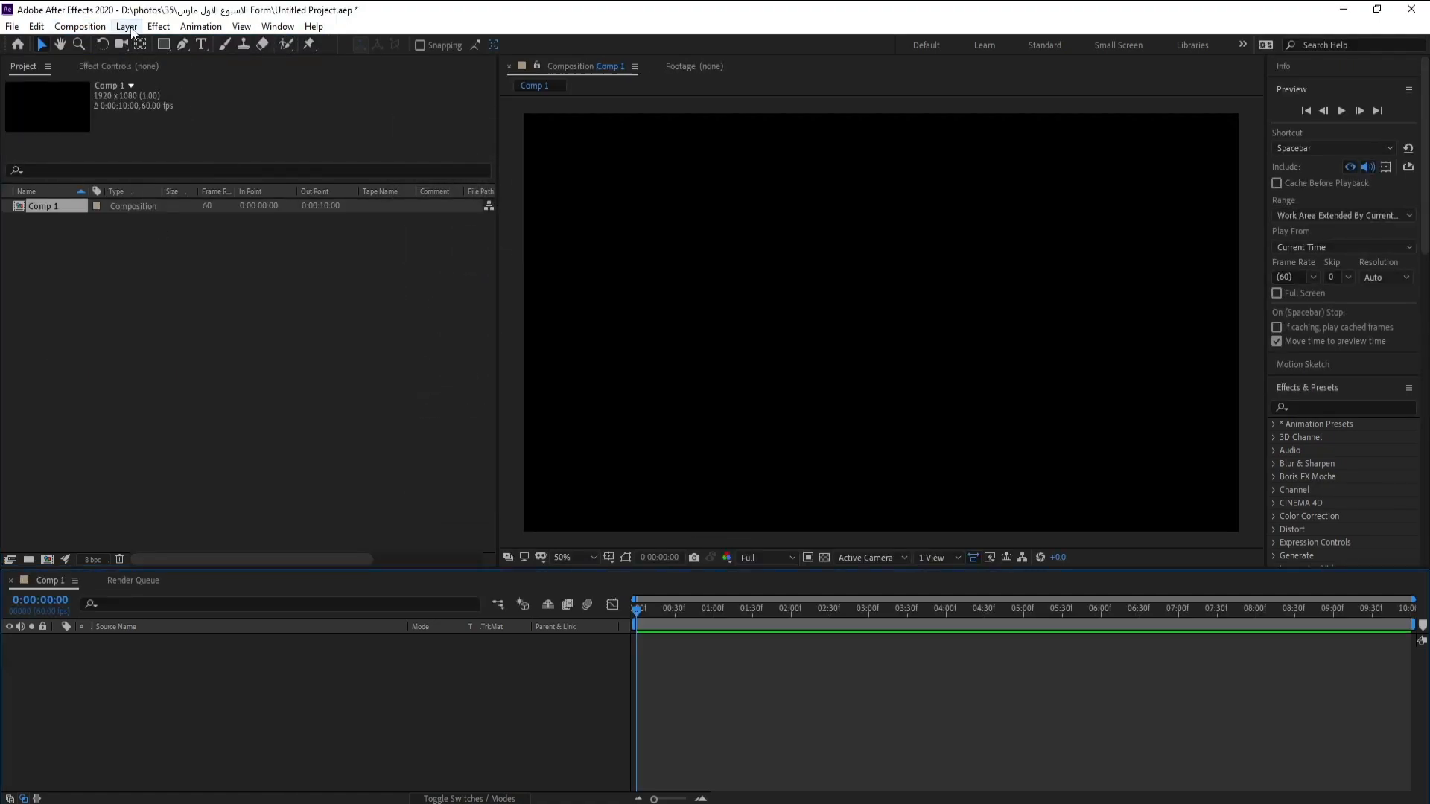
# Start adding a new solid layer to be named Form
pyautogui.click(125, 26)
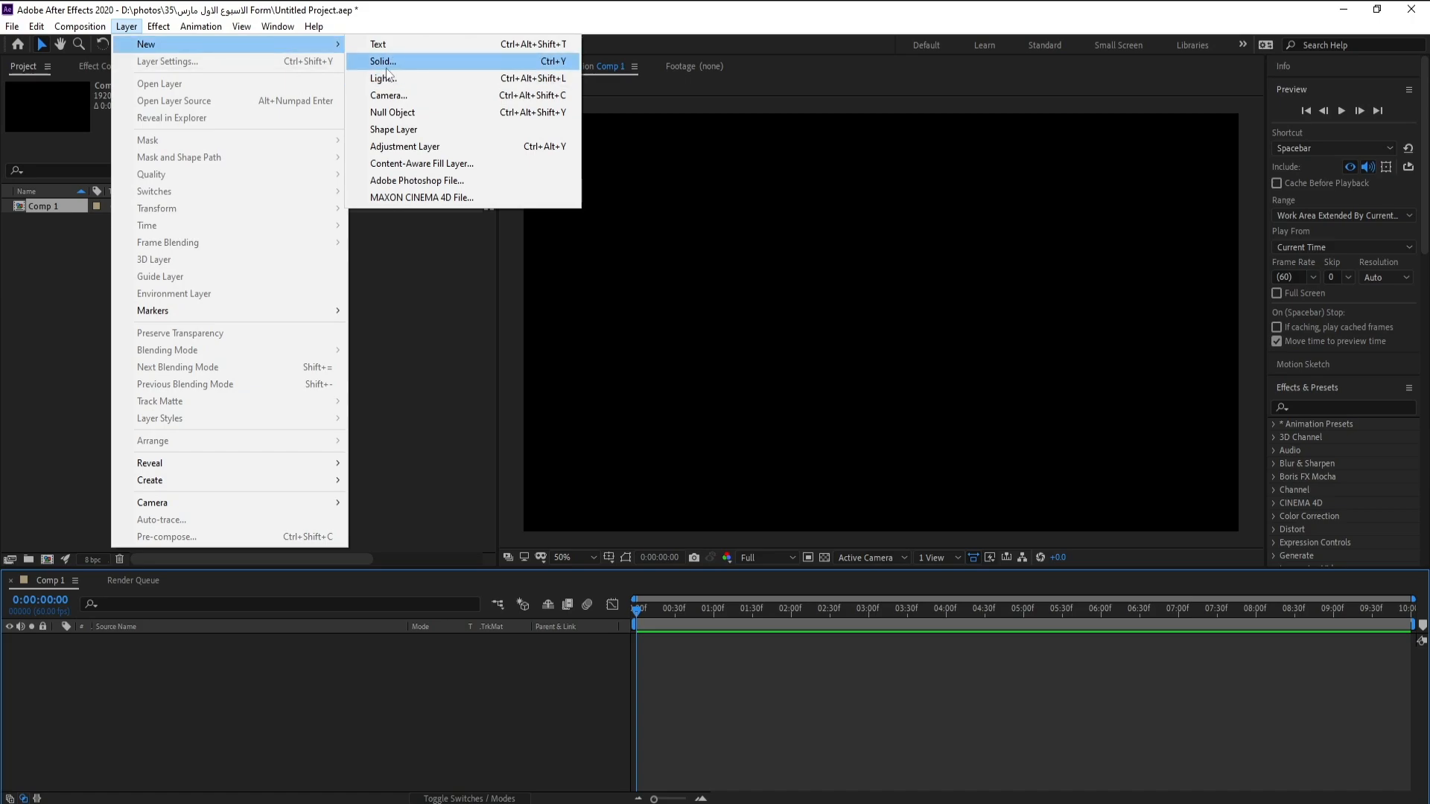
pyautogui.click(381, 61)
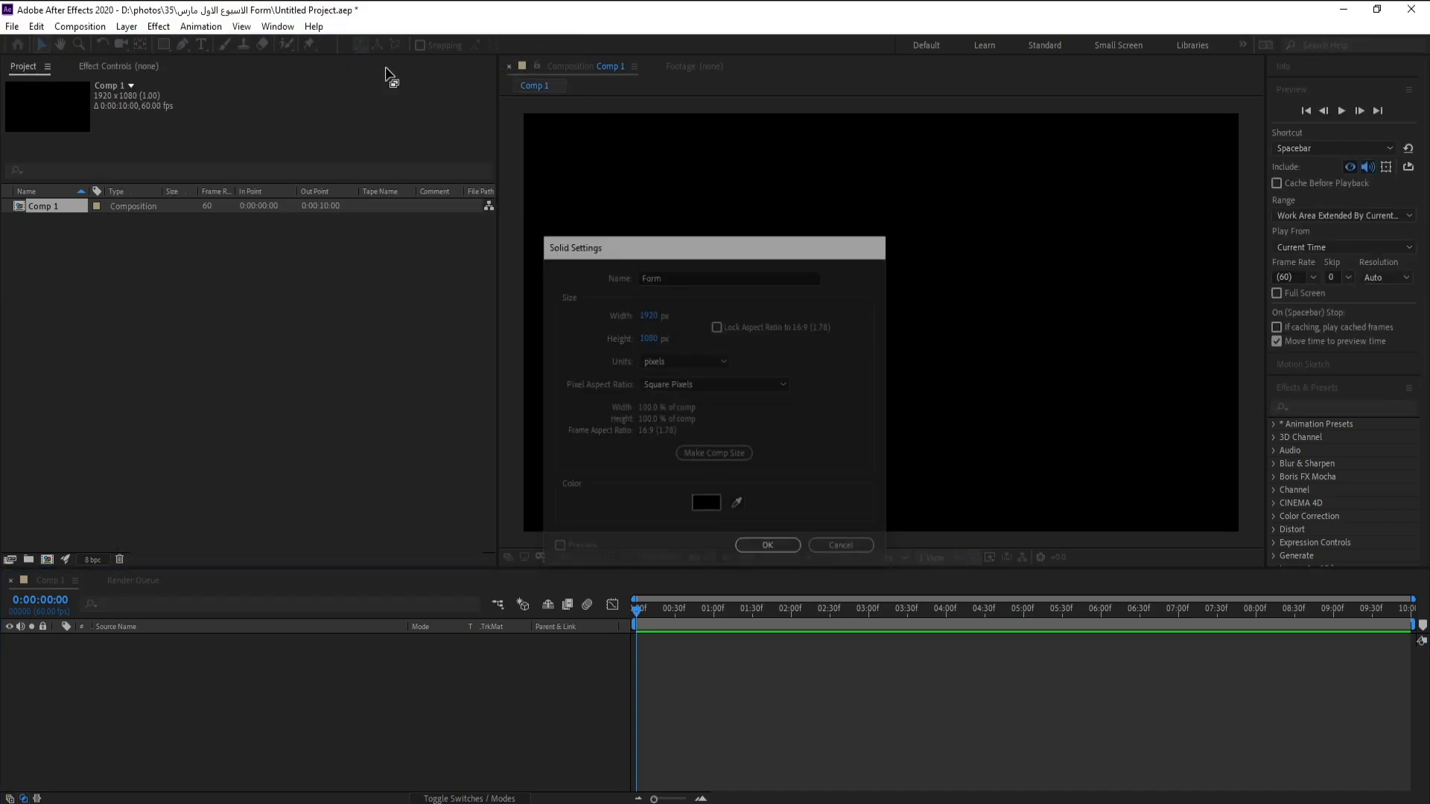
# Create the Form solid and apply the Trapcode Form effect to it
pyautogui.click(158, 25)
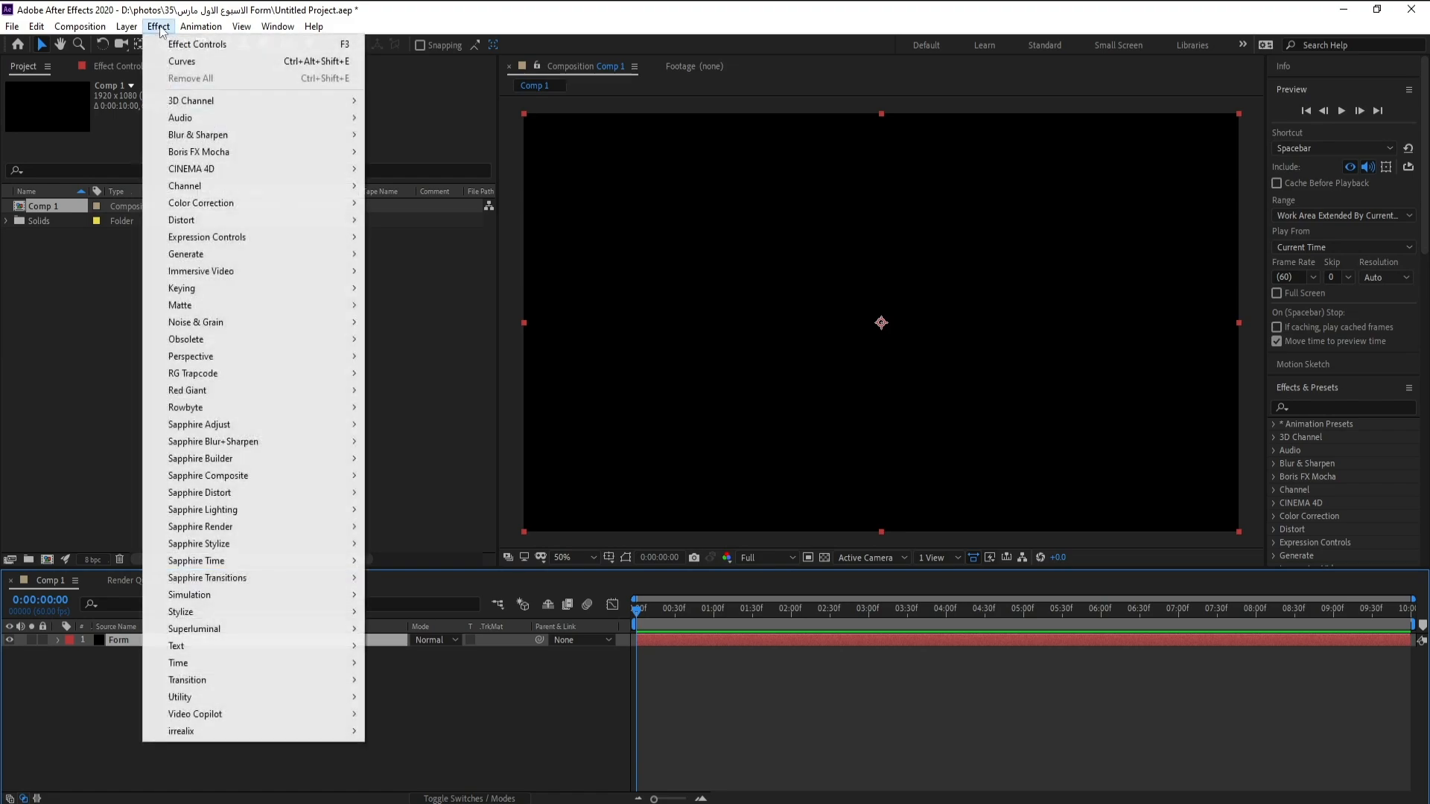
pyautogui.moveTo(192, 372)
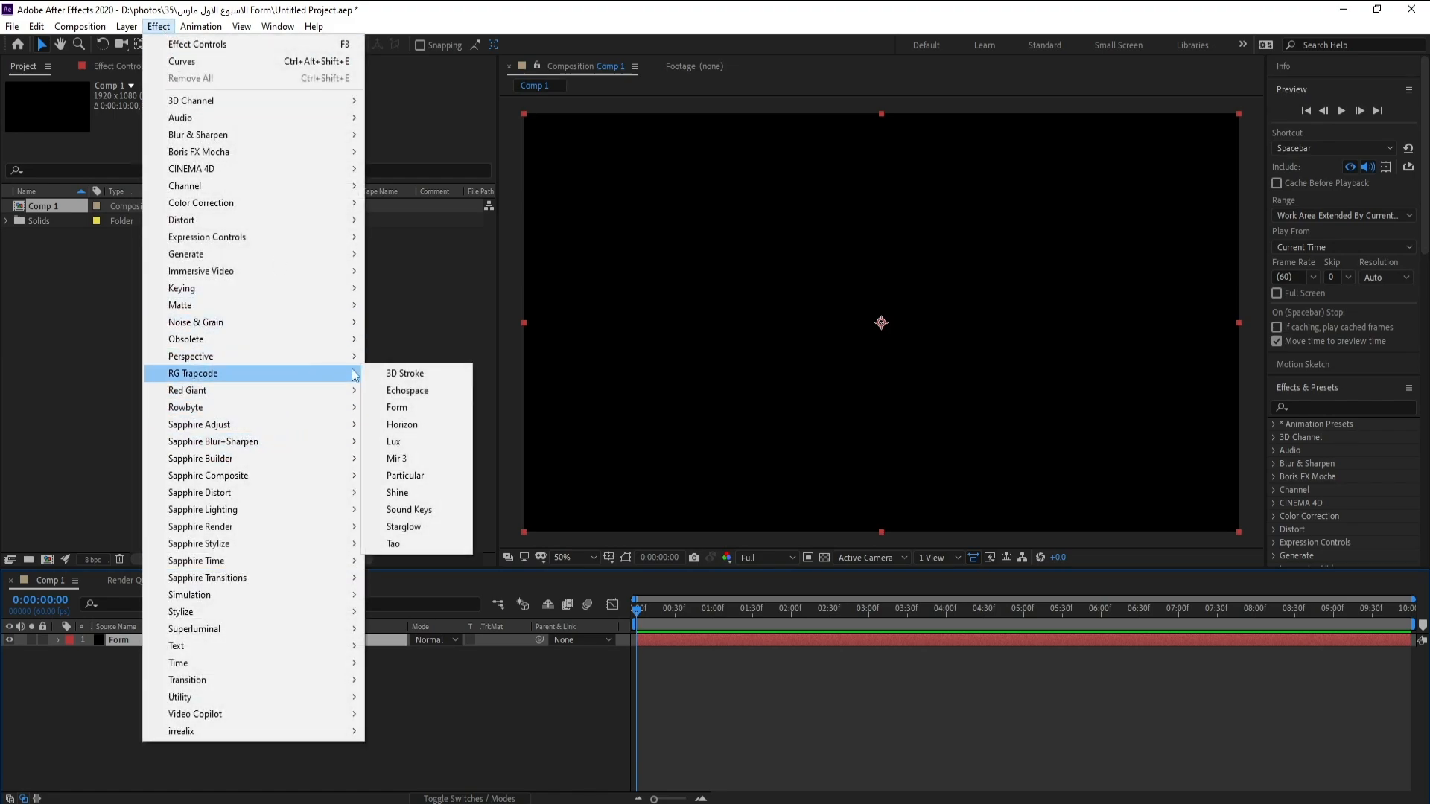
pyautogui.click(397, 408)
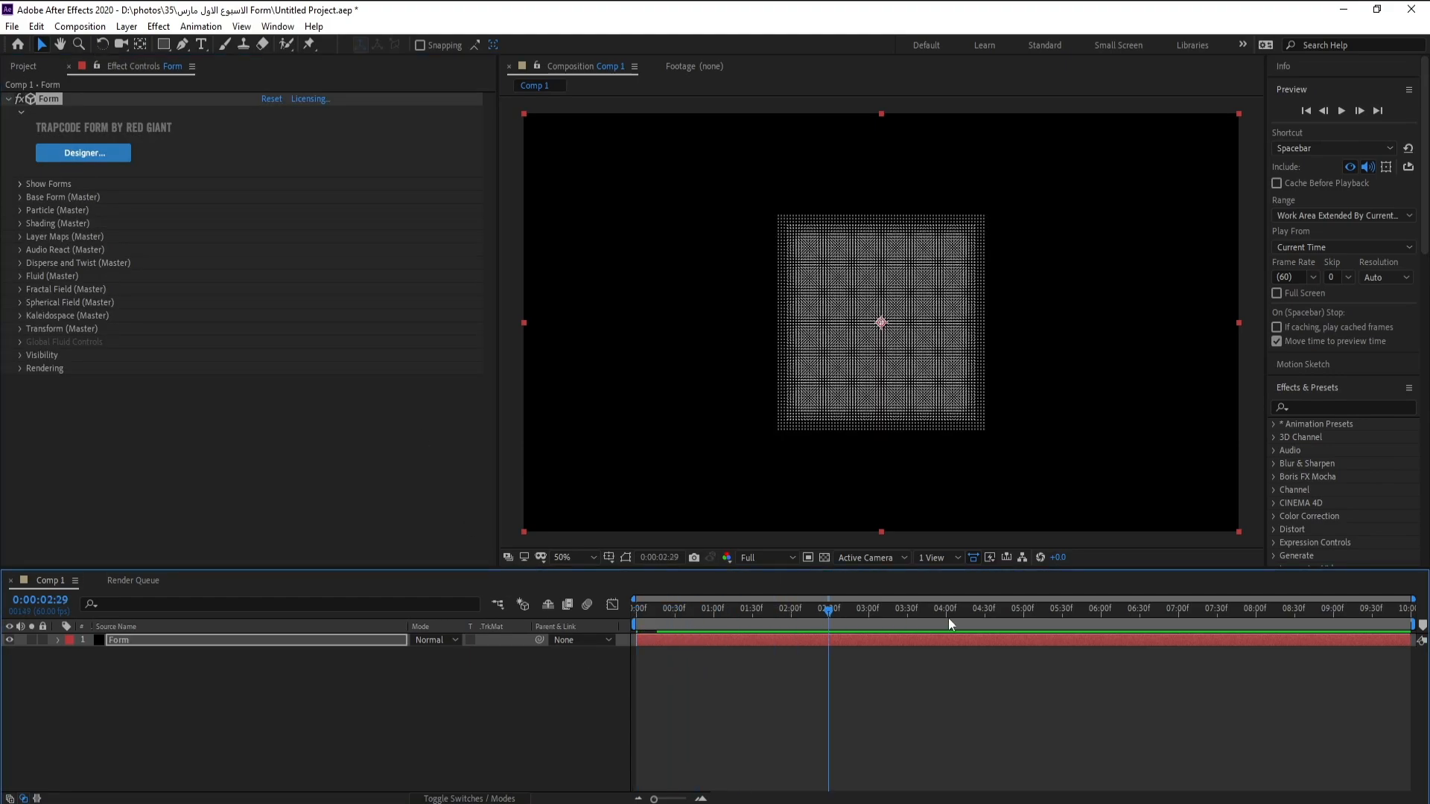
pyautogui.click(648, 607)
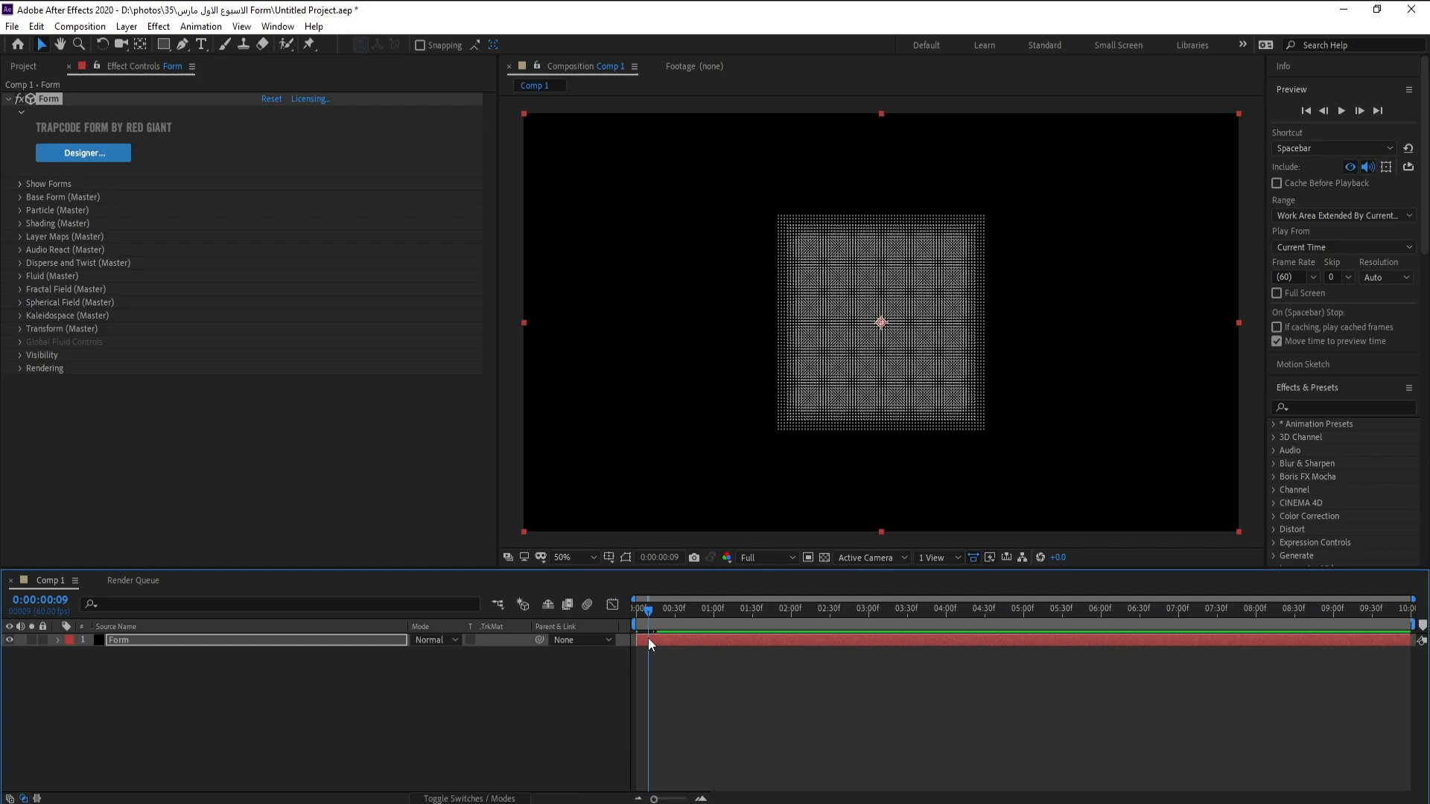
# In Fluid (Master), enable Fluid Motion and set Apply Force to At Start
pyautogui.click(20, 277)
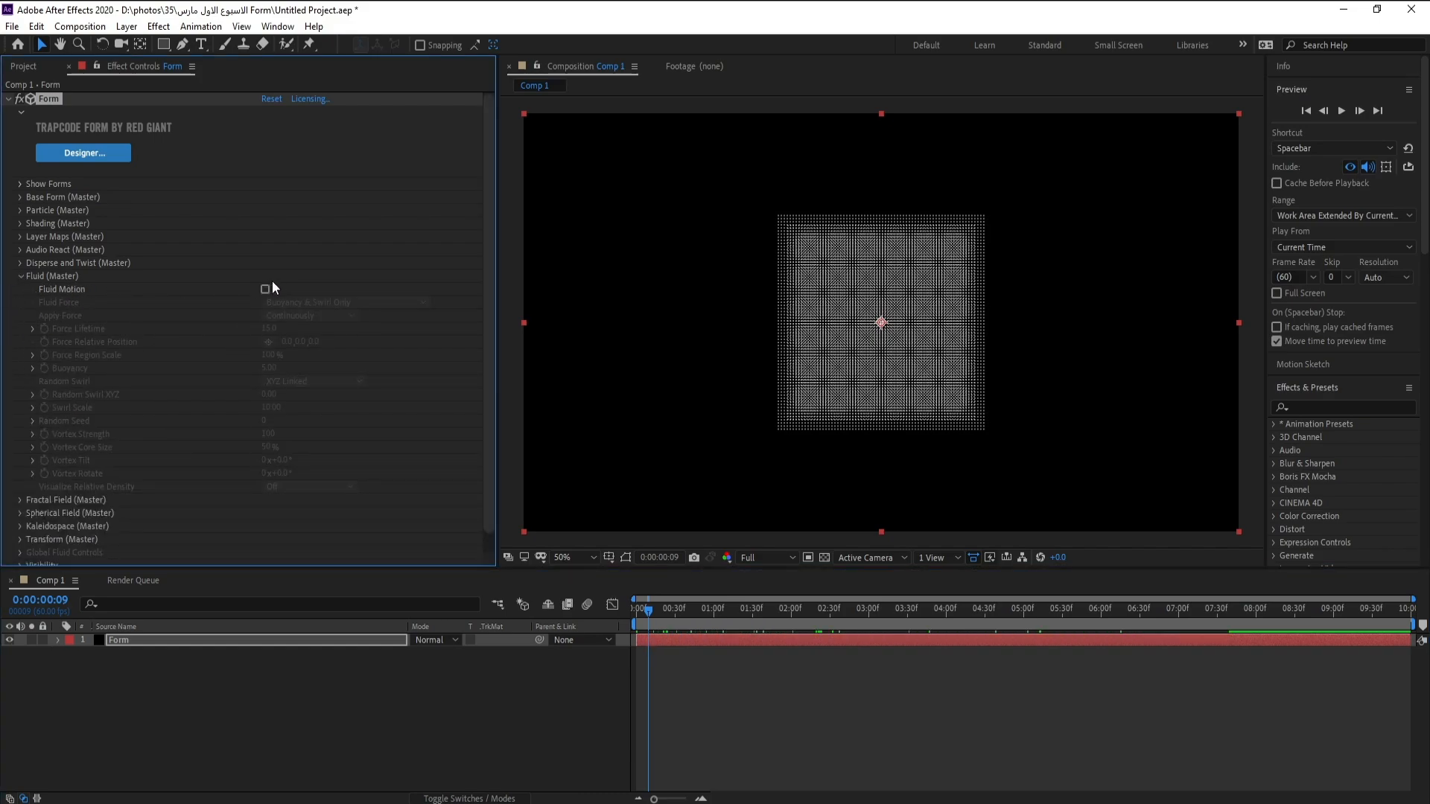
pyautogui.click(265, 289)
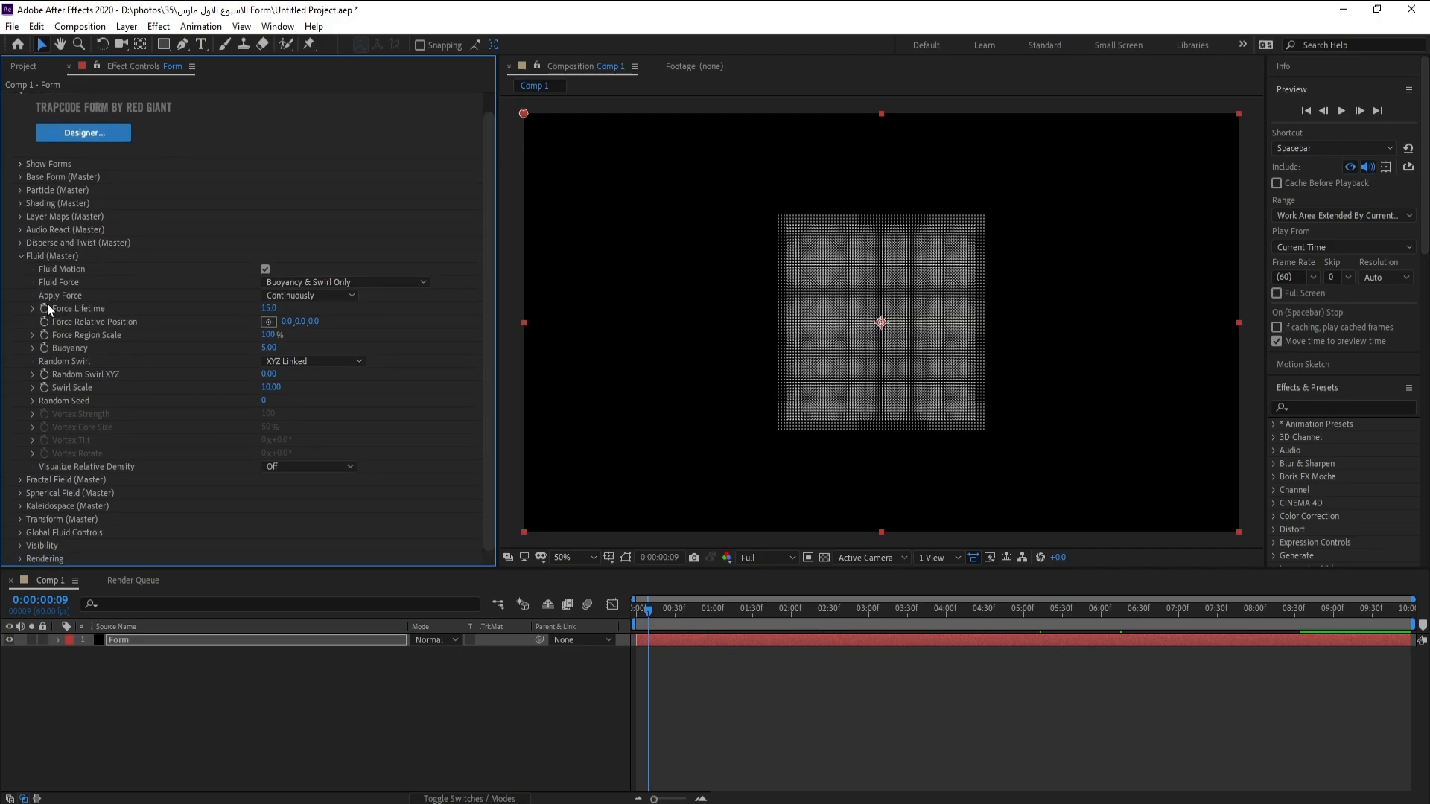
pyautogui.click(310, 295)
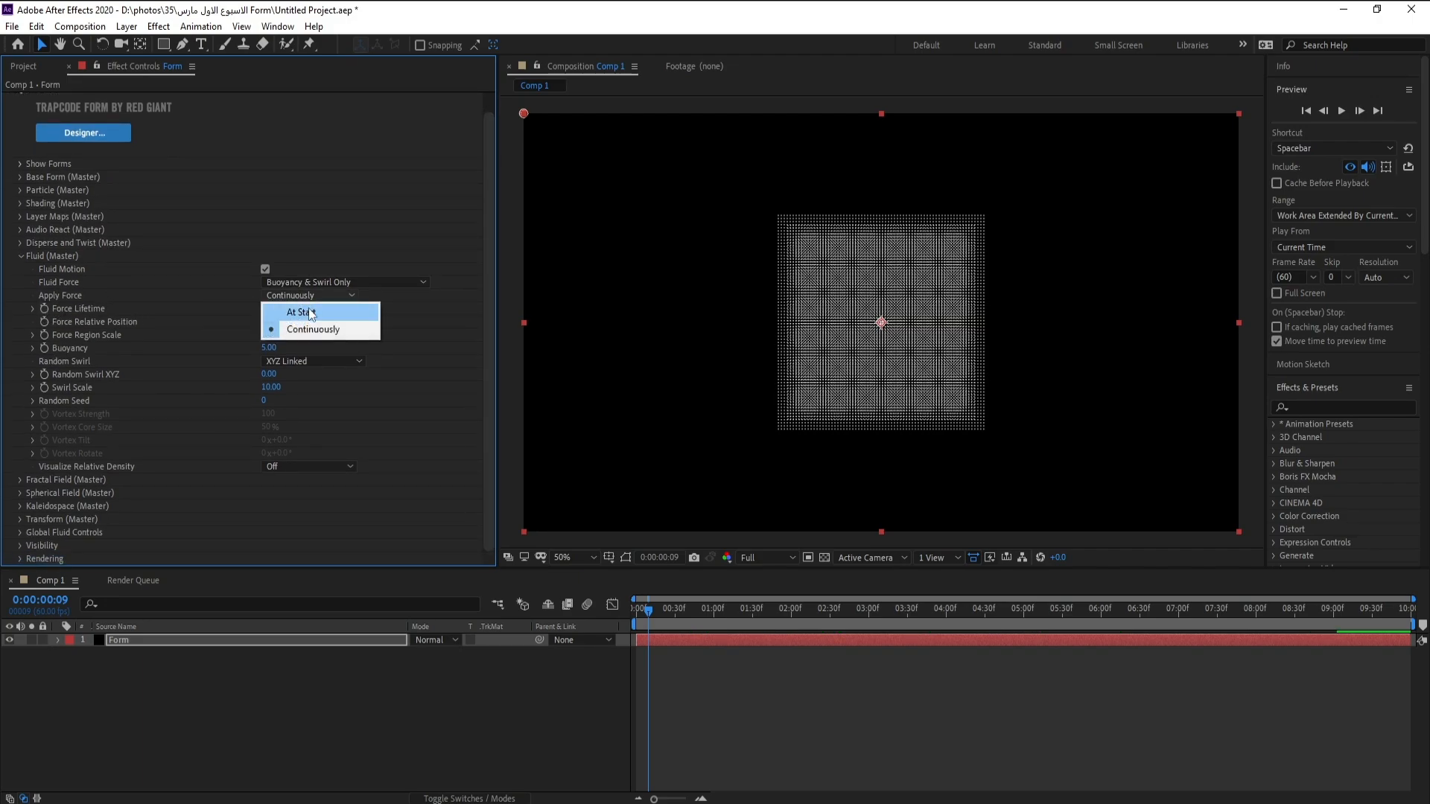
pyautogui.click(295, 312)
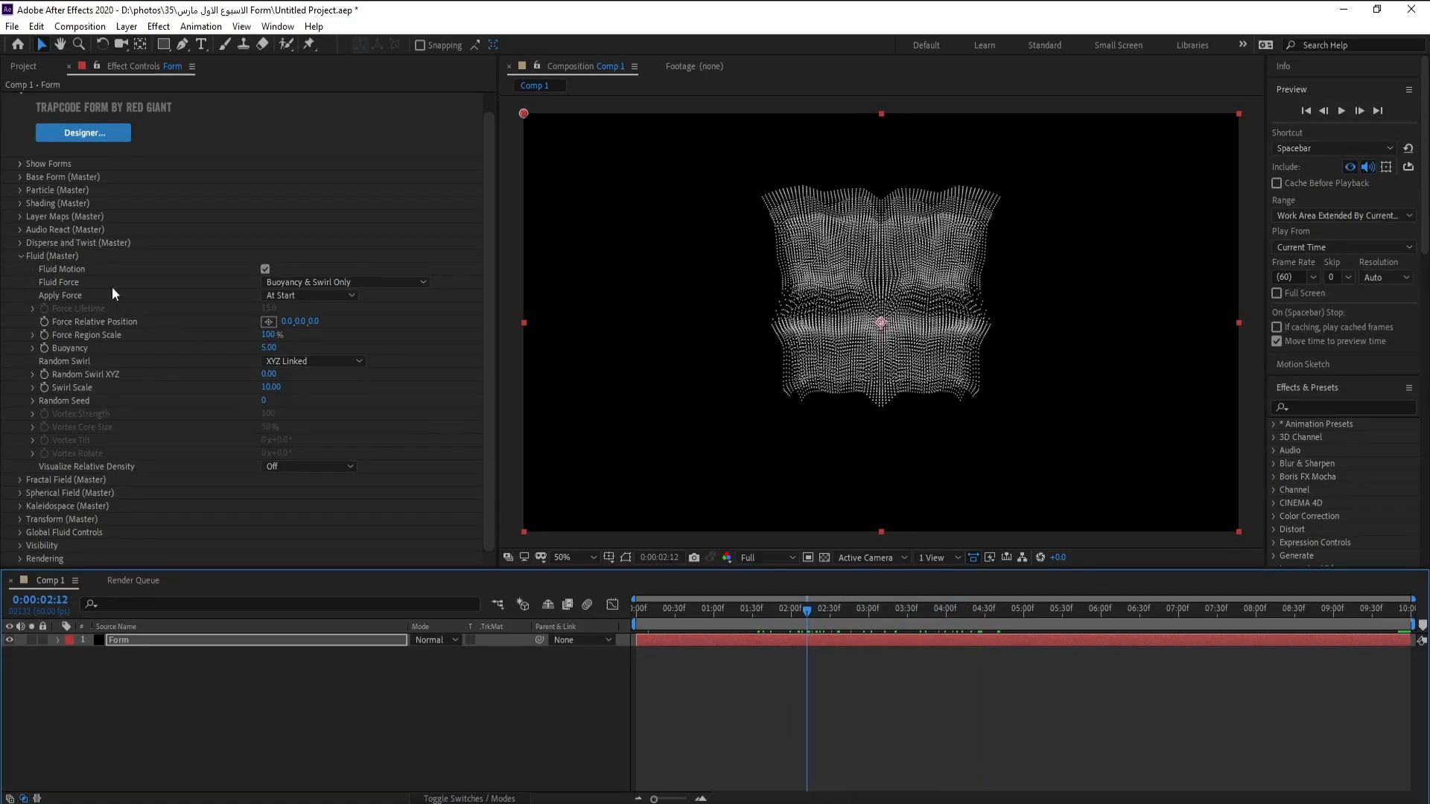
# Lower the Base Form position to 960,1408 so the grid sits below the frame
pyautogui.click(20, 176)
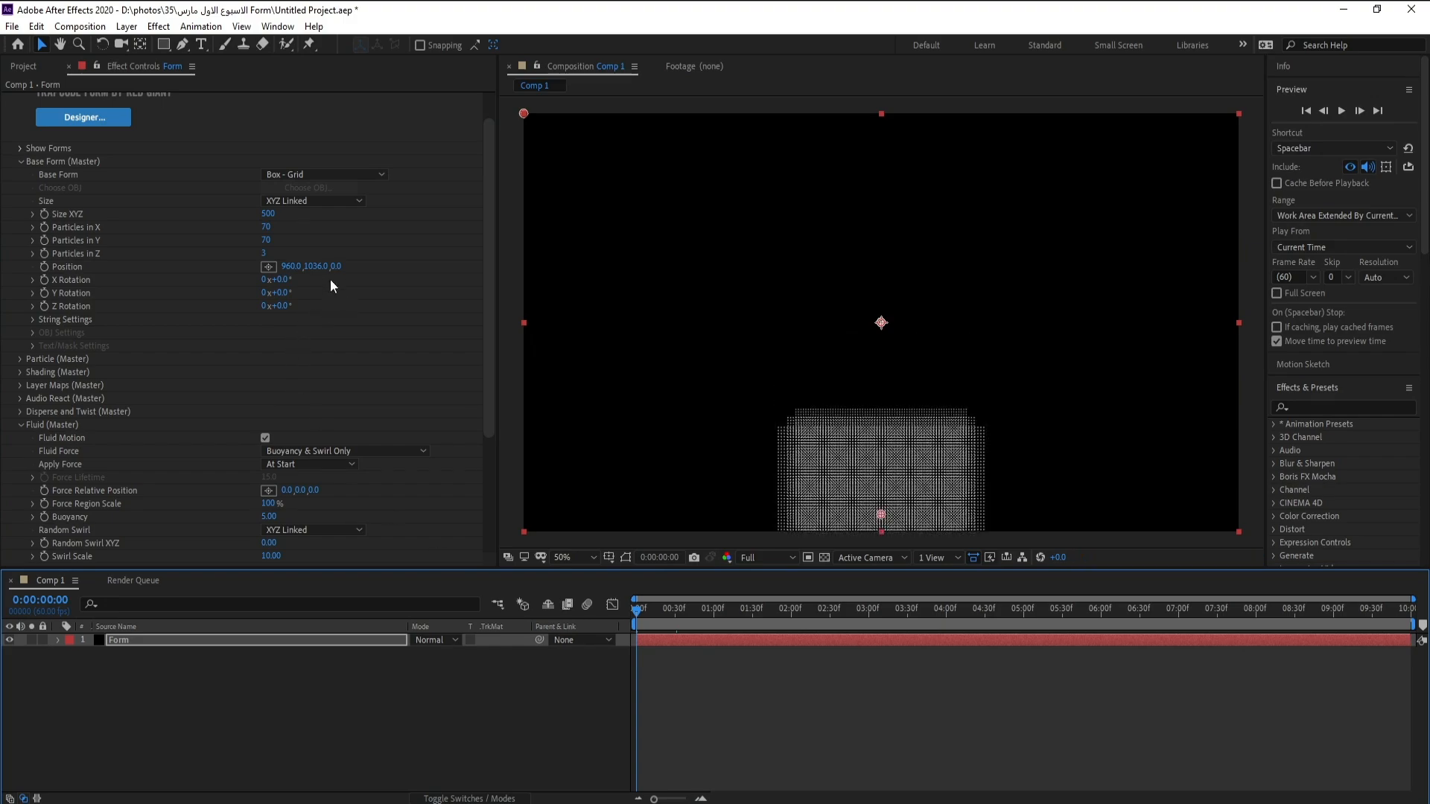
pyautogui.moveTo(438, 494)
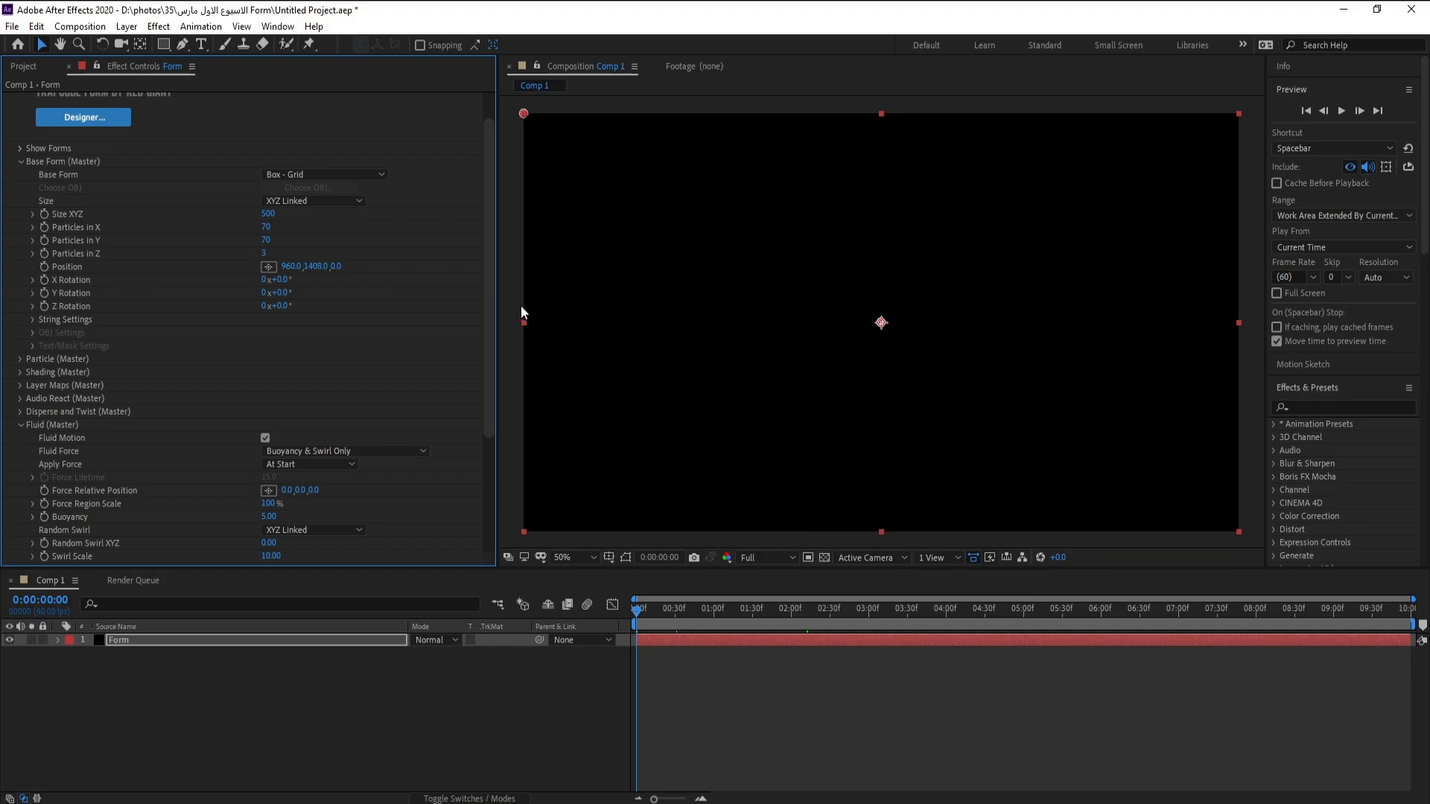
pyautogui.scroll(-3)
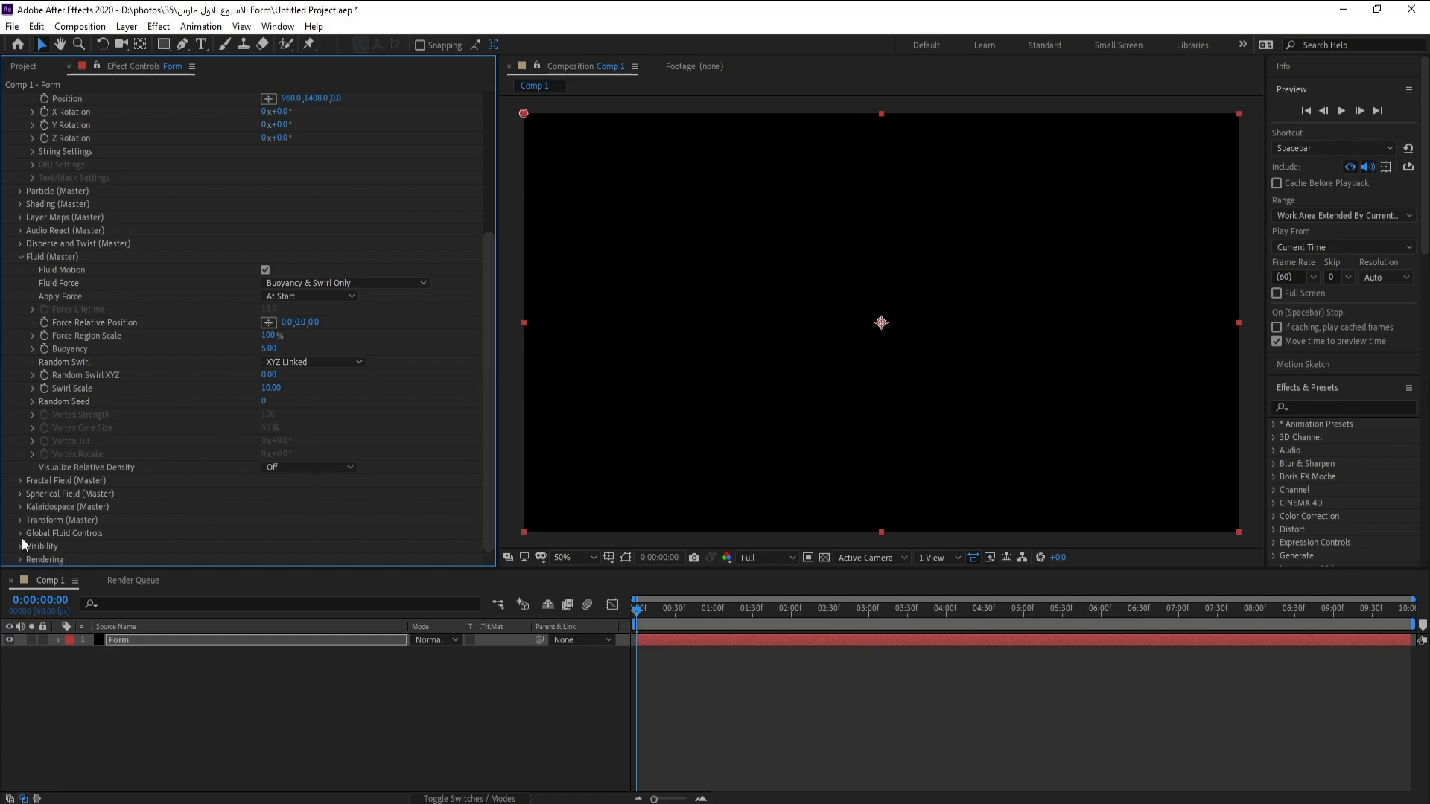
# Keyframe Fluid Time Factor from 10 down to 0.5 around the one-second mark
pyautogui.scroll(-3)
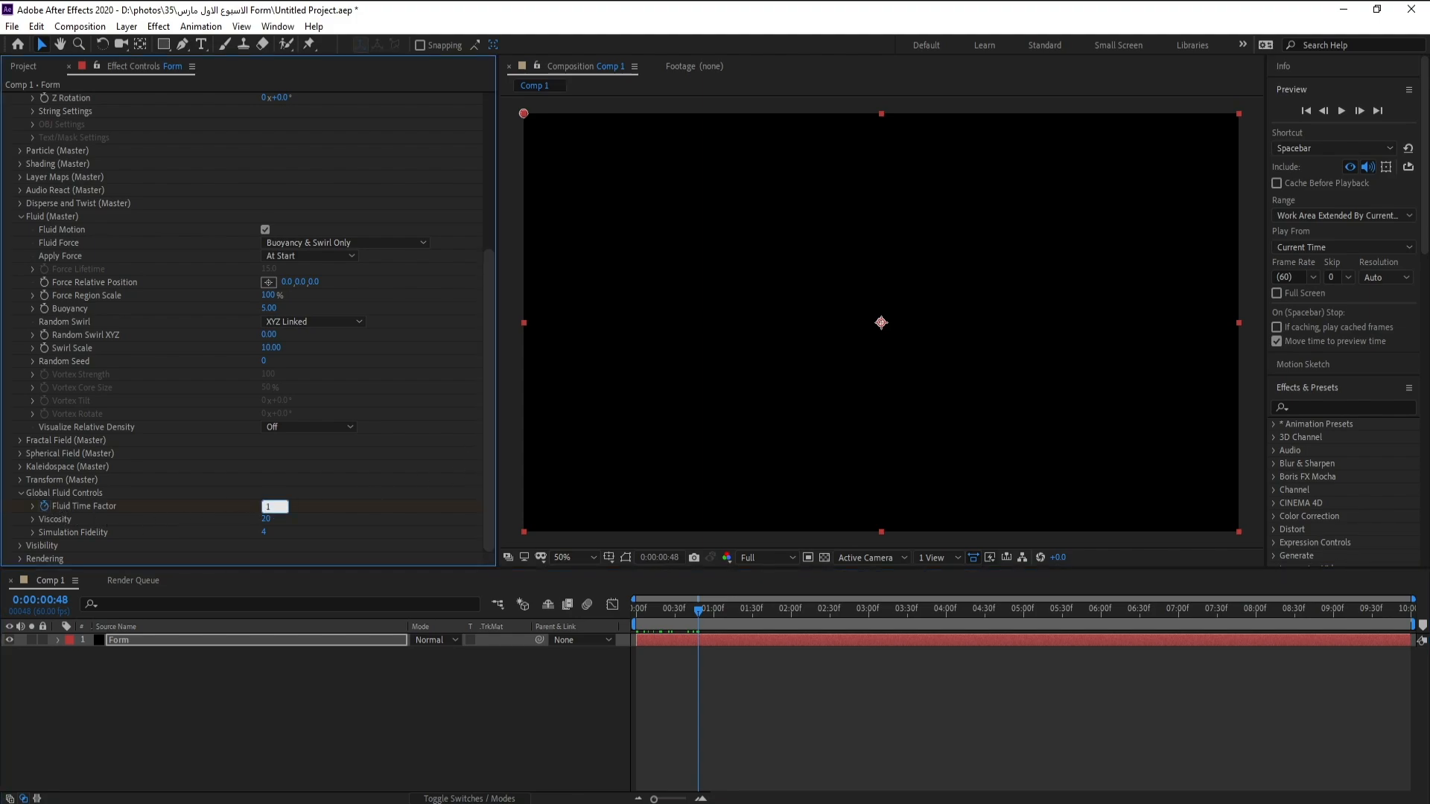
pyautogui.write('10.00')
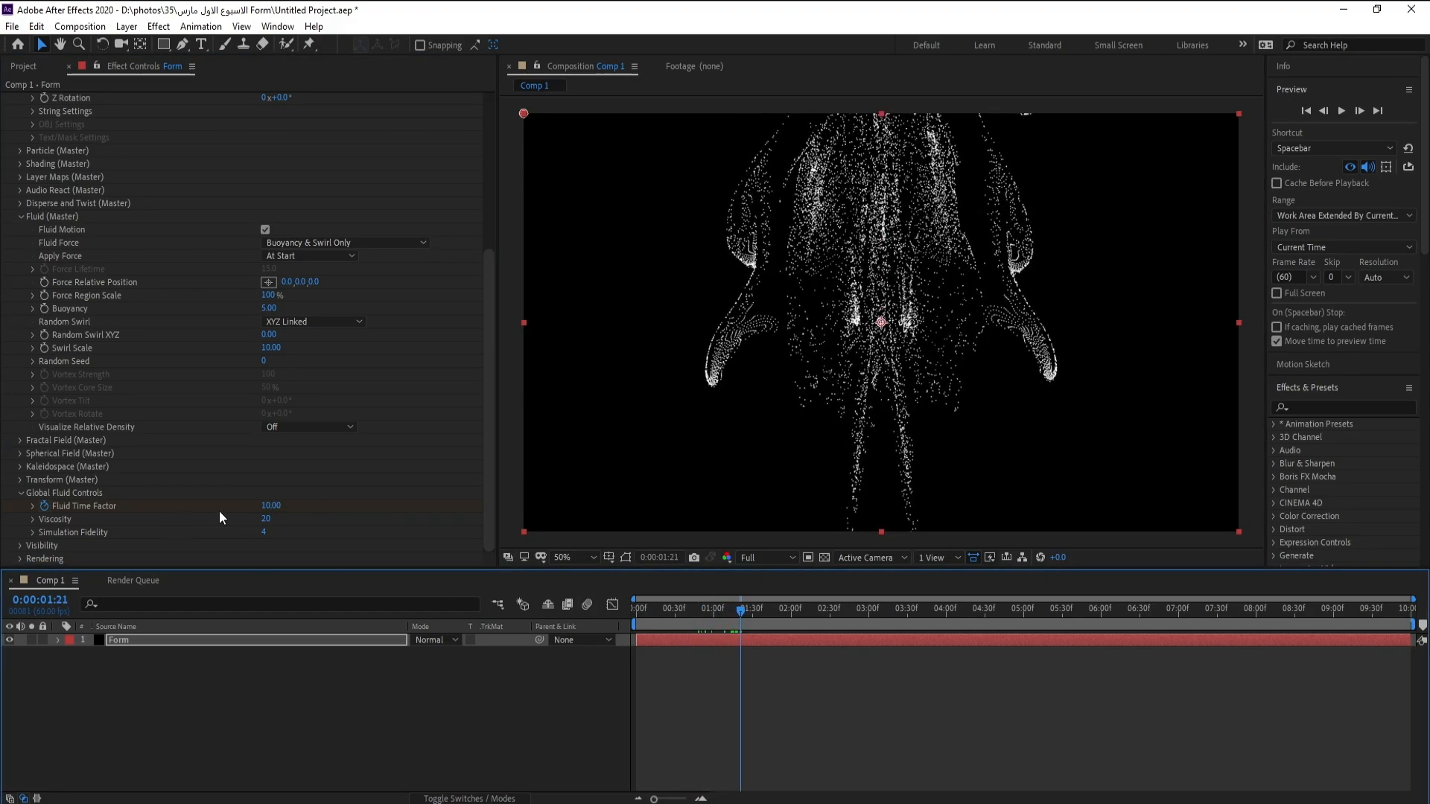
pyautogui.click(270, 505)
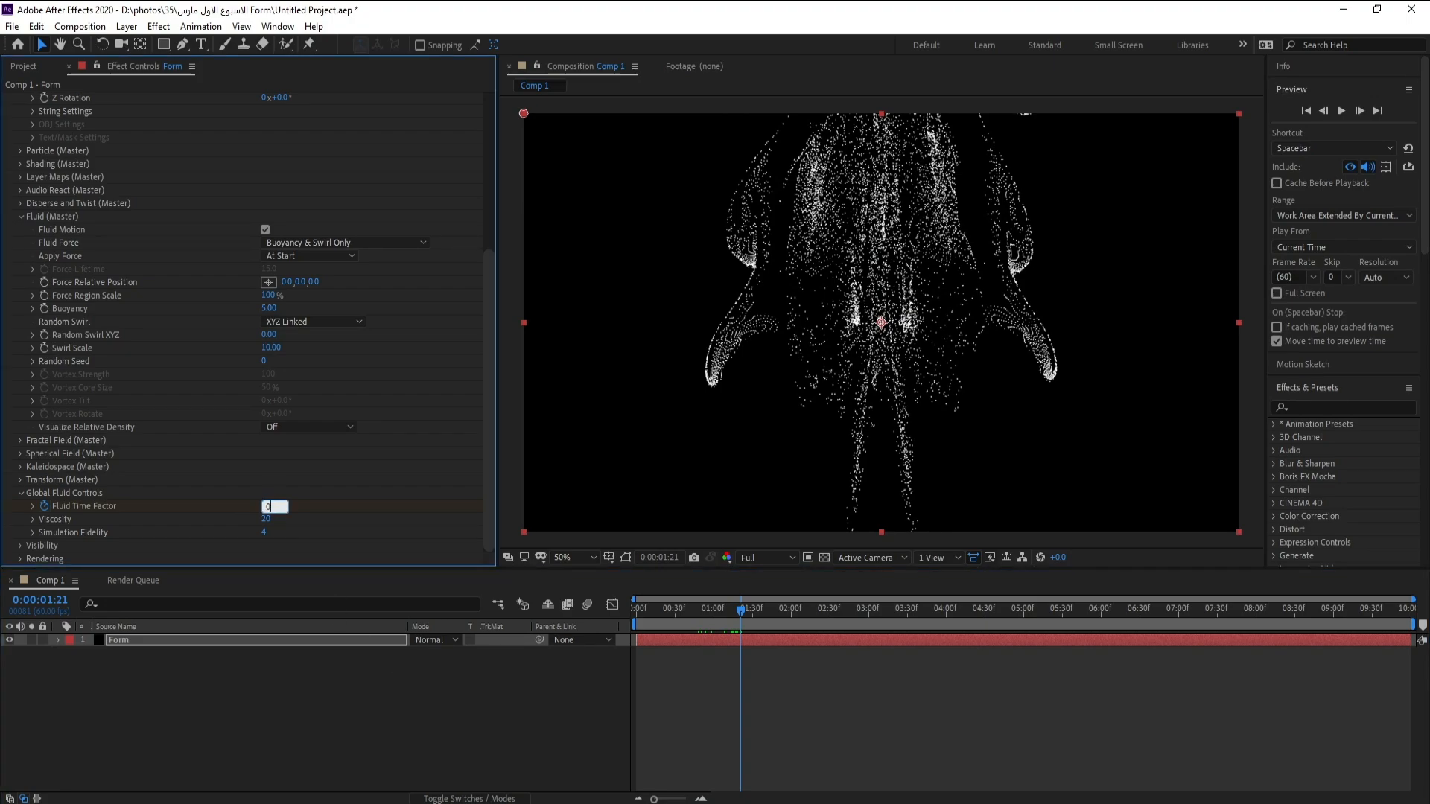
pyautogui.write('0.5')
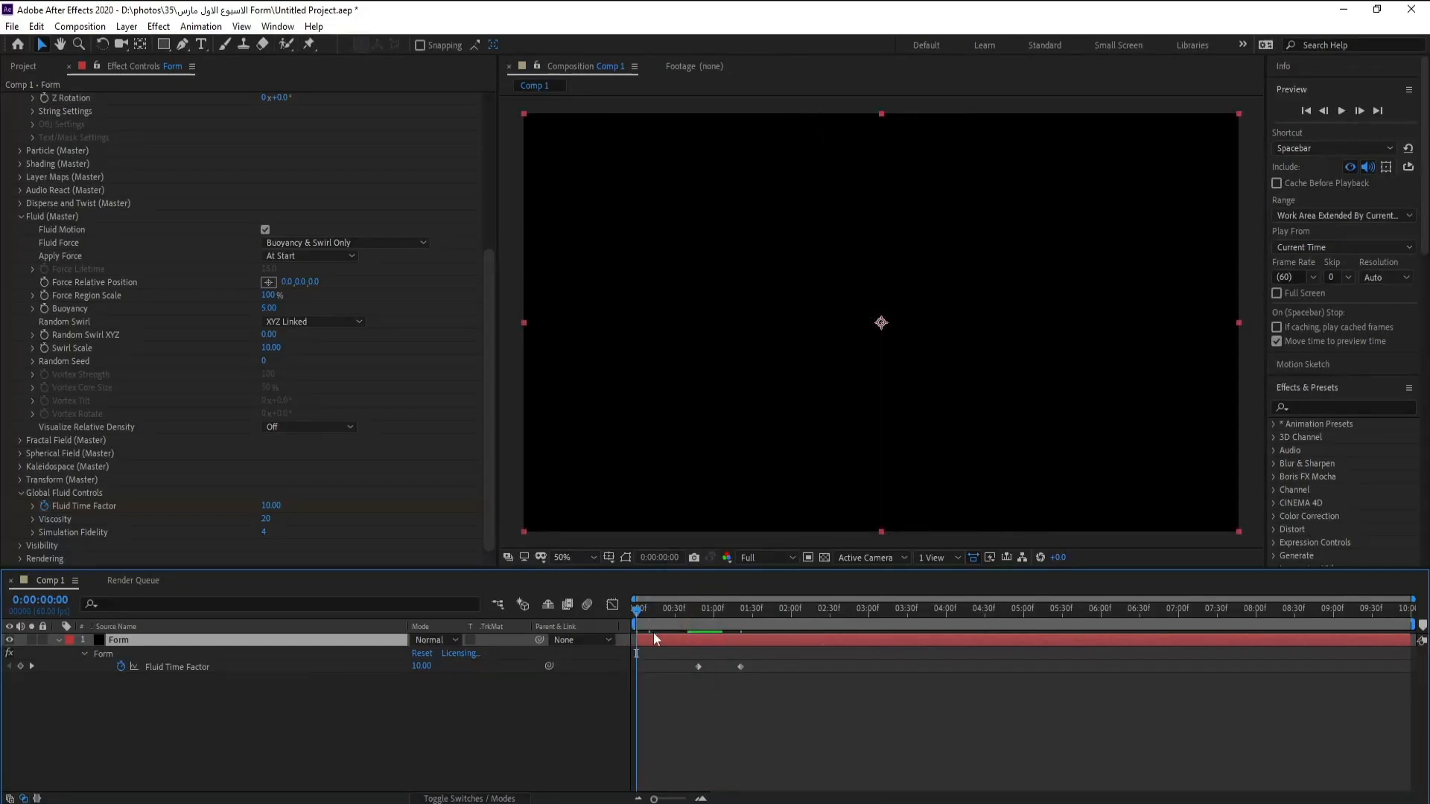
pyautogui.click(1339, 109)
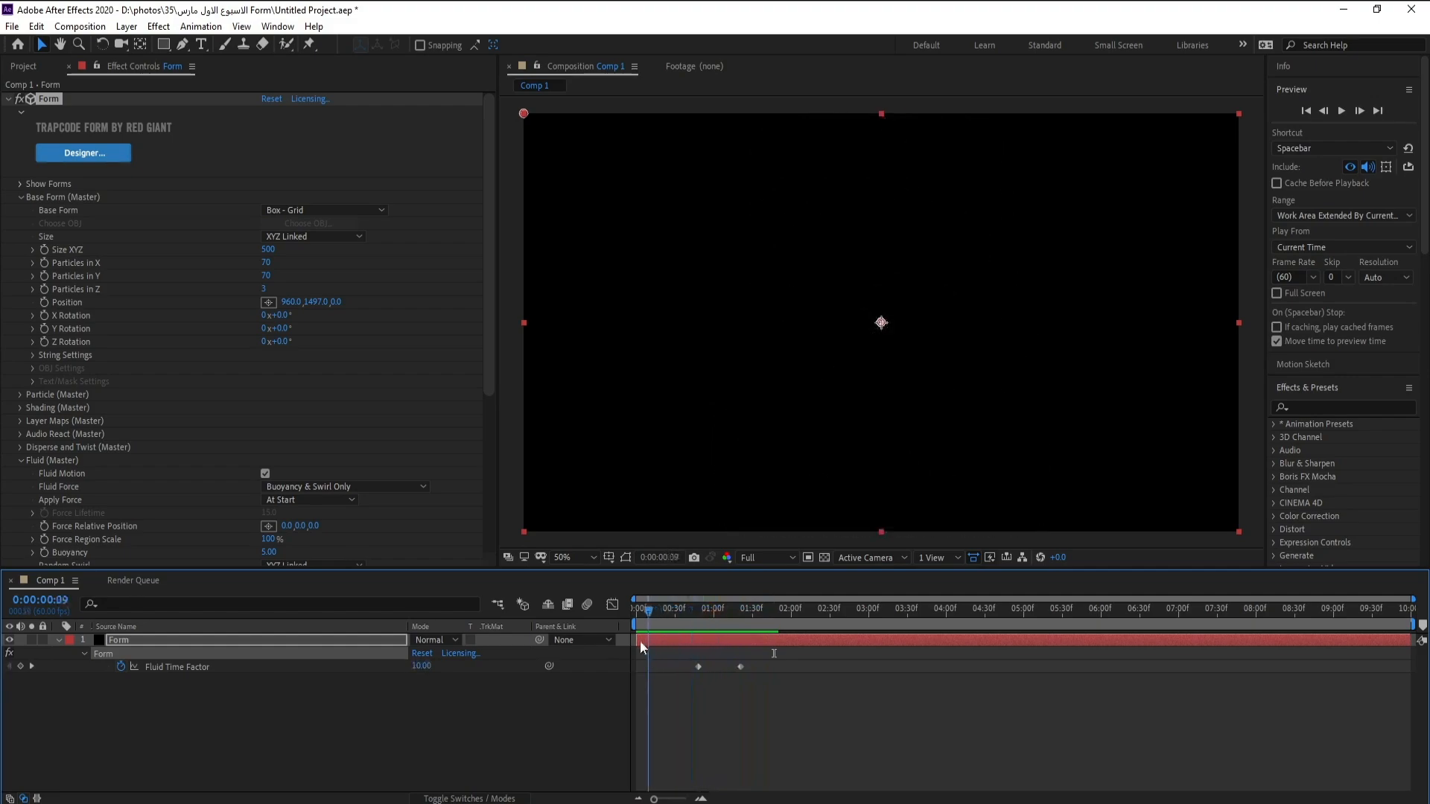
# Add a 50mm Camera 1 layer to the composition
pyautogui.click(125, 25)
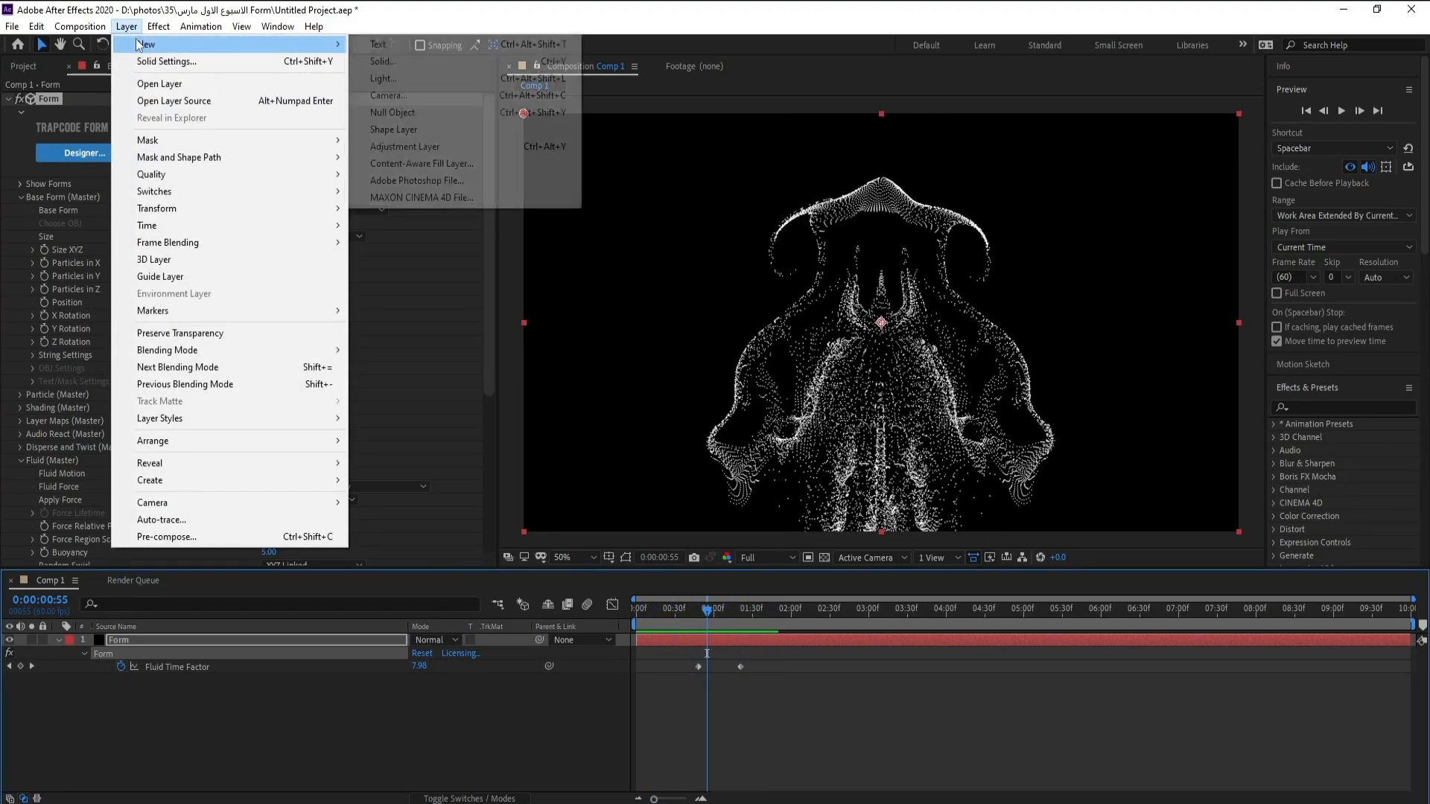
pyautogui.click(389, 95)
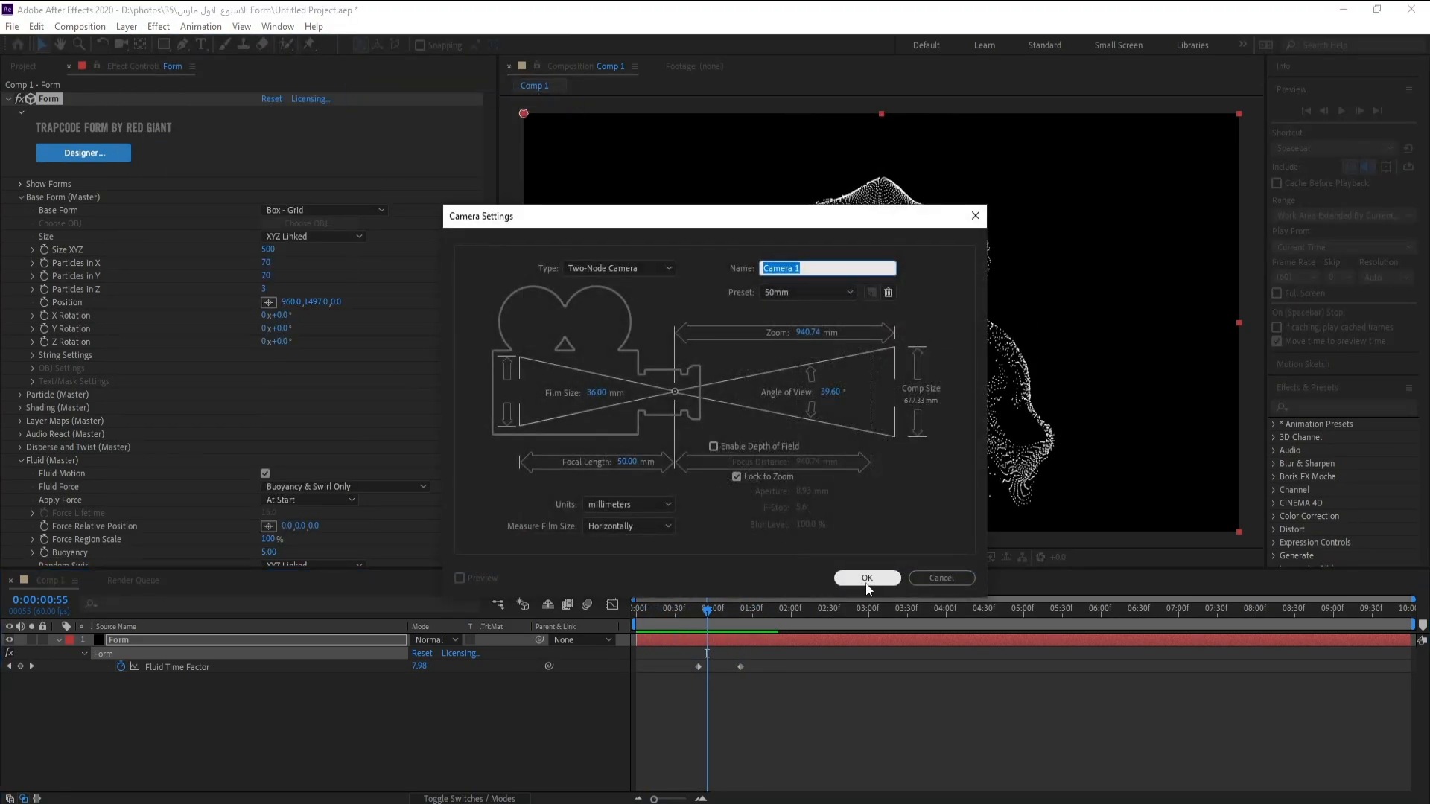
pyautogui.click(866, 578)
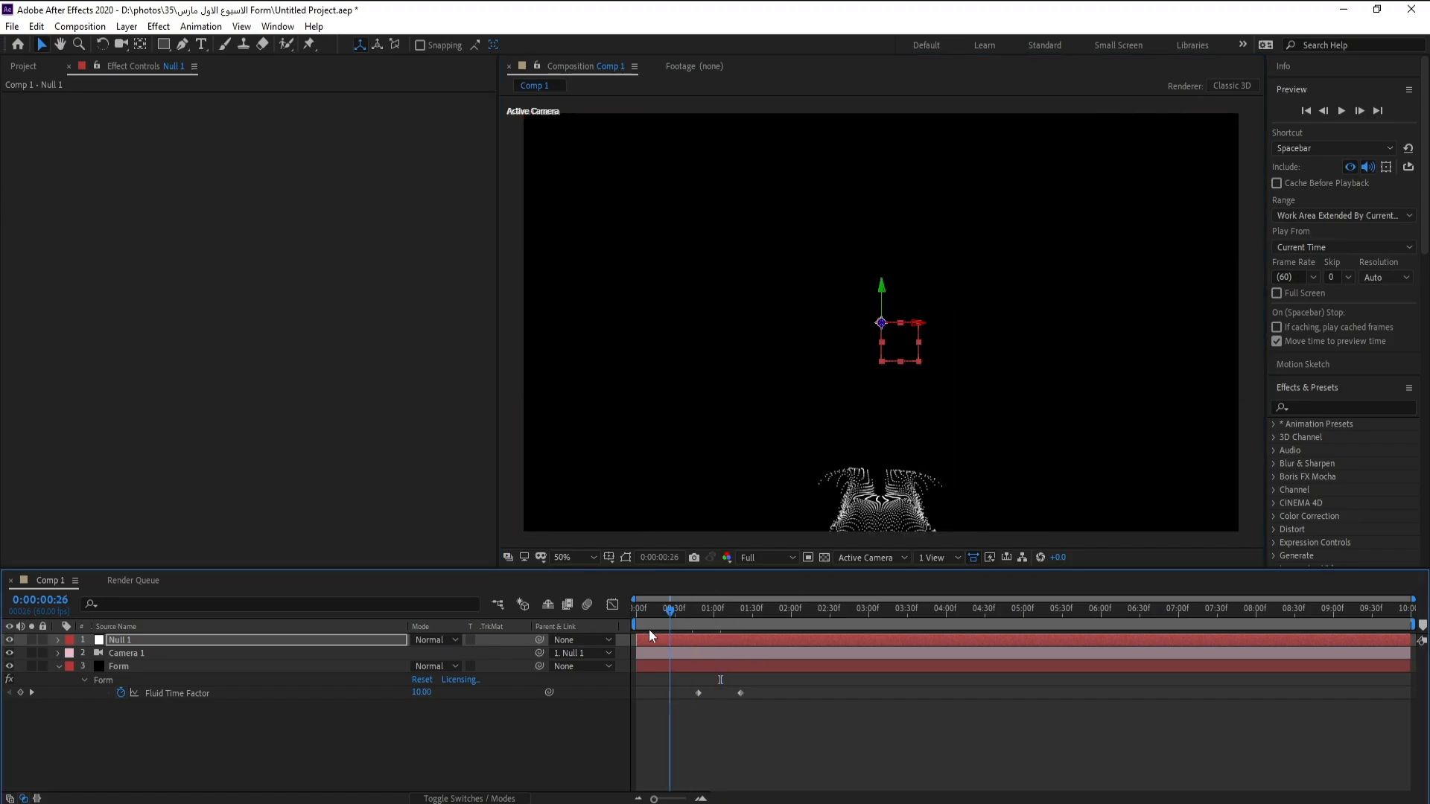
pyautogui.click(644, 624)
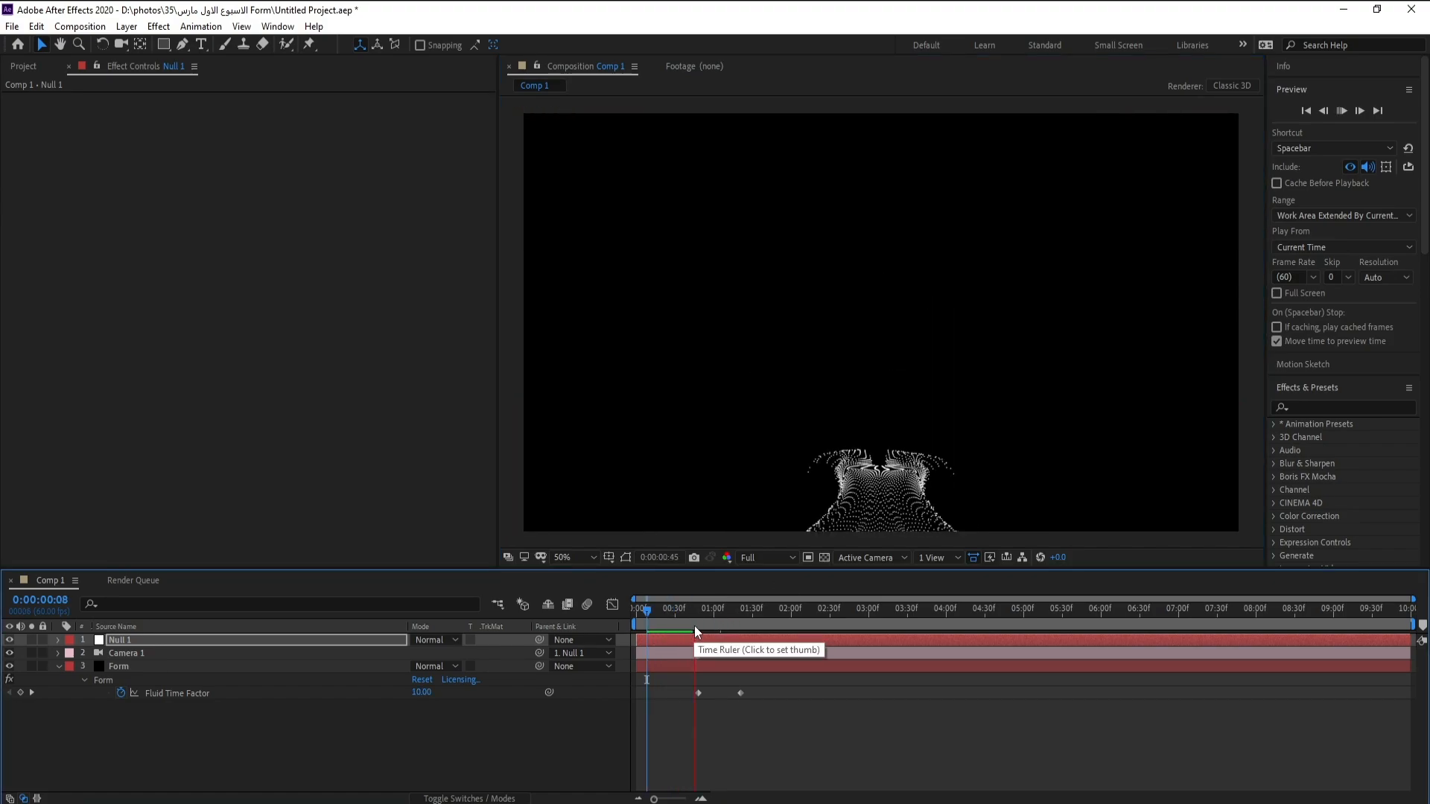
pyautogui.click(739, 622)
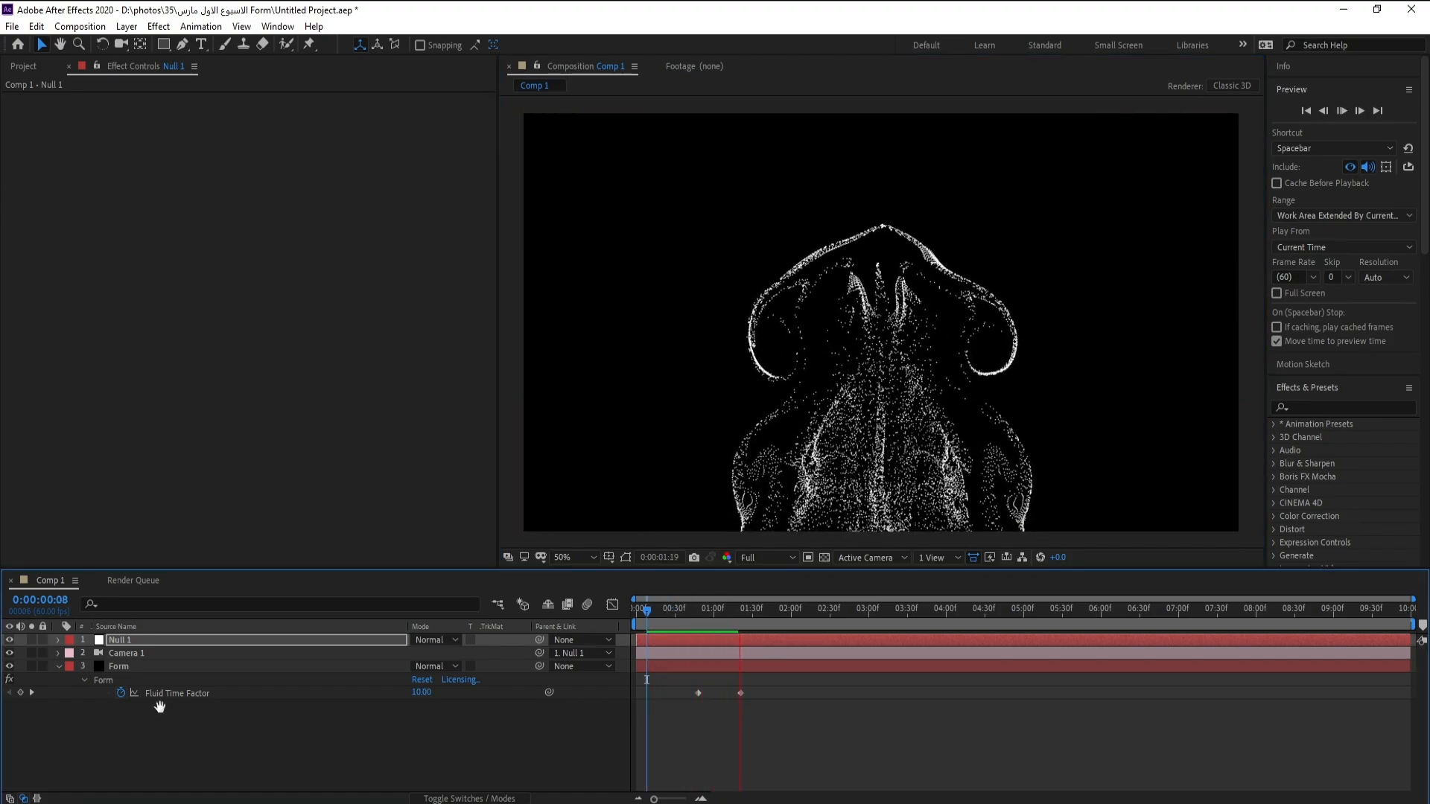
pyautogui.click(120, 666)
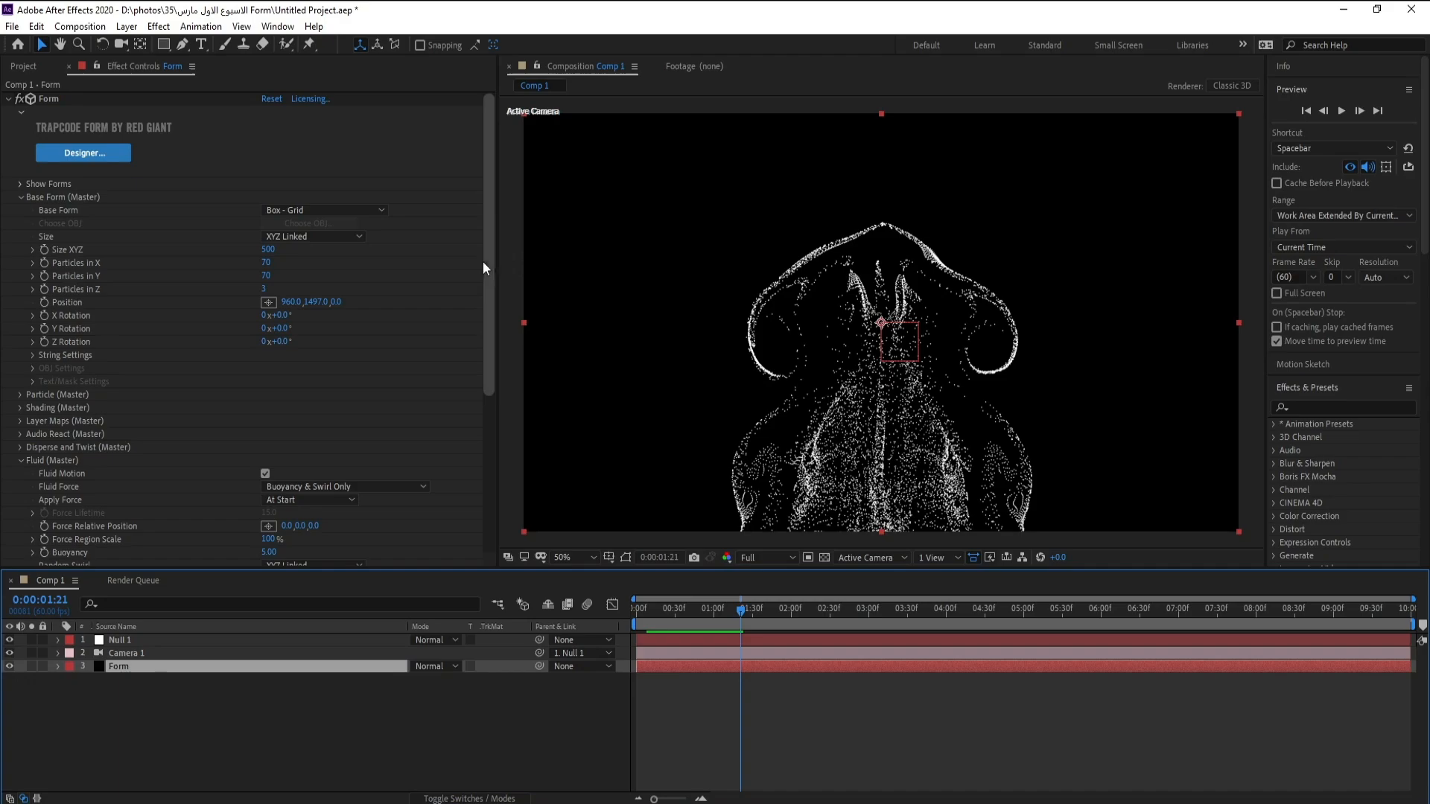
# Scroll through the Form effect controls and select the Form layer for adjustment
pyautogui.scroll(-3)
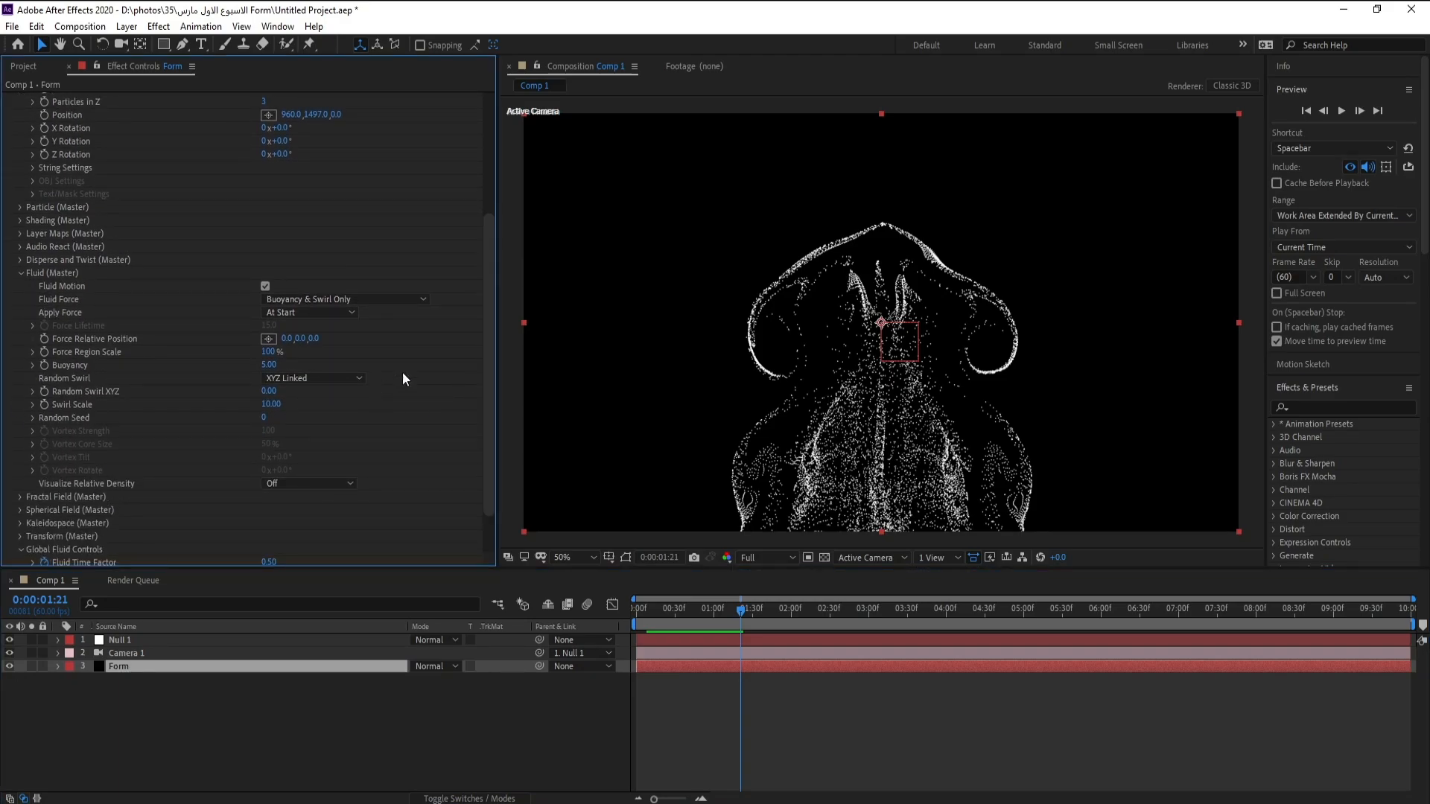
pyautogui.scroll(-3)
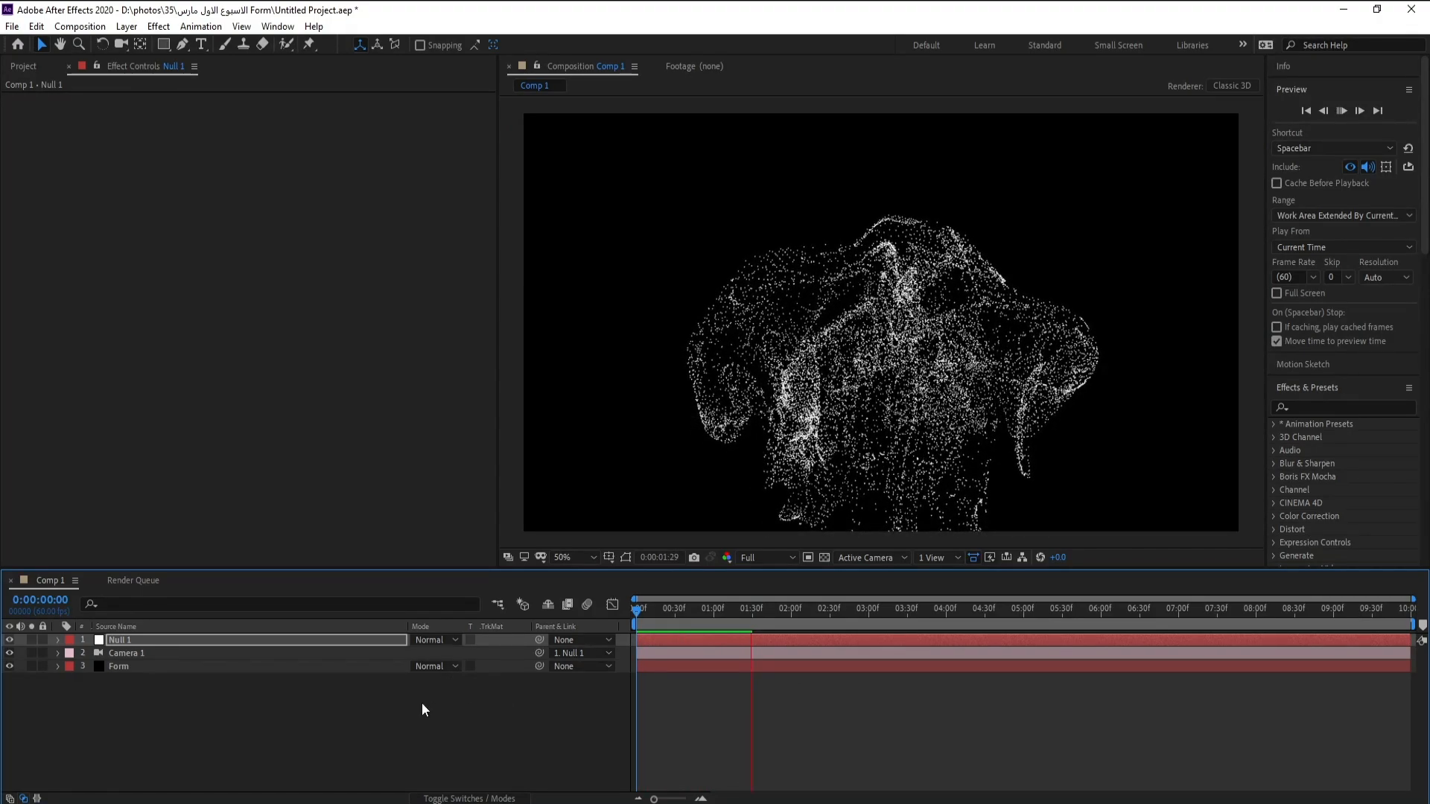
pyautogui.click(119, 666)
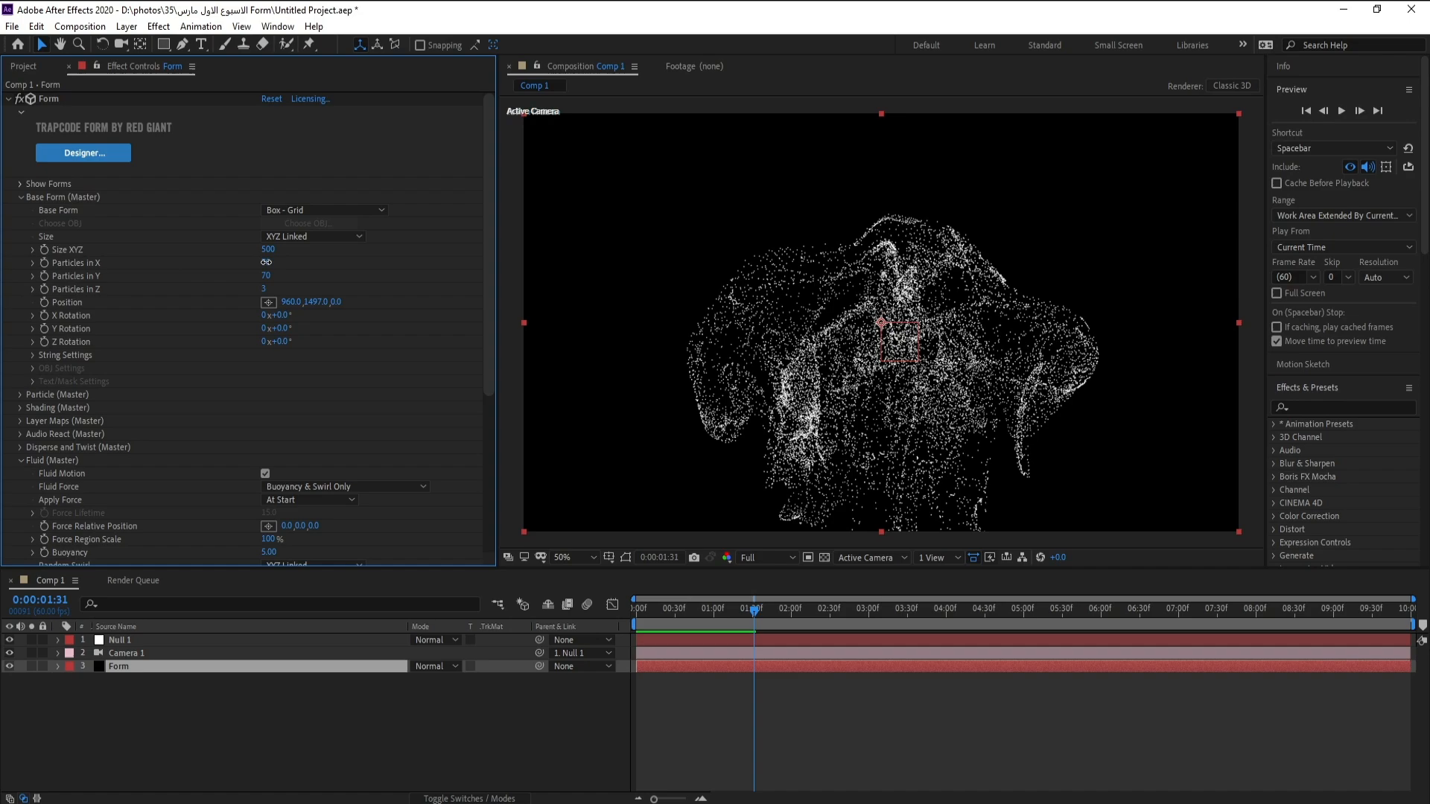
# Set the Base Form grid to 150 particles in X and 150 in Y
pyautogui.doubleClick(265, 262)
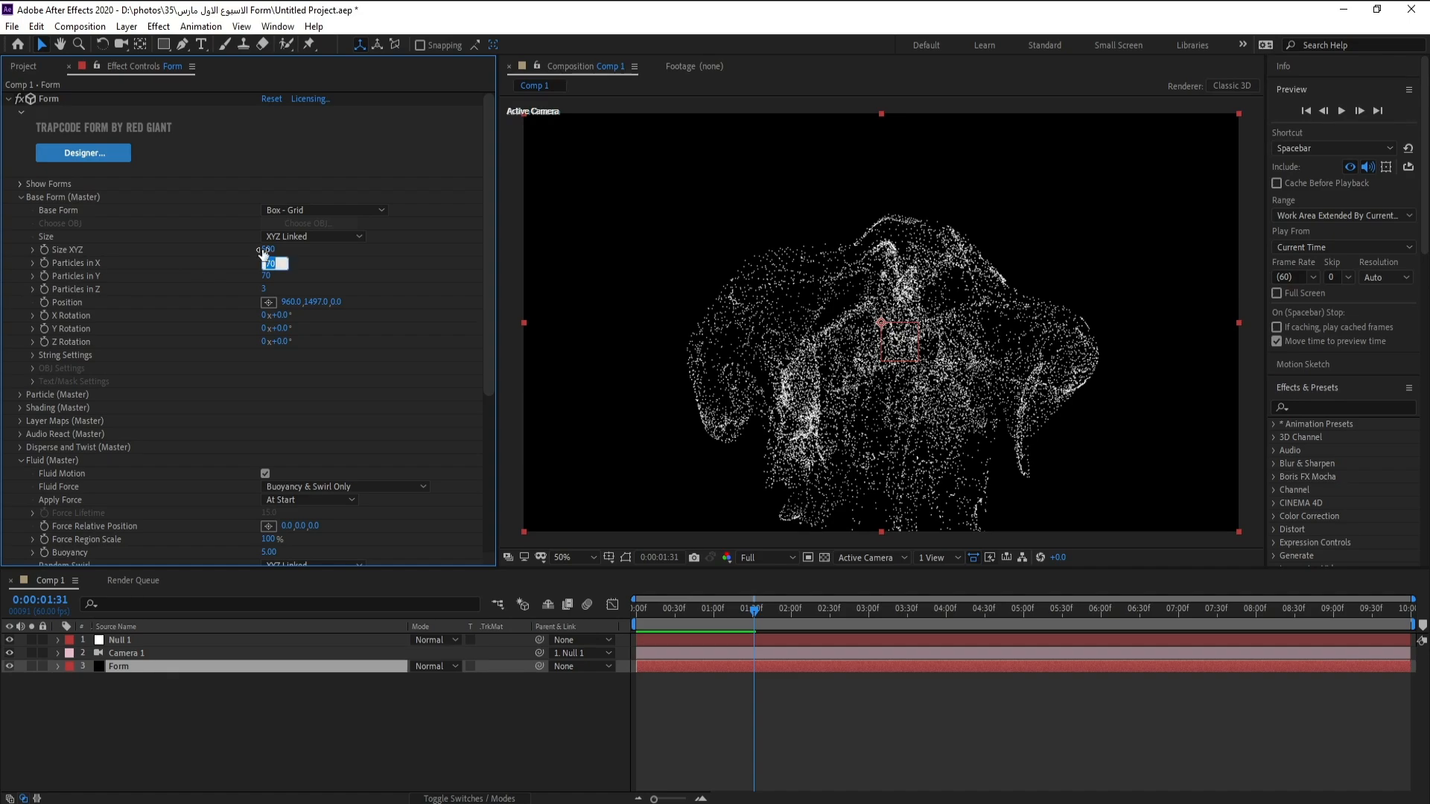
pyautogui.write('150')
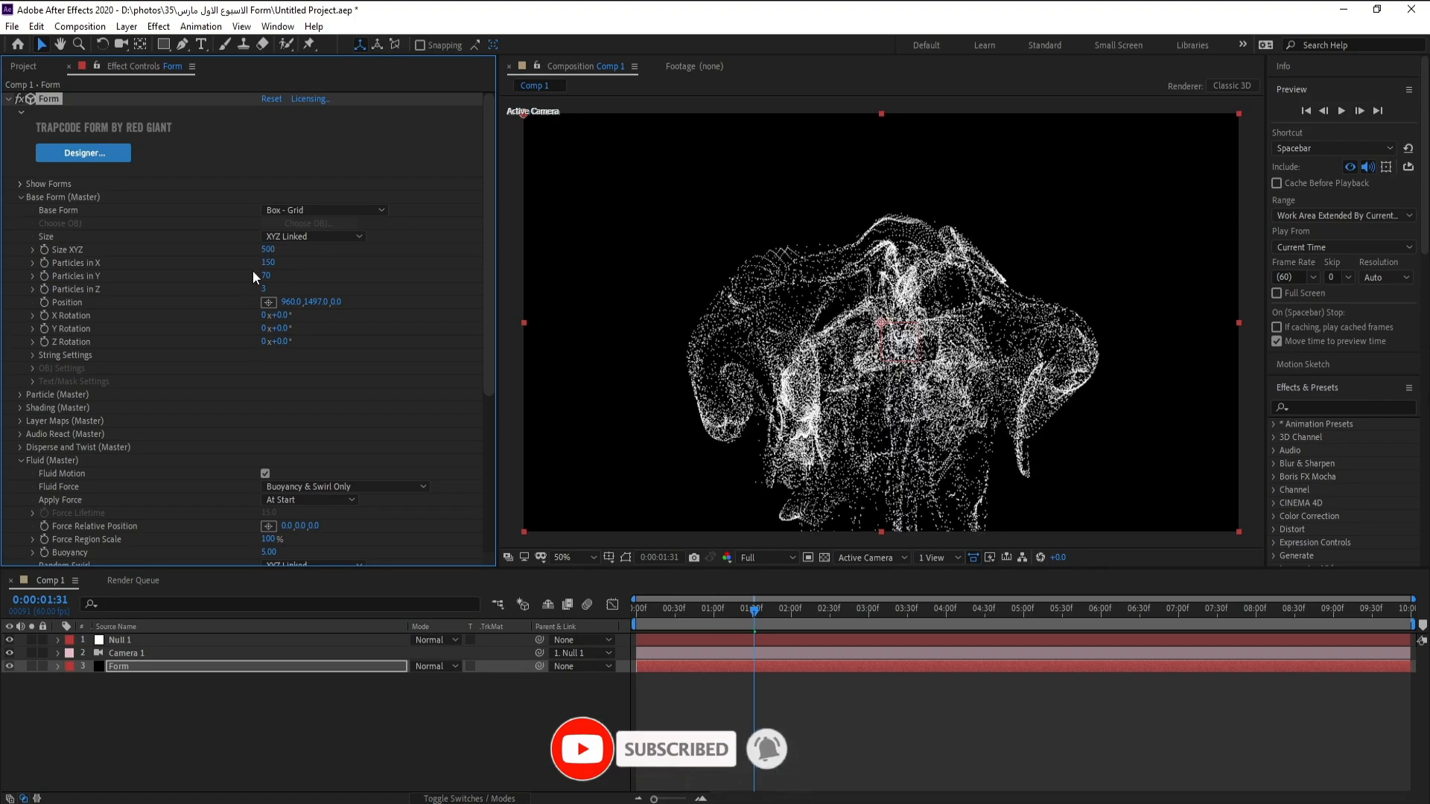
pyautogui.click(269, 277)
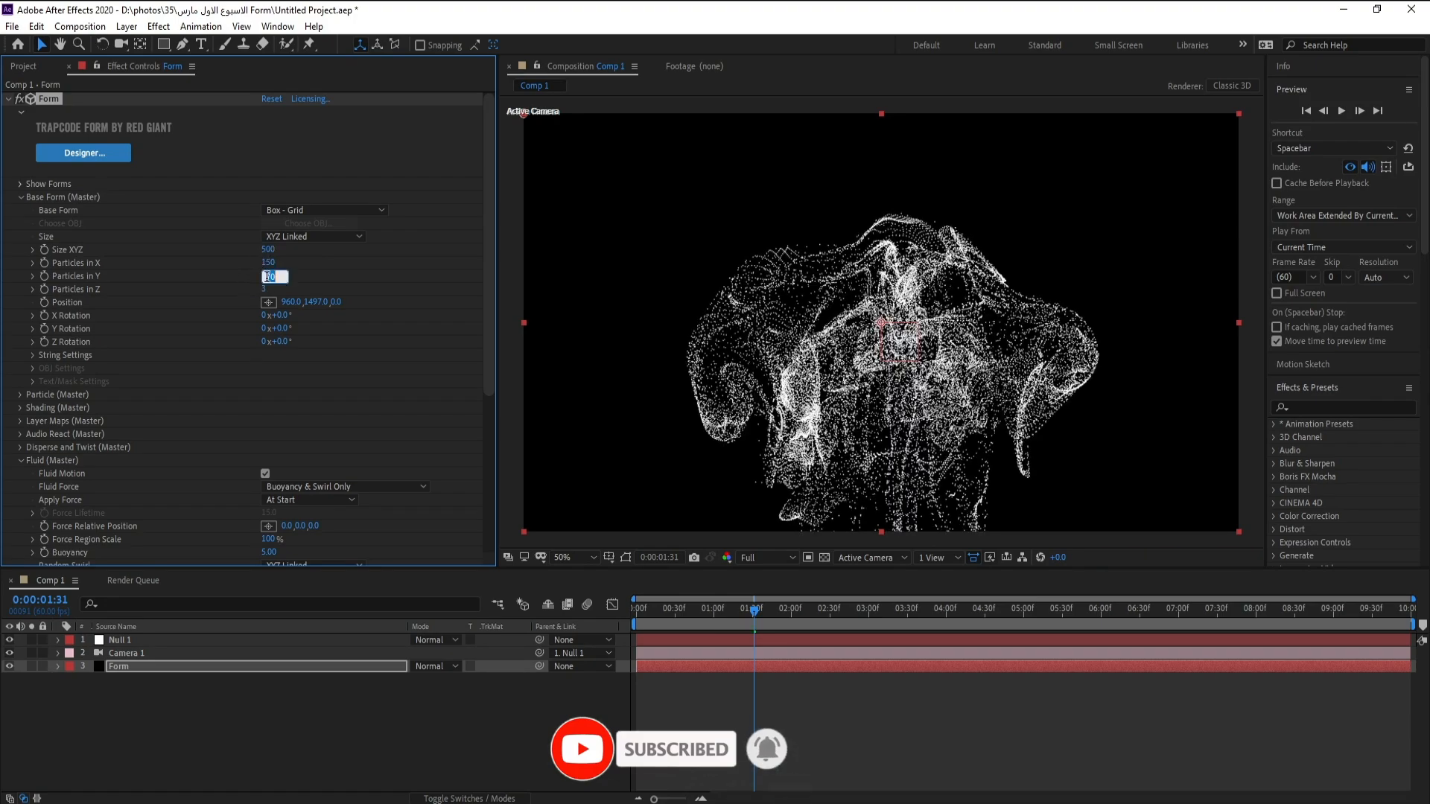
pyautogui.write('70')
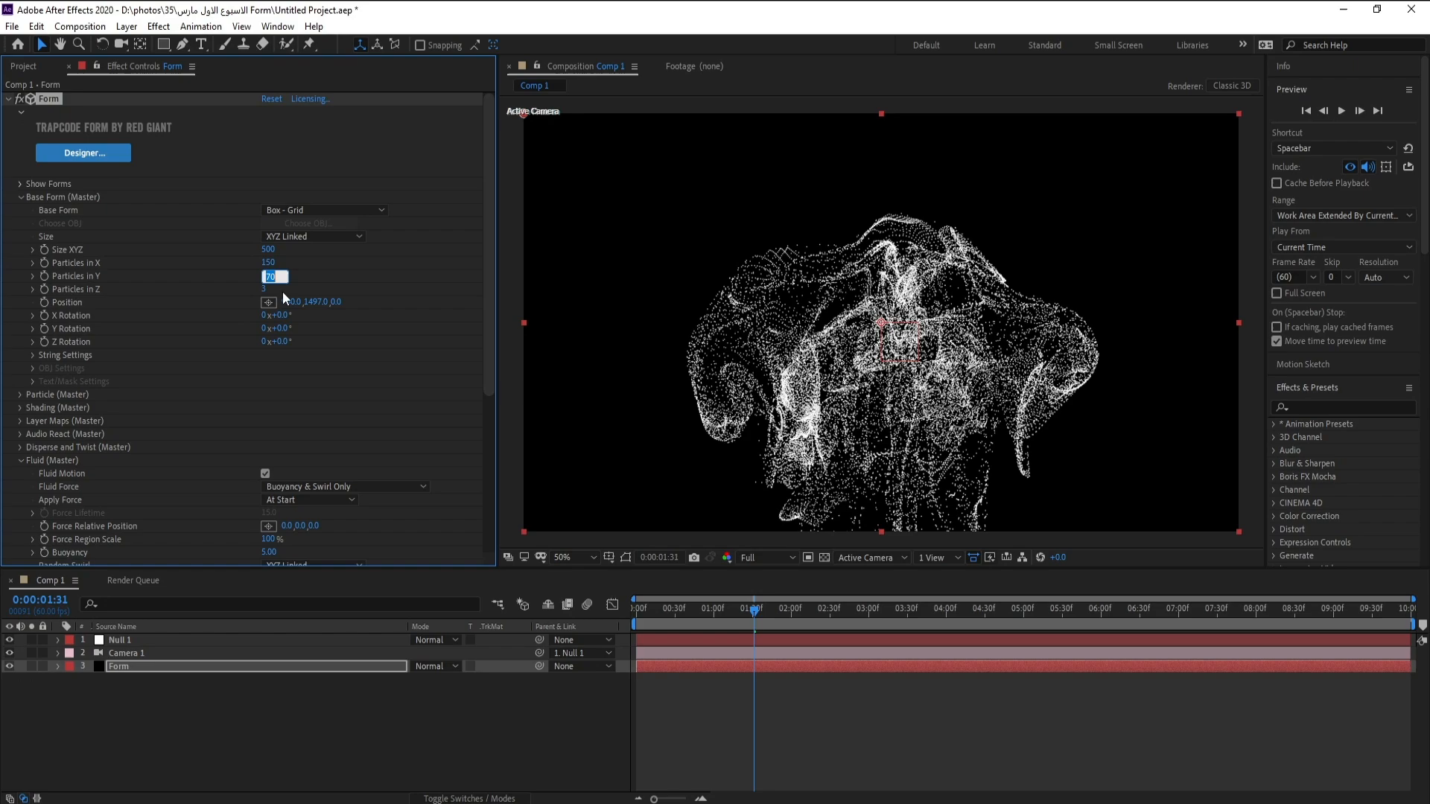
pyautogui.write('150')
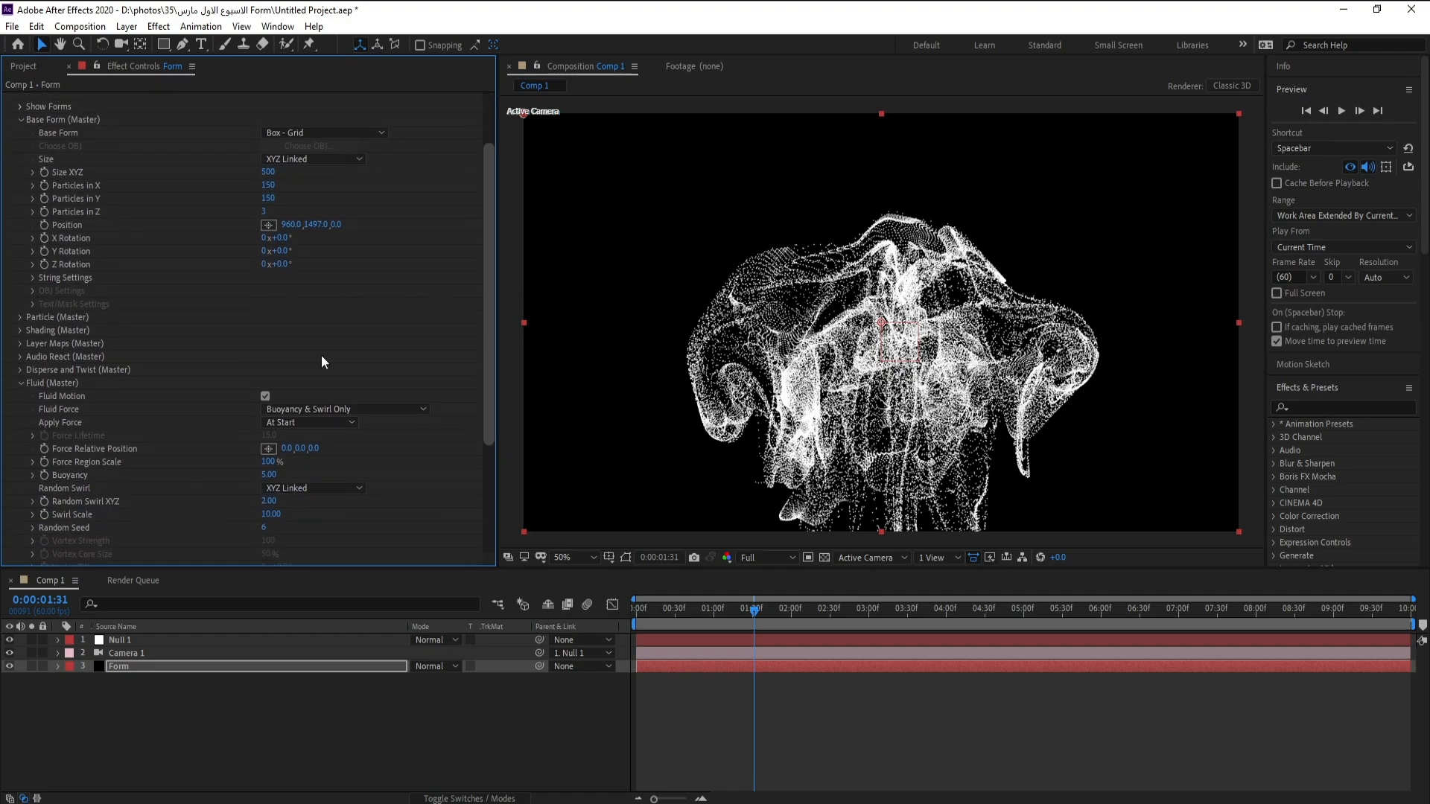
# Set the Particle (Master) size to 1 for a finer, dimmer shape
pyautogui.scroll(-3)
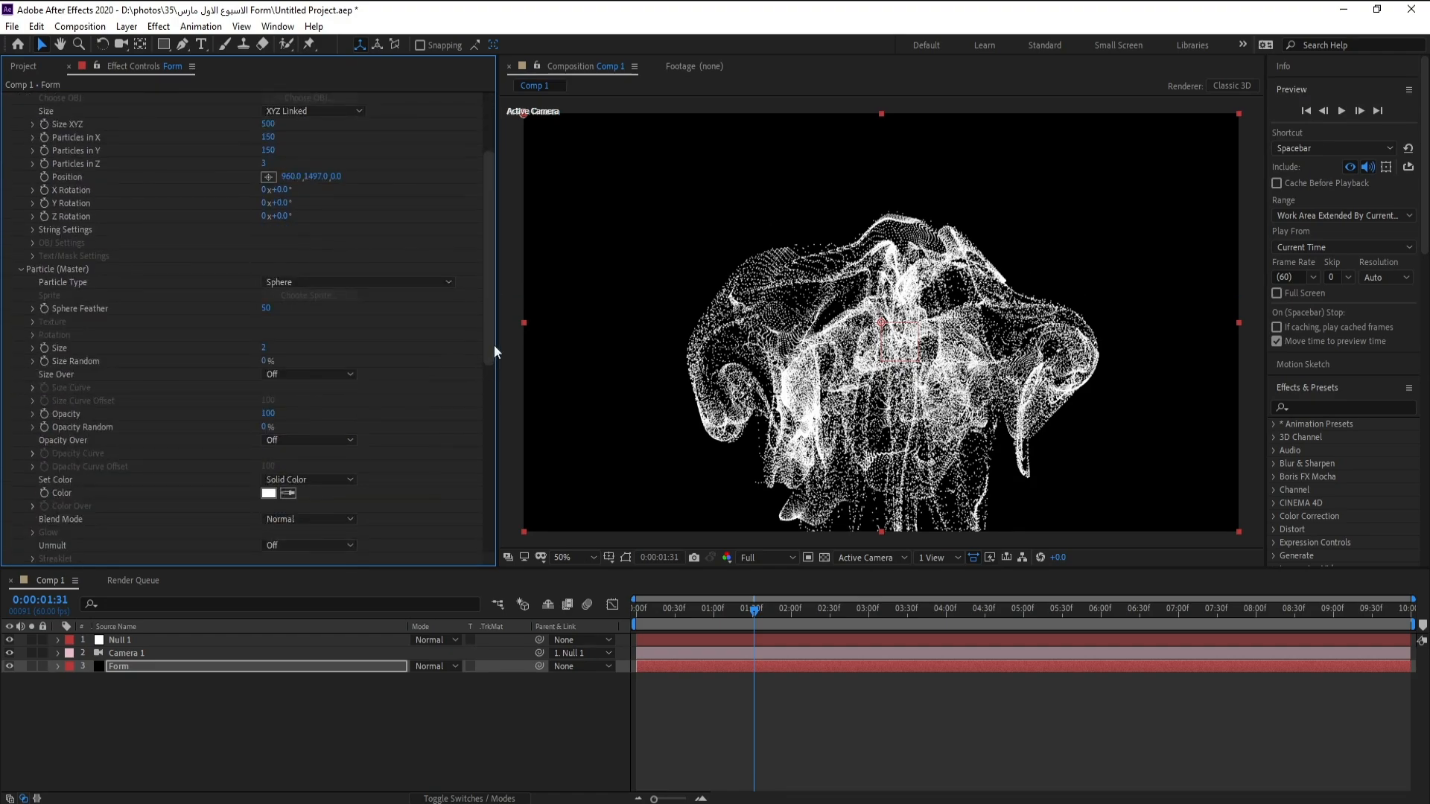
pyautogui.doubleClick(265, 347)
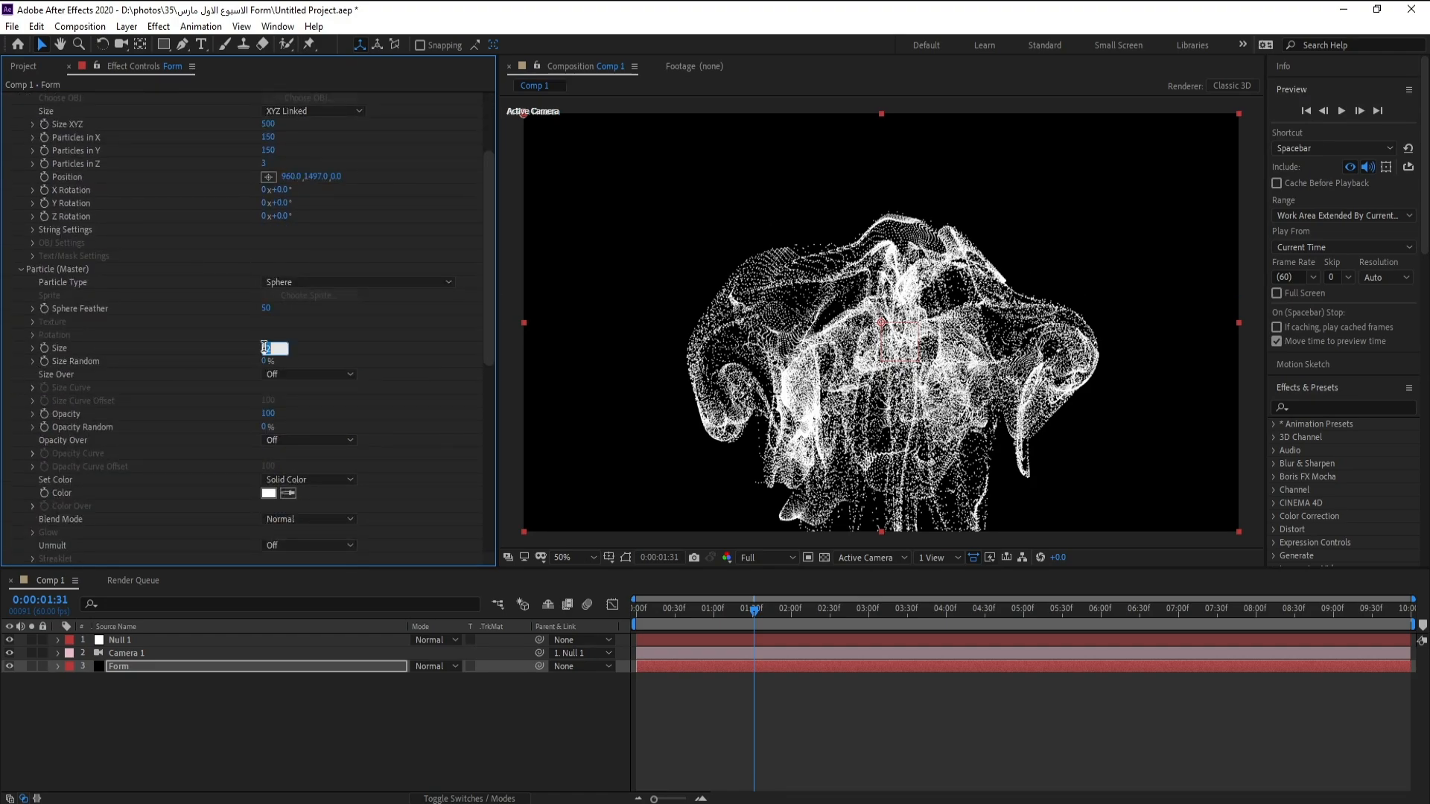
pyautogui.write('1')
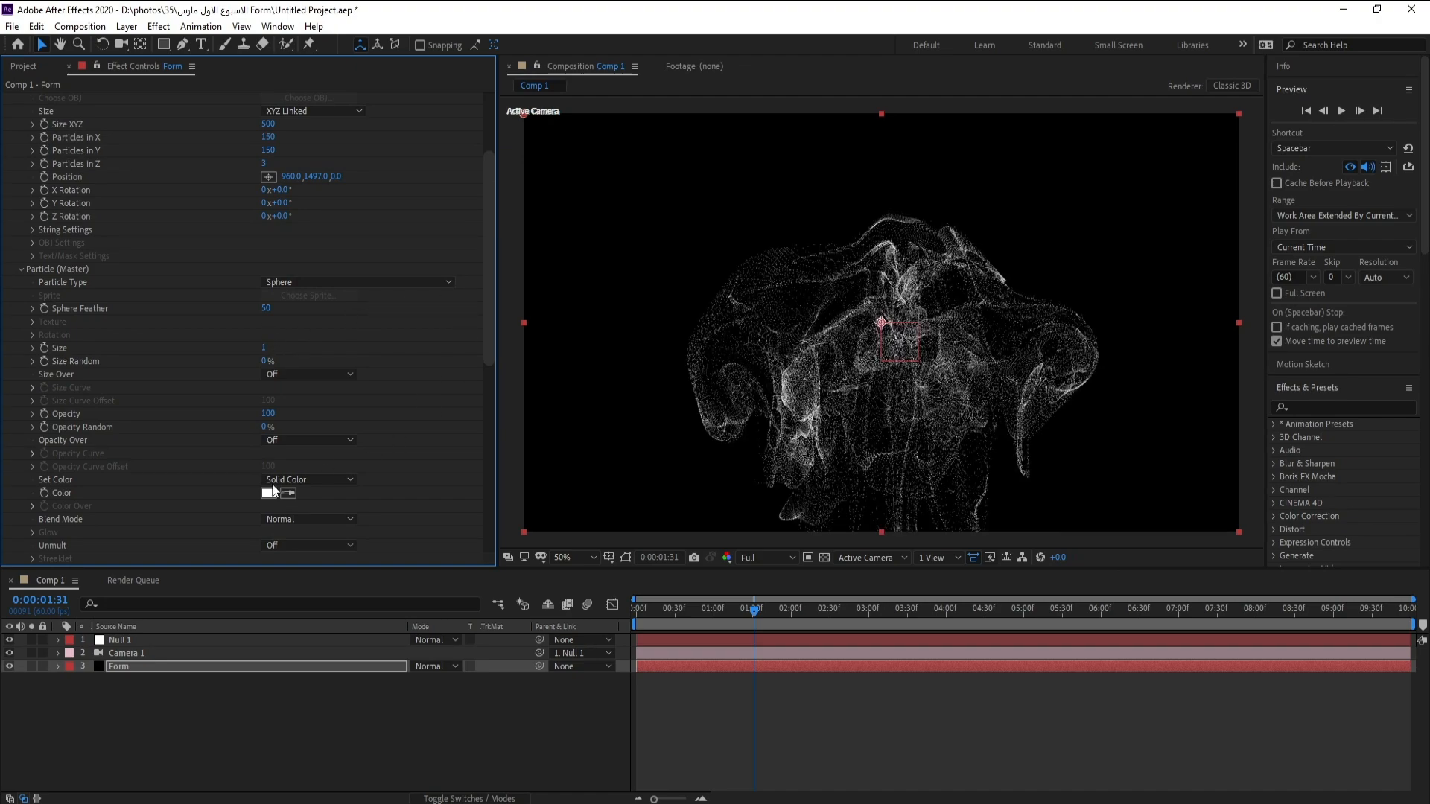
pyautogui.scroll(-3)
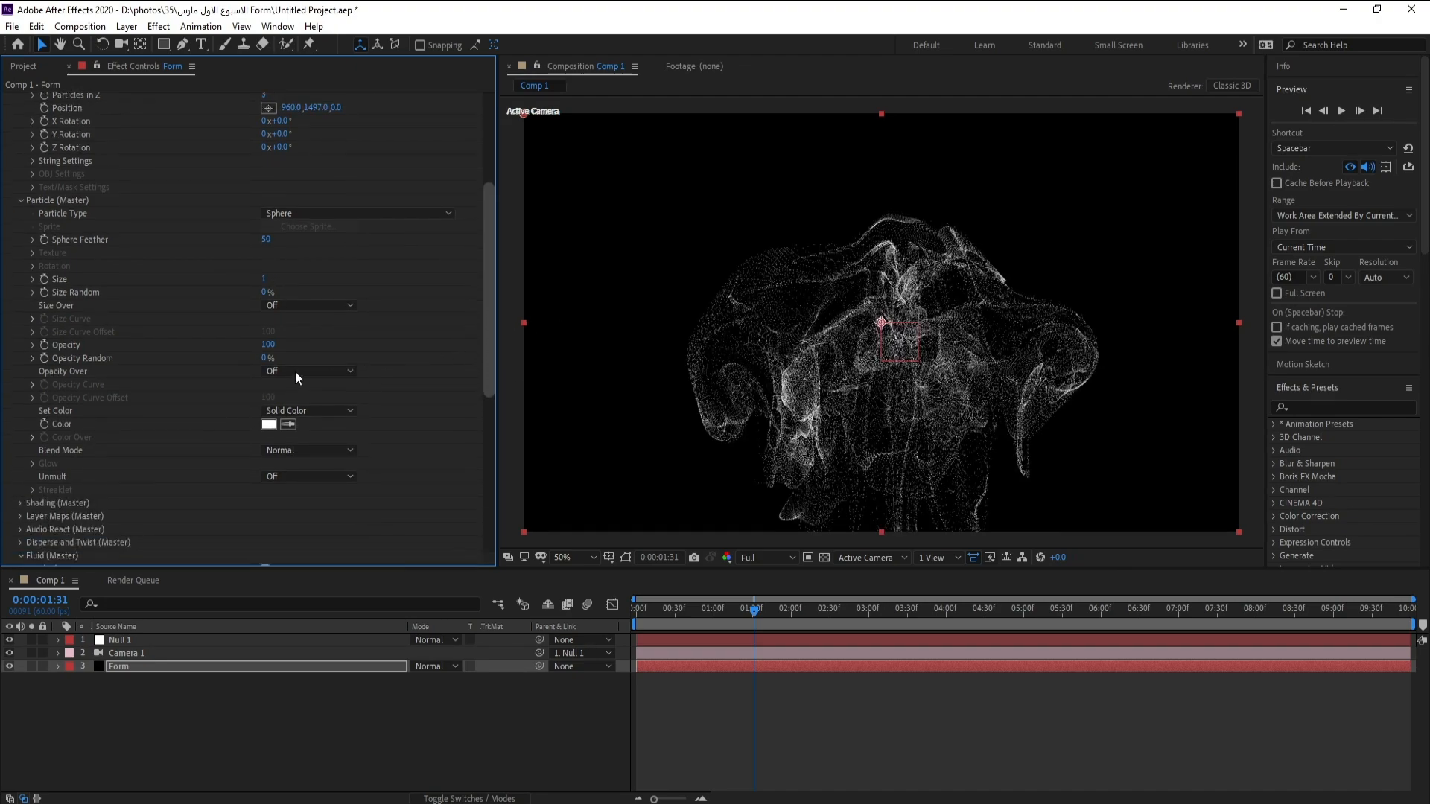
# Colour particles Over X with a white-to-magenta-to-blue gradient preset, middle stop magenta
pyautogui.click(308, 410)
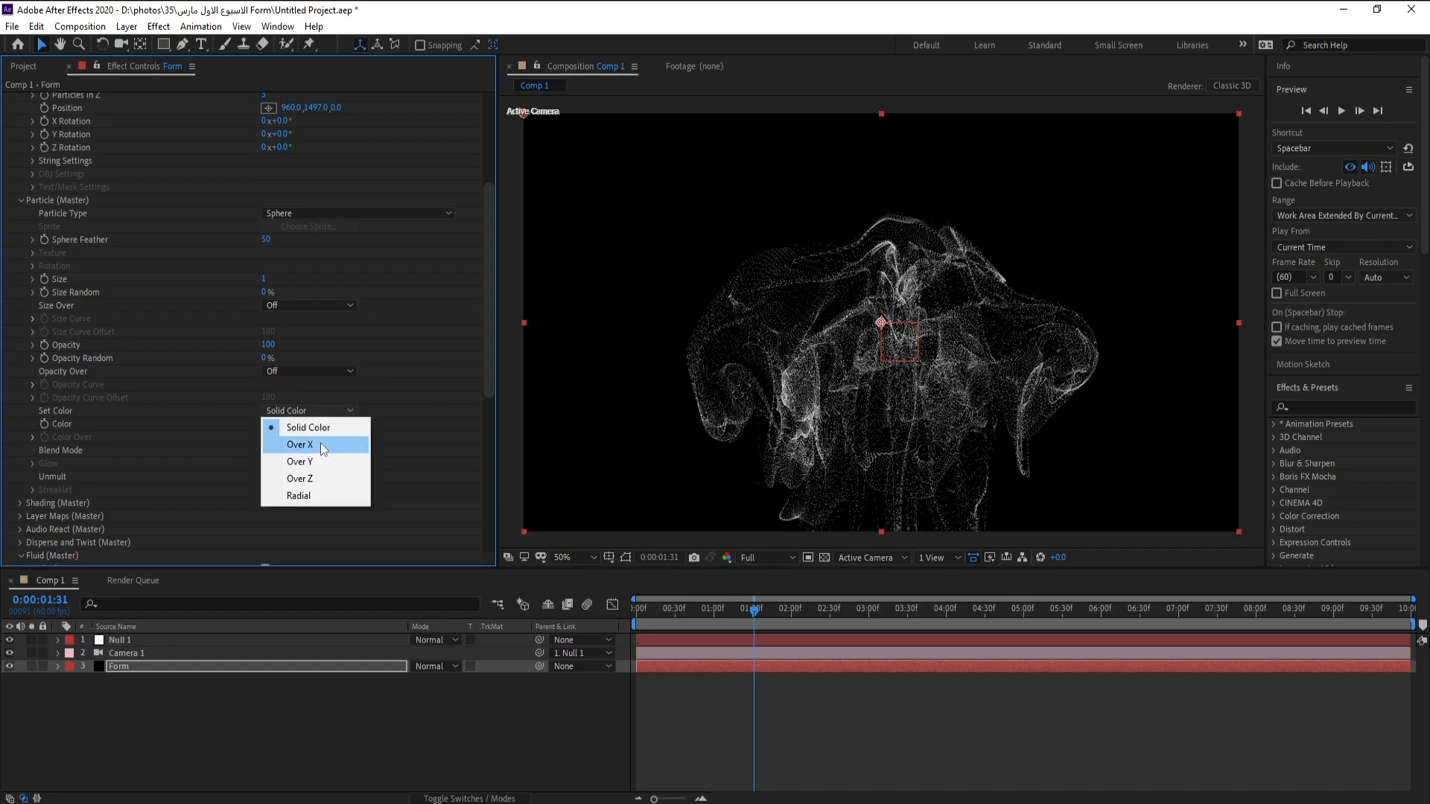
pyautogui.click(298, 444)
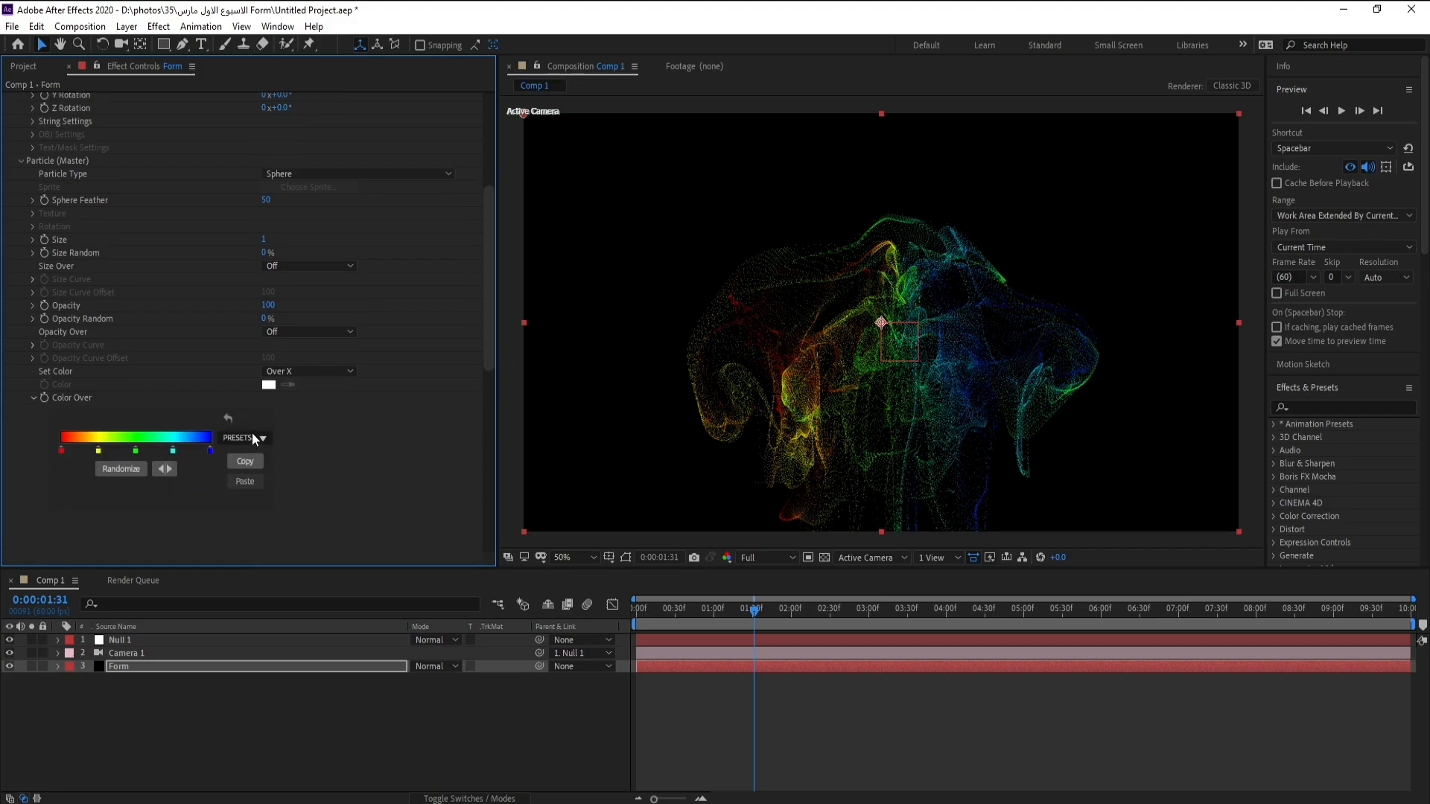
pyautogui.click(120, 468)
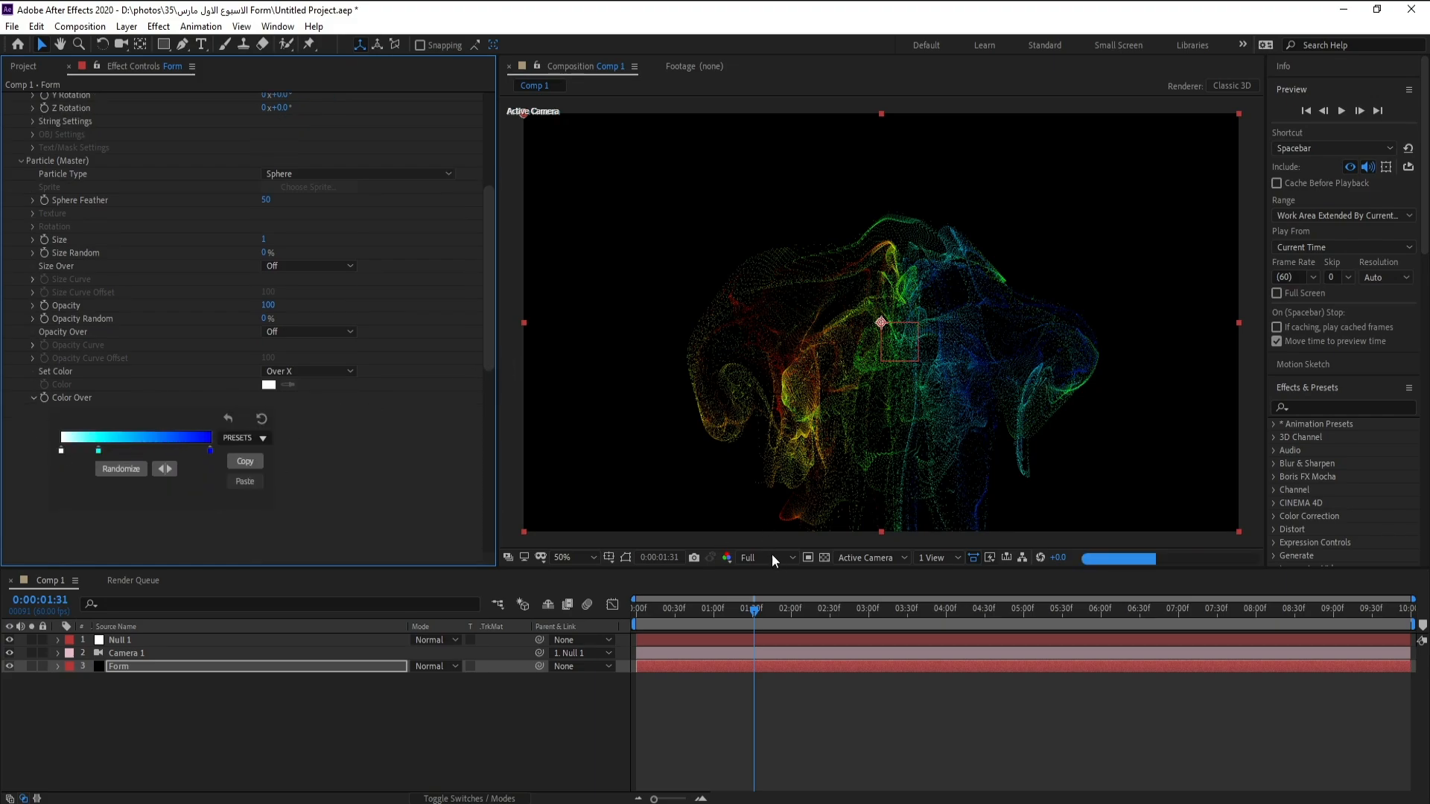
pyautogui.click(121, 469)
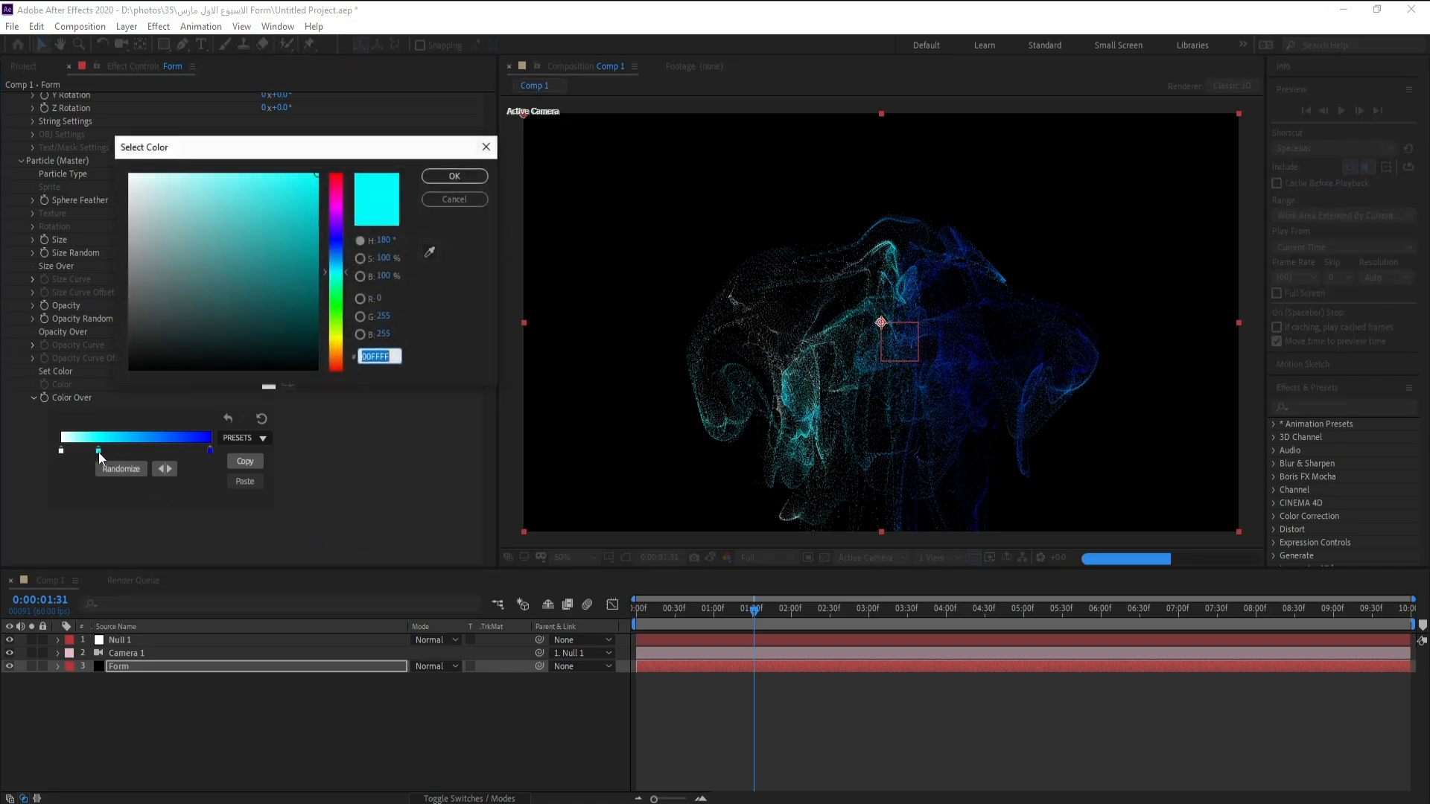
pyautogui.click(335, 219)
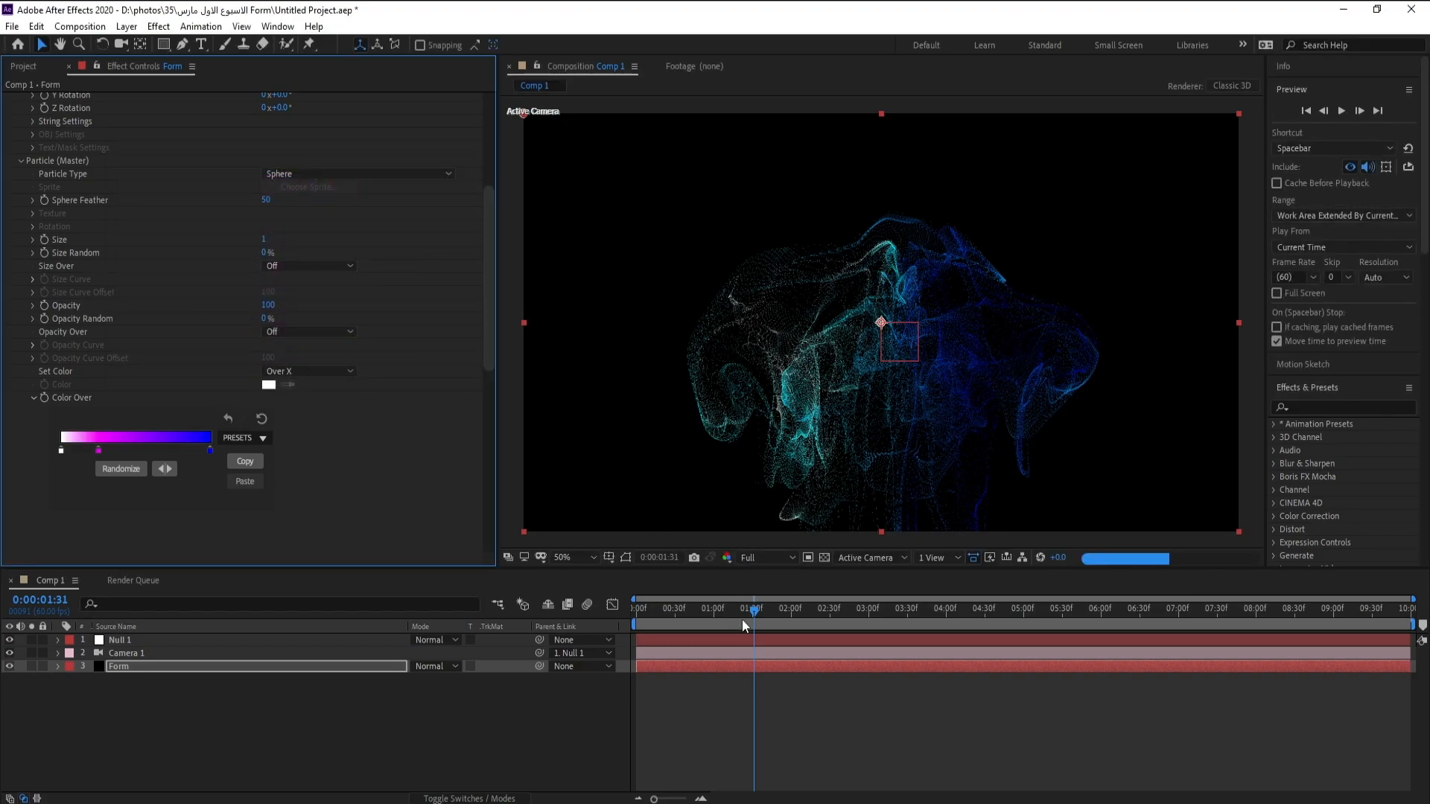
pyautogui.moveTo(753, 608); pyautogui.dragTo(721, 608)
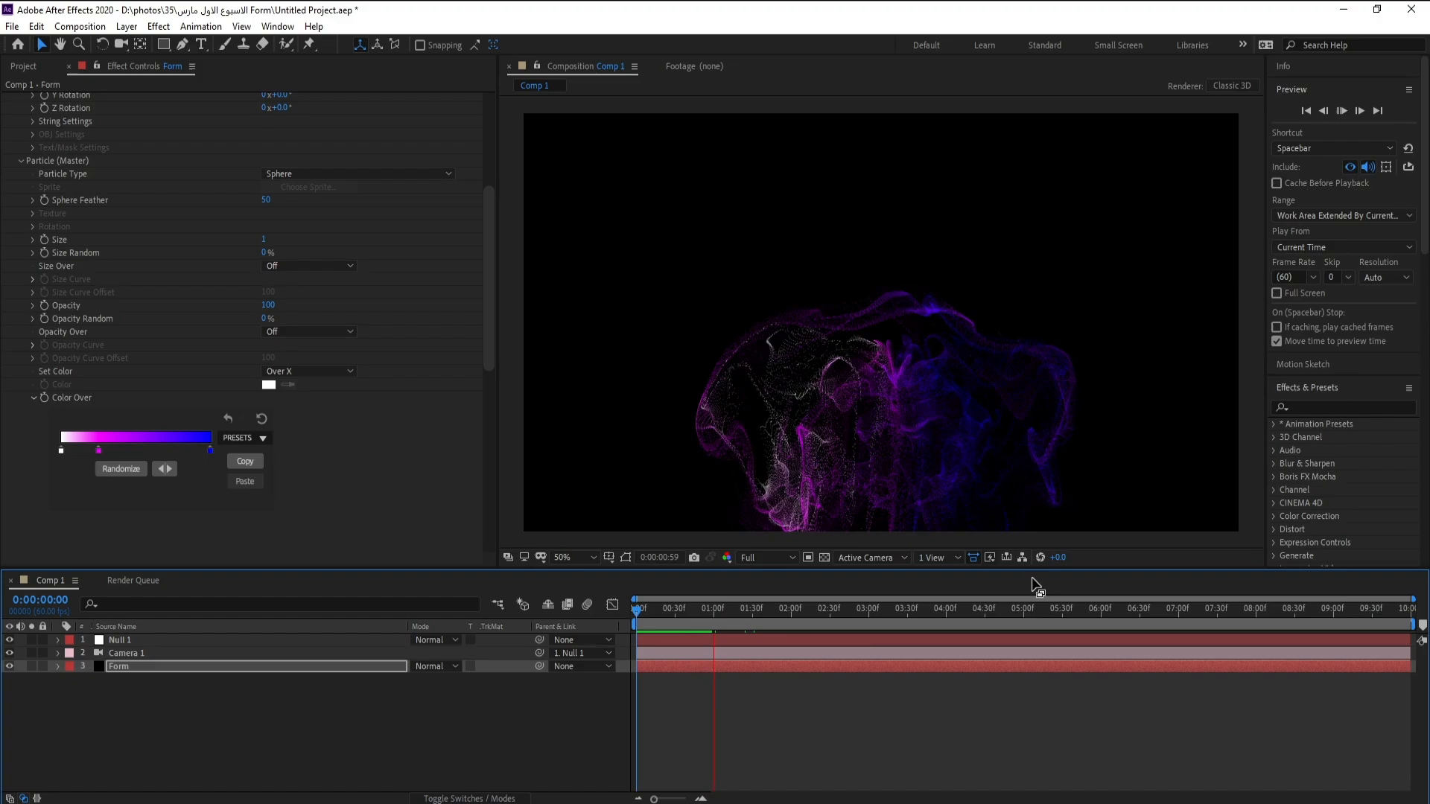
pyautogui.click(713, 608)
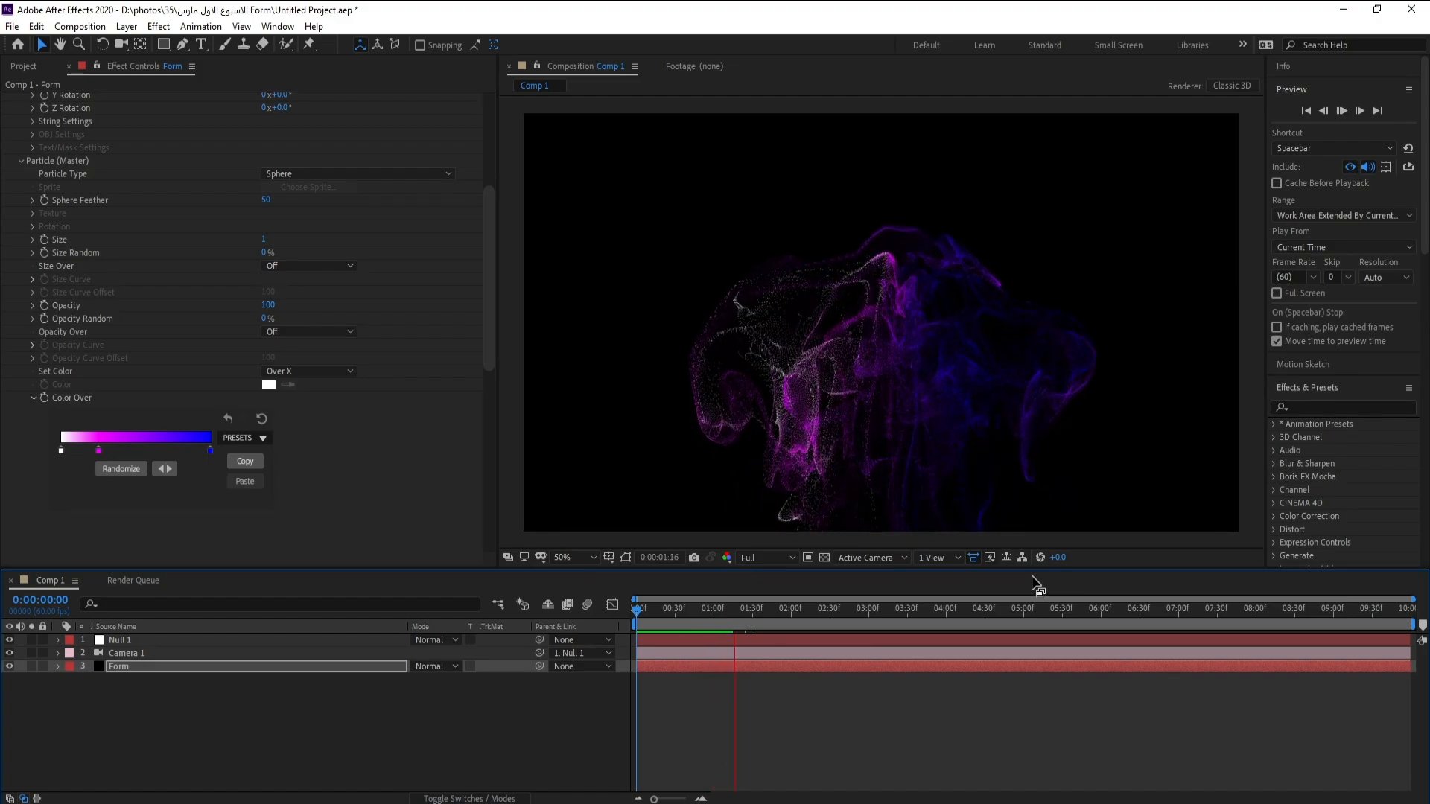
pyautogui.click(755, 608)
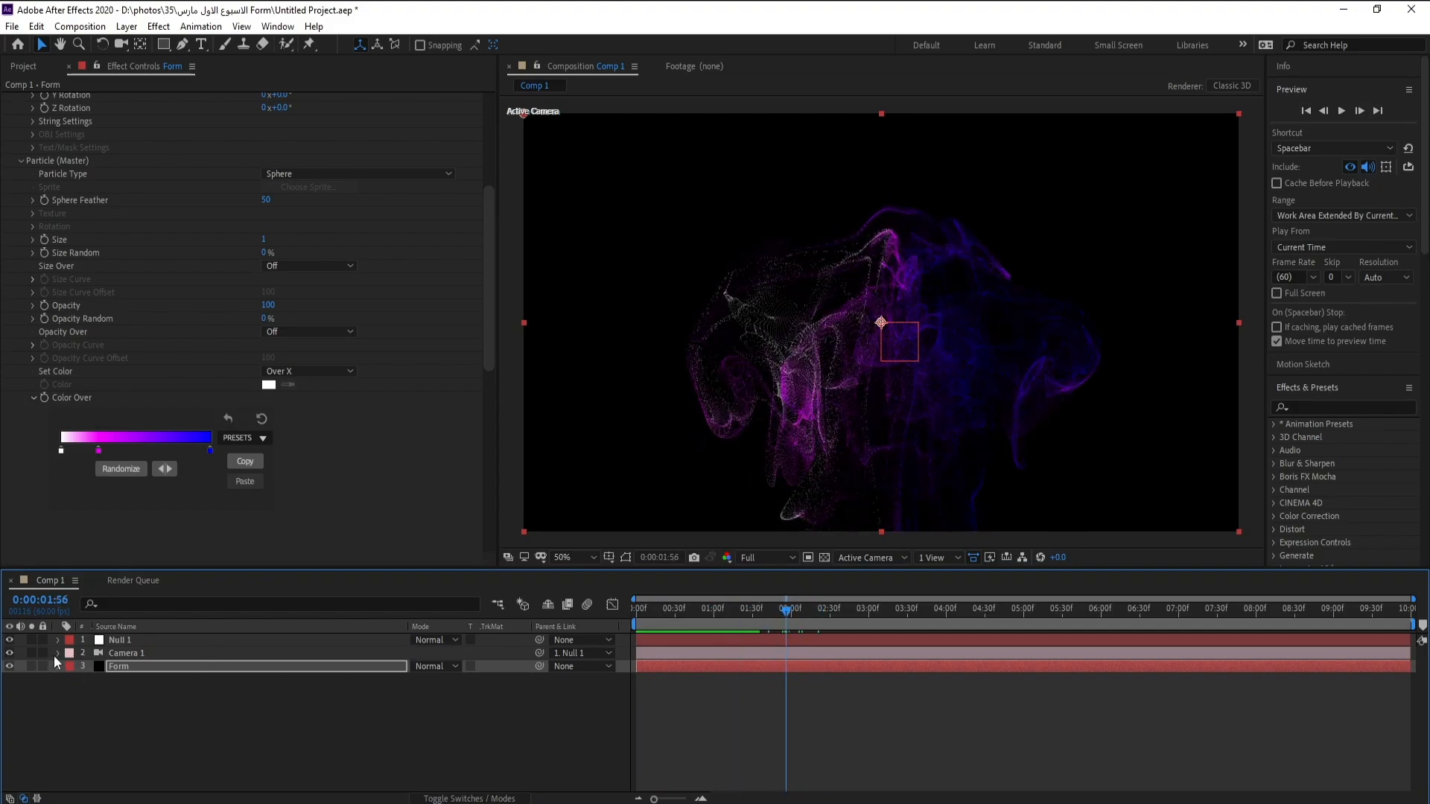
# Turn Camera 1 depth of field on with focus 2825.7, aperture 103.3 and blur level 240%
pyautogui.click(55, 652)
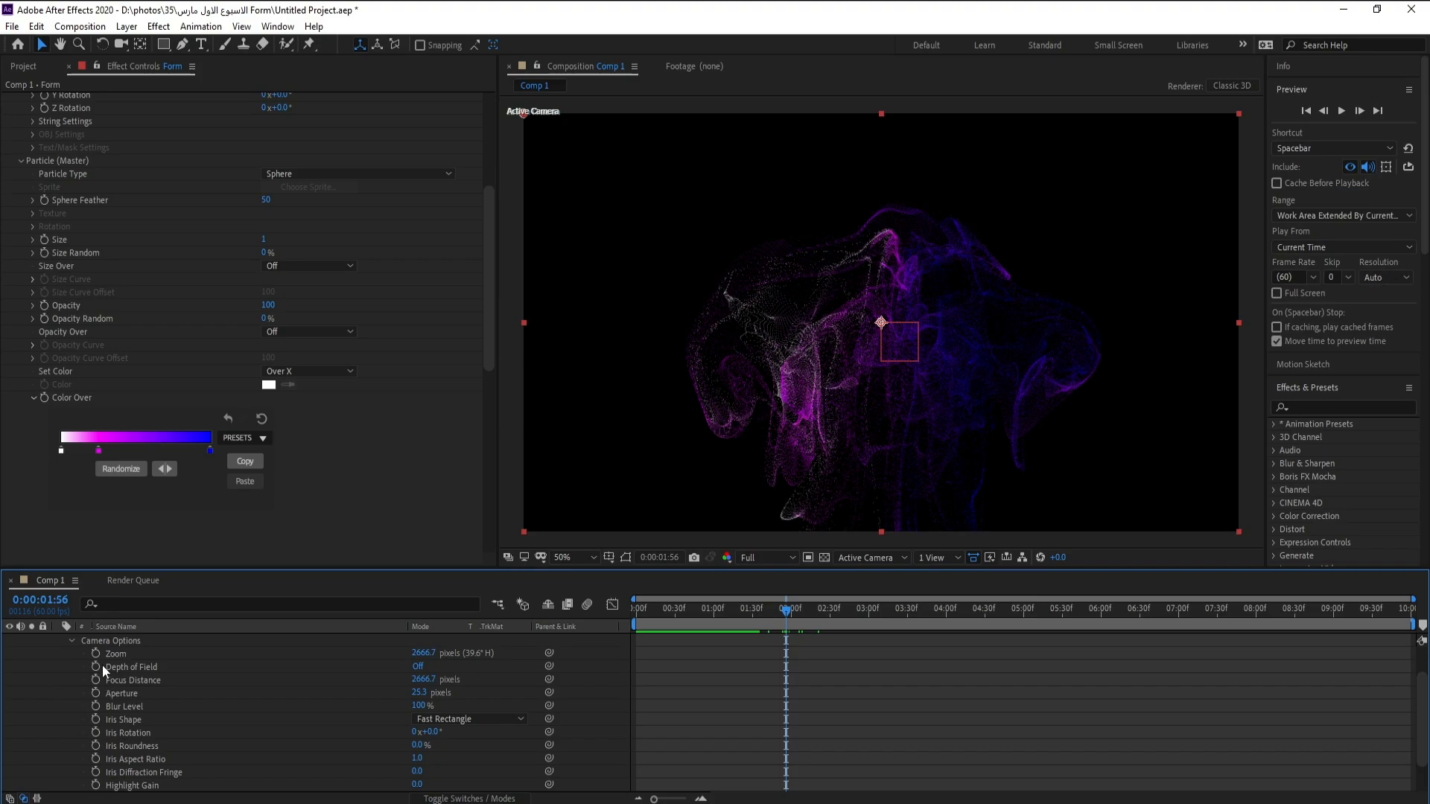
pyautogui.moveTo(131, 680)
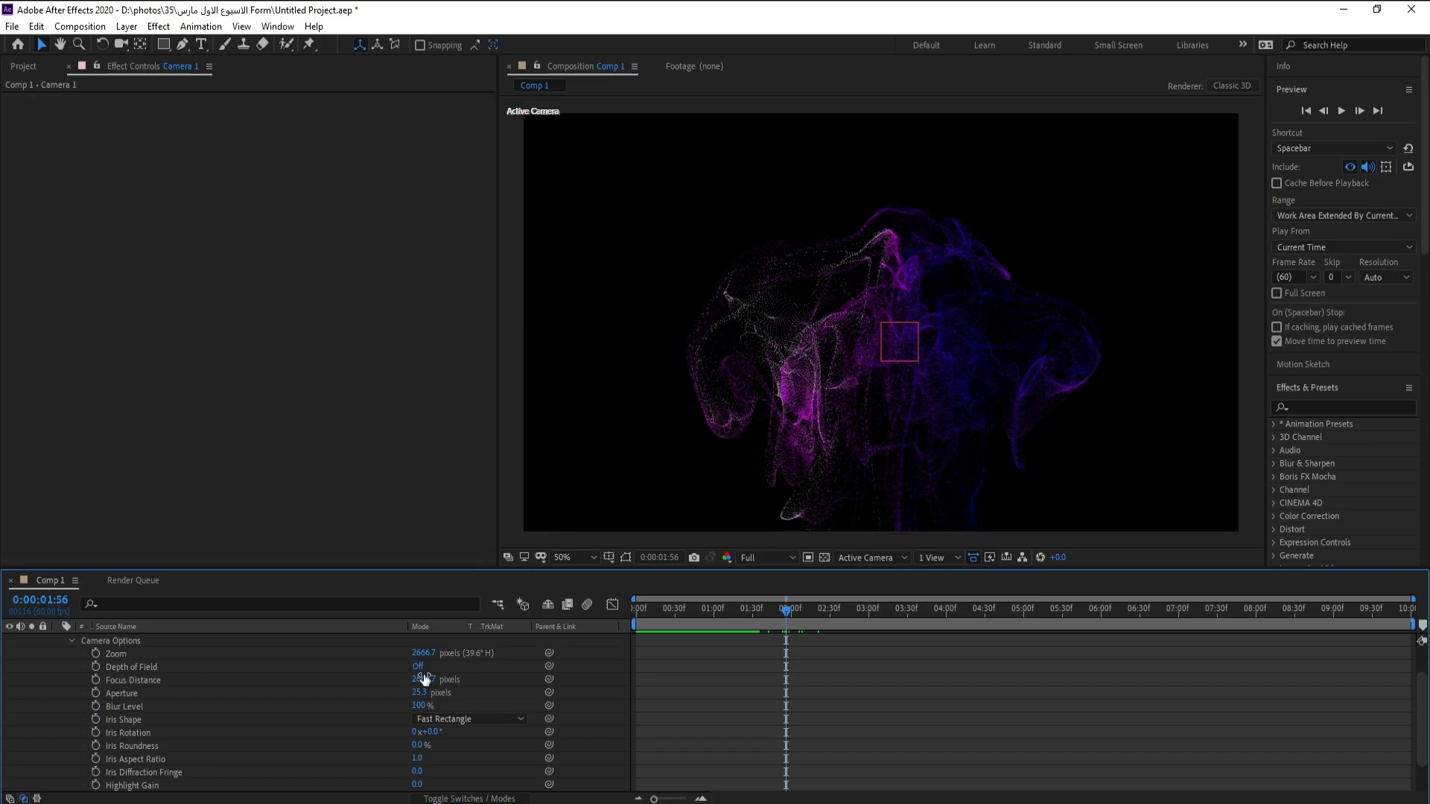
pyautogui.click(417, 666)
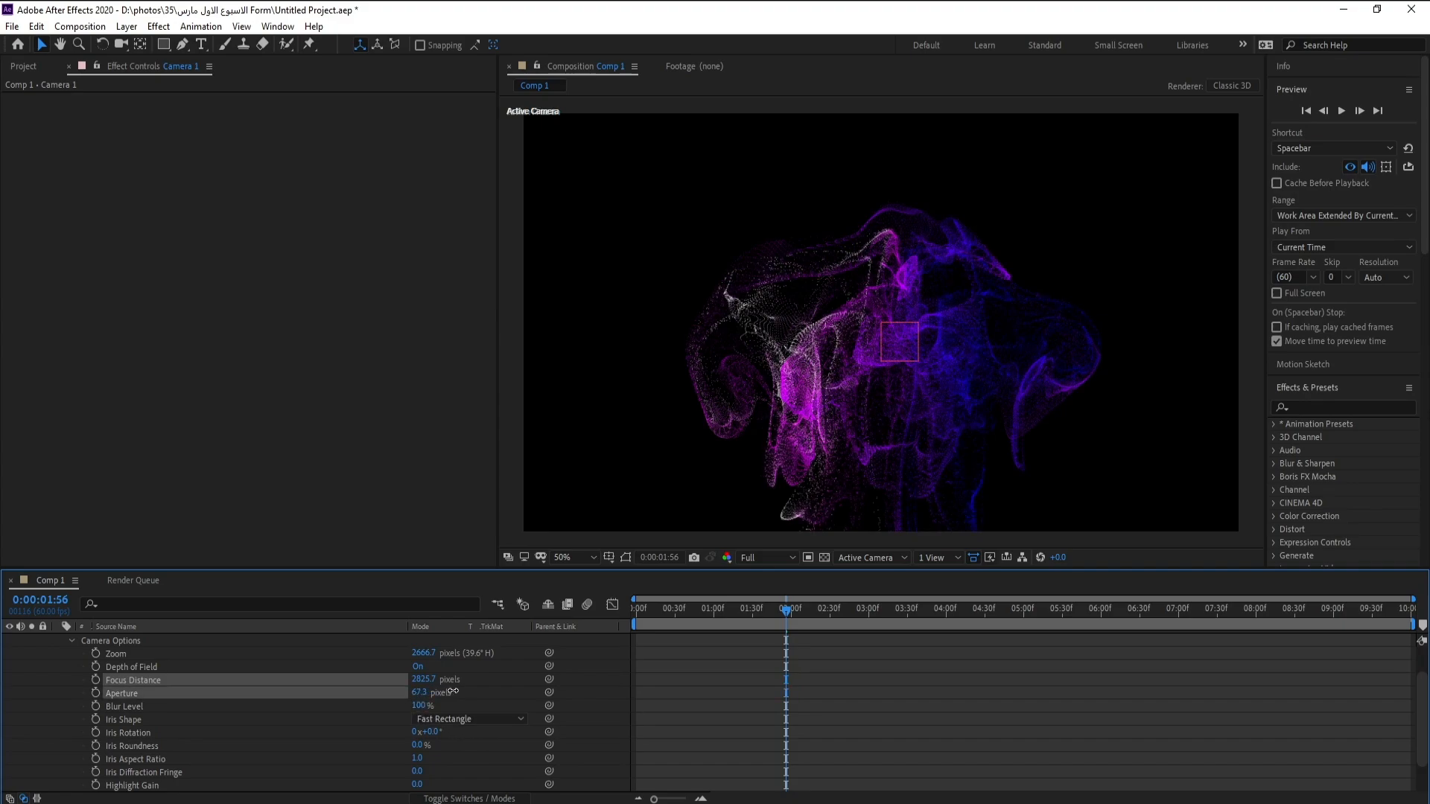
pyautogui.moveTo(422, 693); pyautogui.dragTo(481, 692)
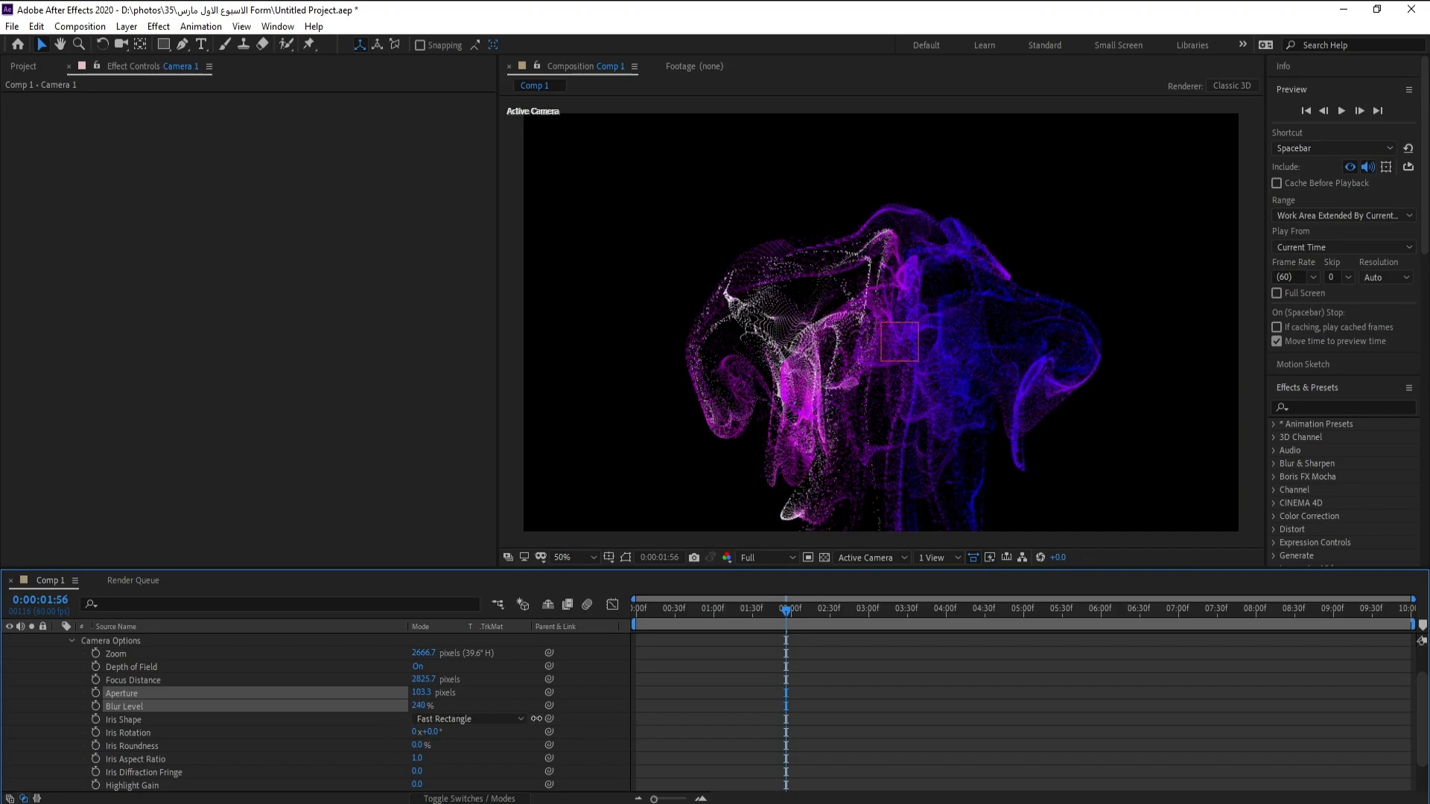
pyautogui.moveTo(425, 706); pyautogui.dragTo(433, 706)
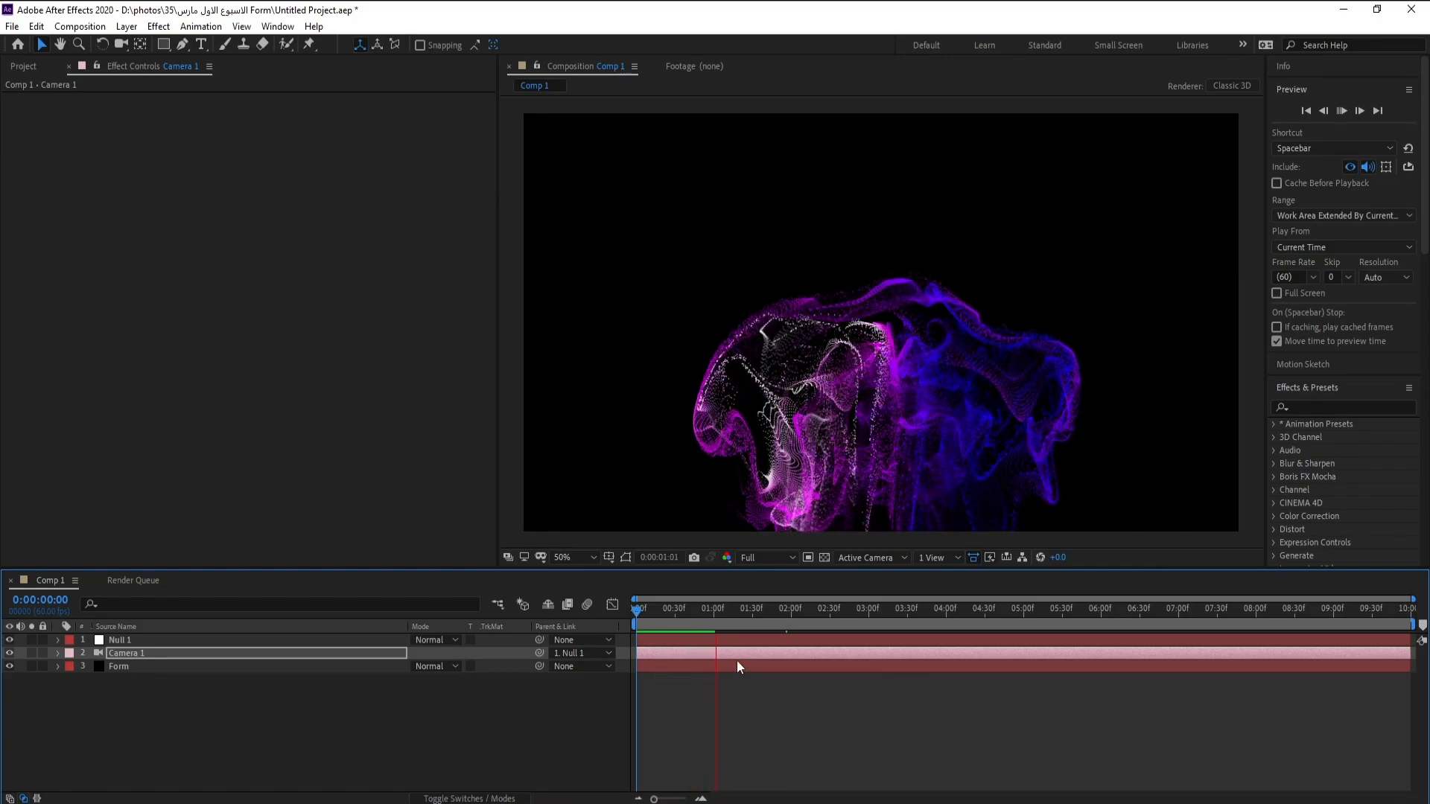
pyautogui.click(729, 635)
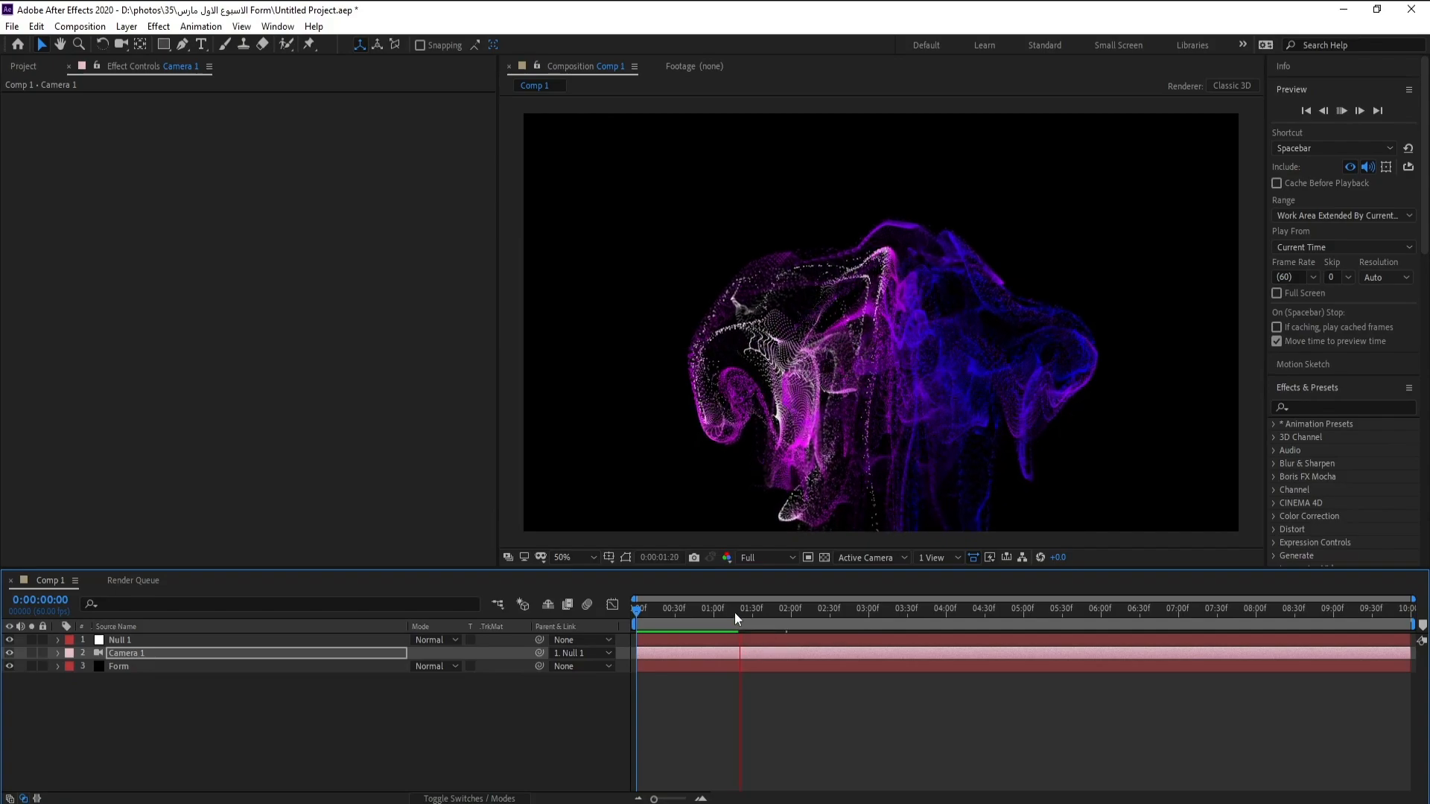
pyautogui.click(754, 608)
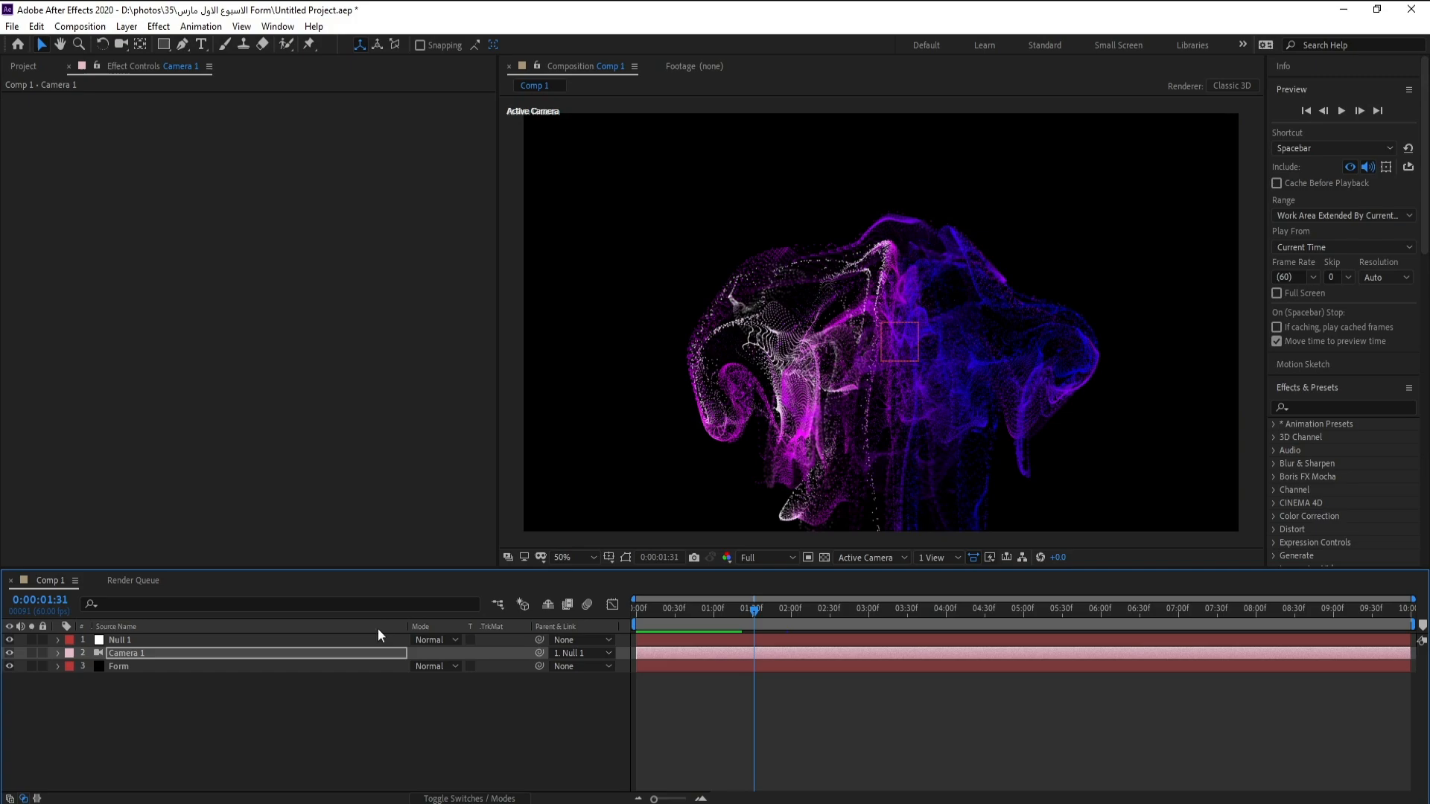
# Rotate Null 1 to about Y 72° plus a Z turn so the camera views the shape at a tilt
pyautogui.click(121, 639)
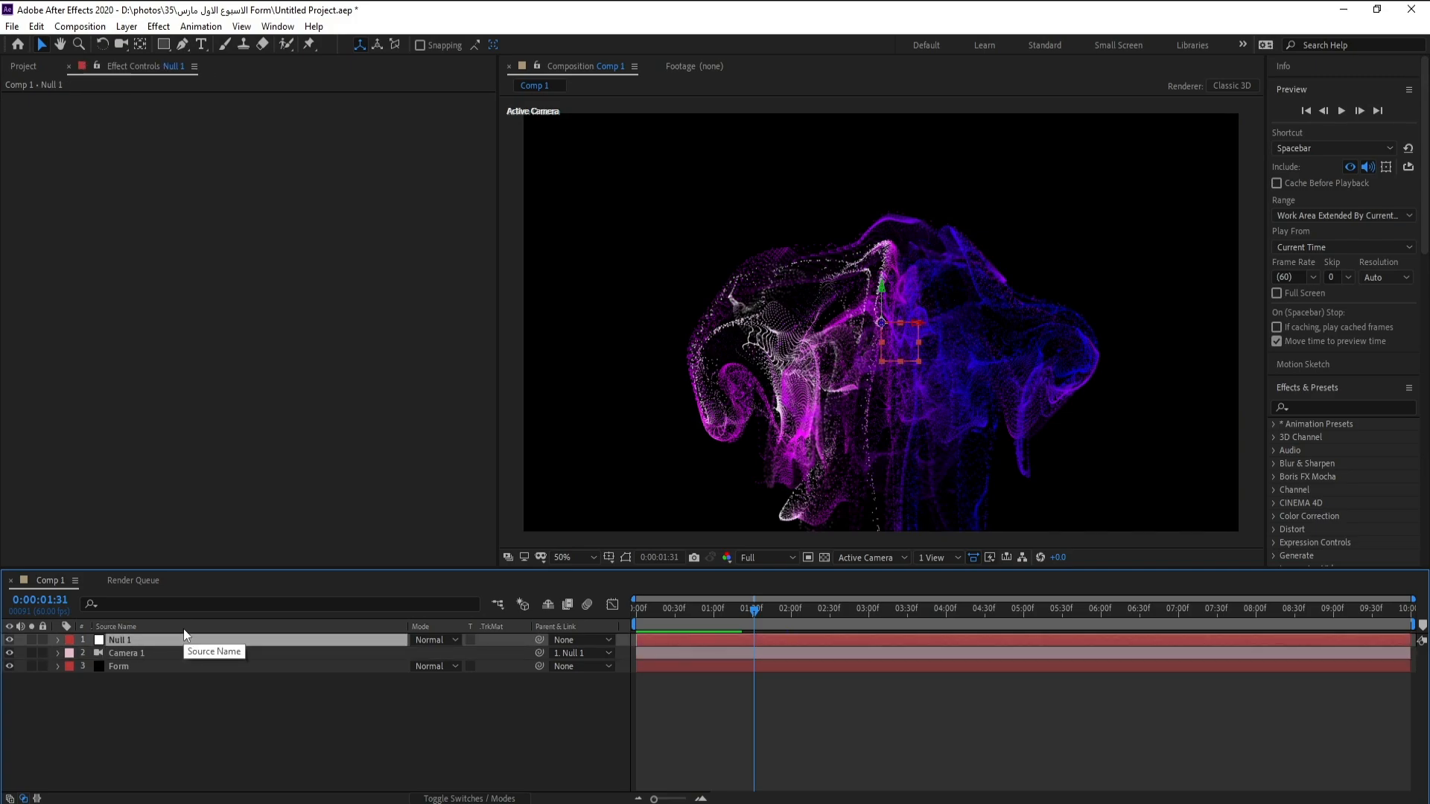
pyautogui.moveTo(330, 603)
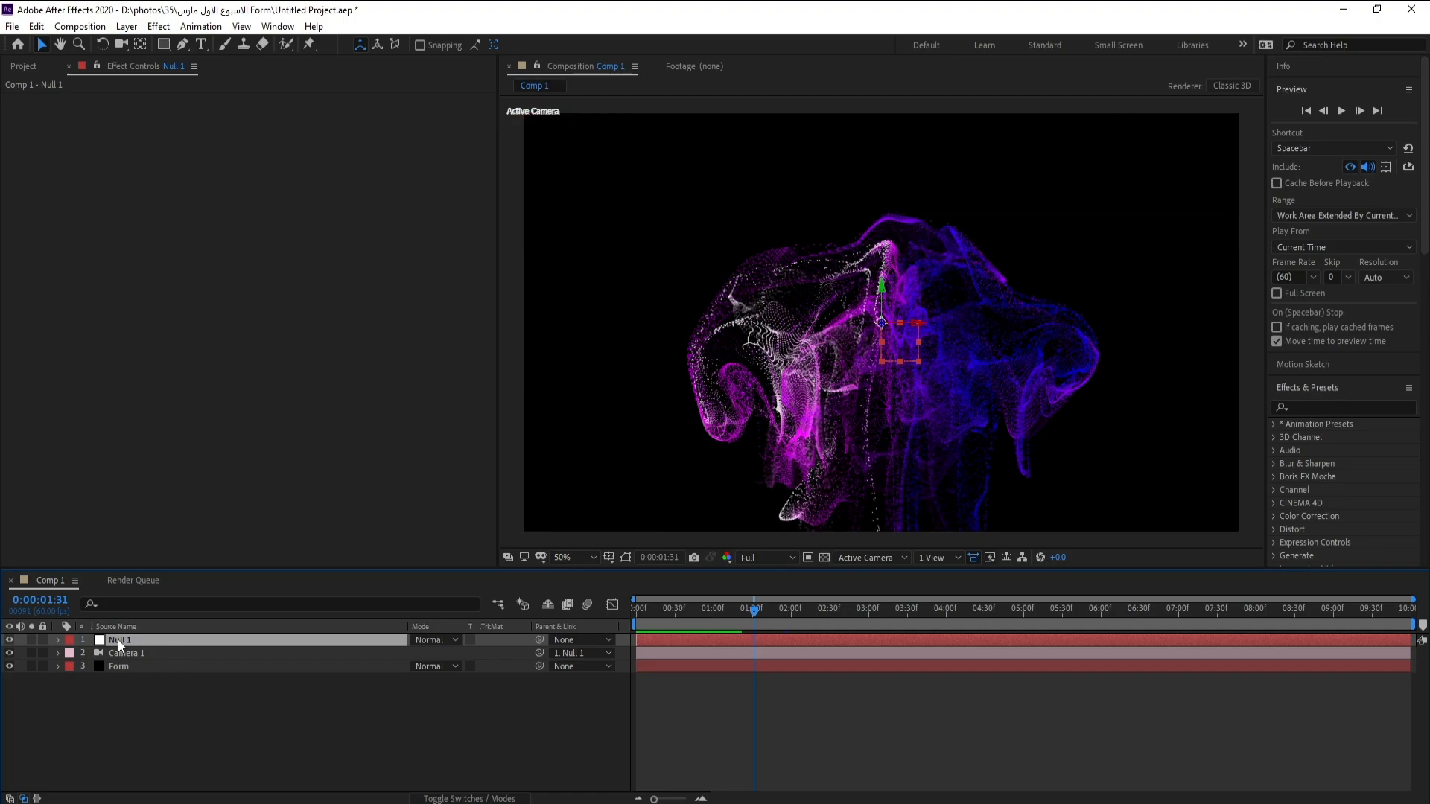
pyautogui.click(57, 639)
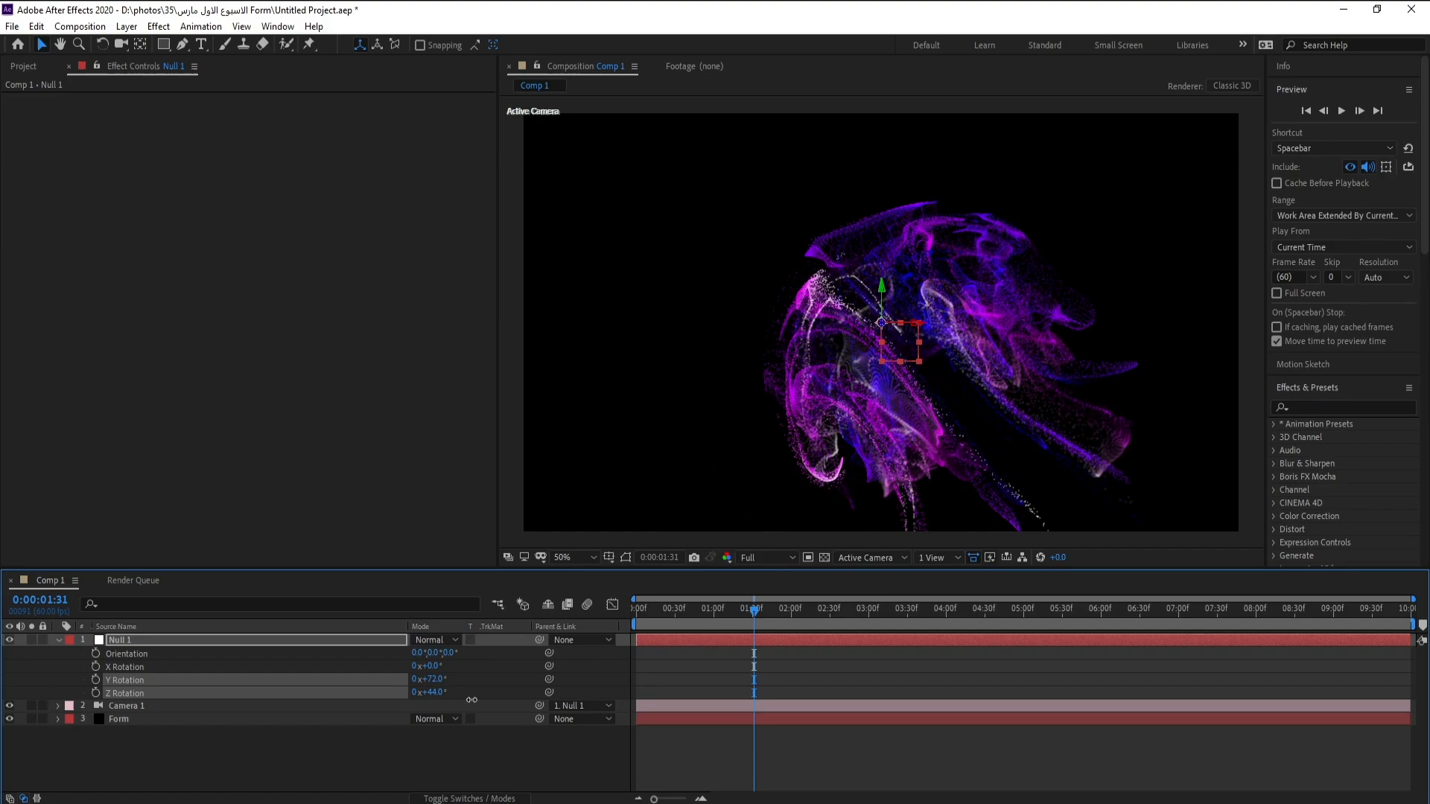
pyautogui.moveTo(429, 693); pyautogui.dragTo(429, 693)
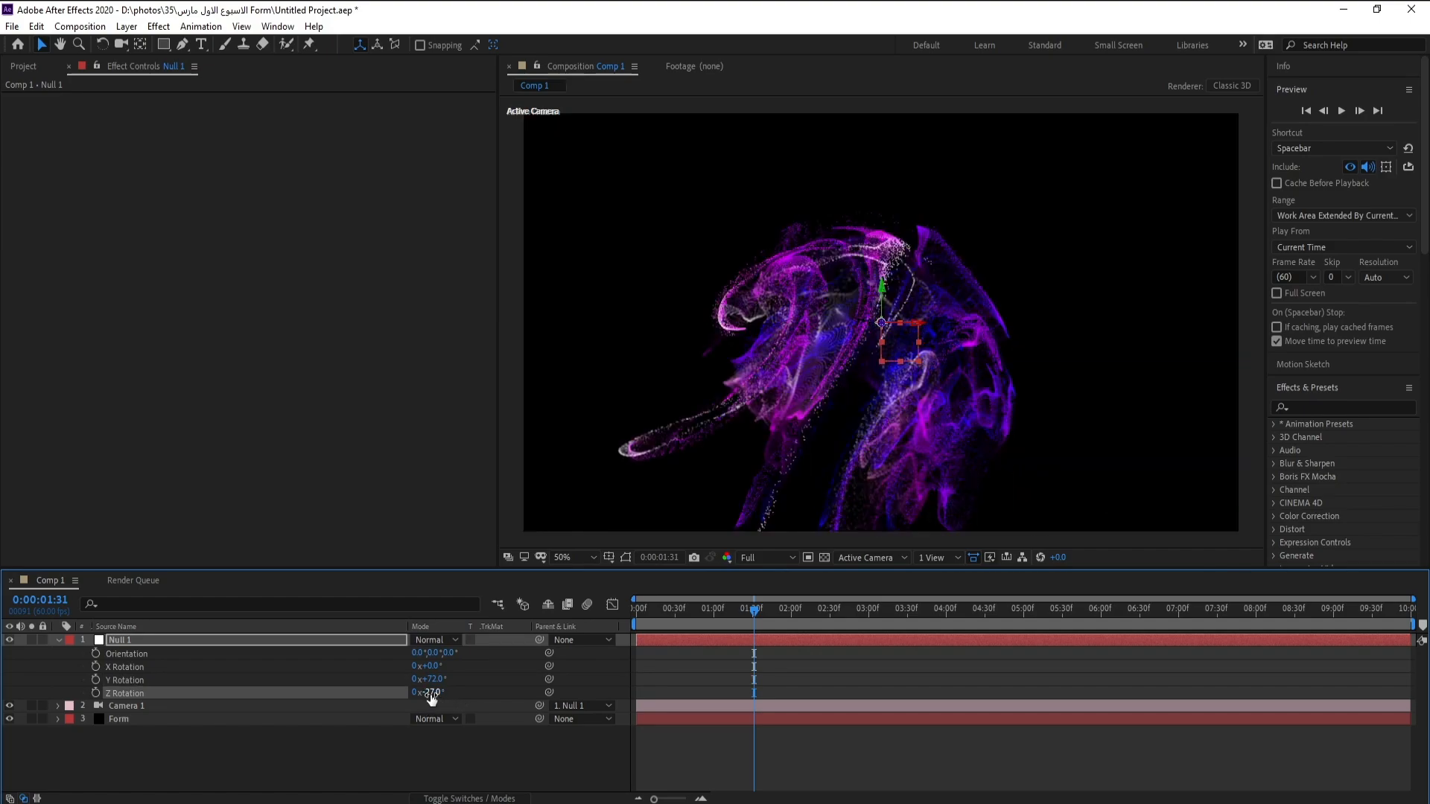
pyautogui.click(429, 679)
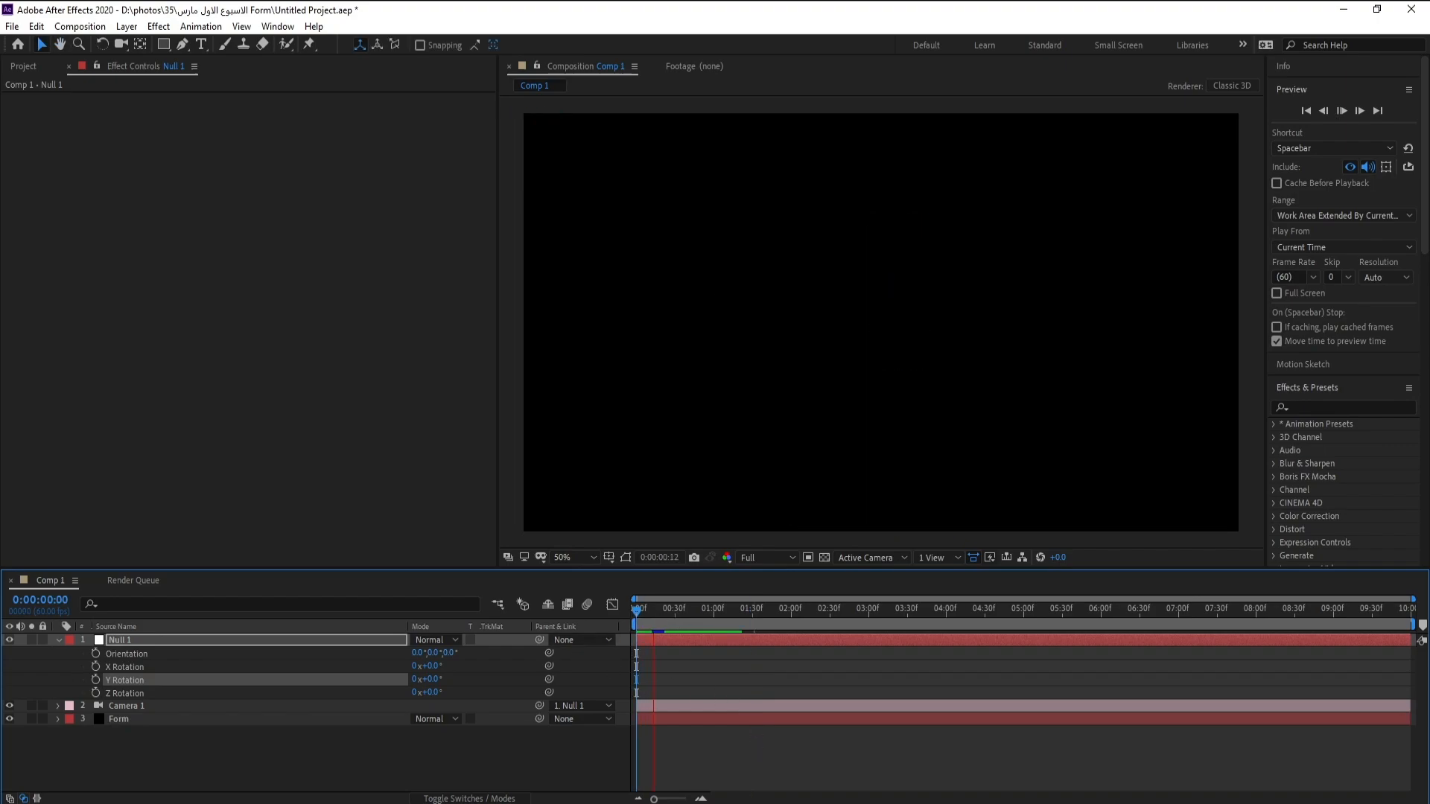
pyautogui.click(670, 608)
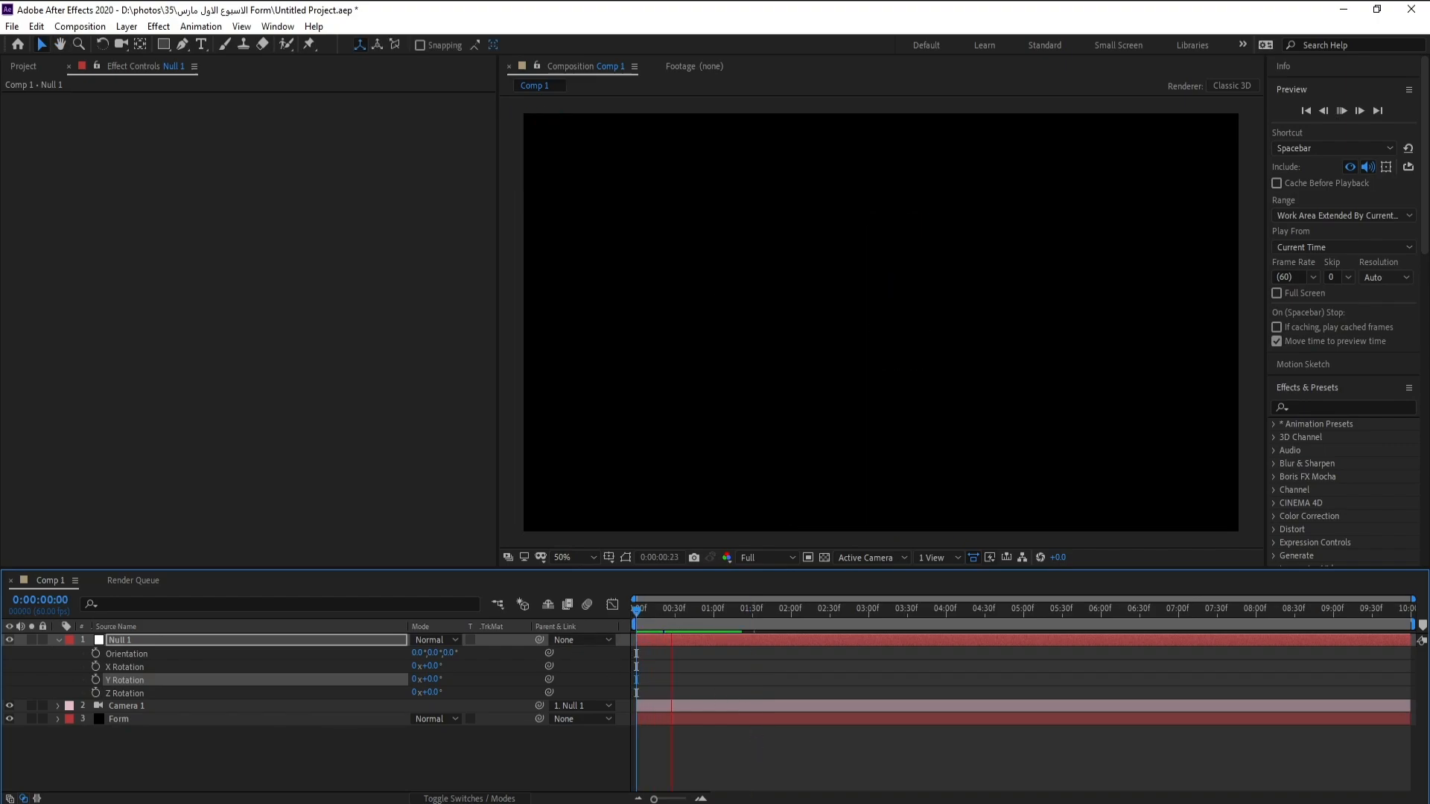